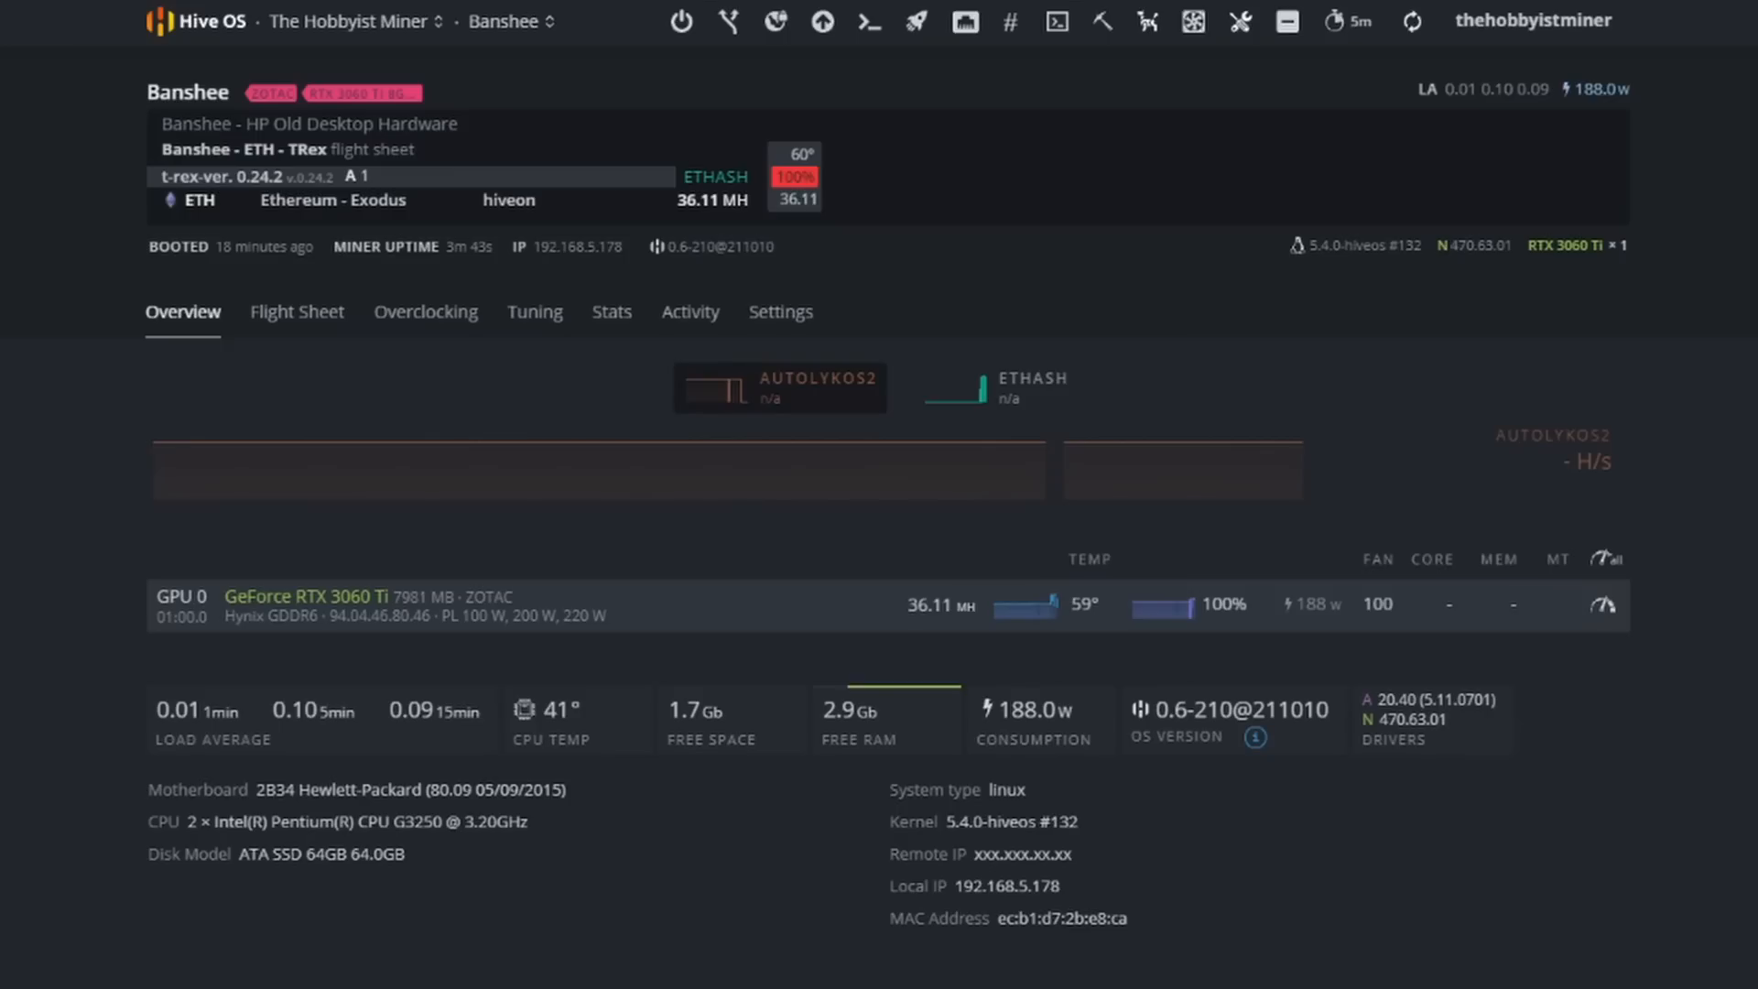
mouse_move(1208, 685)
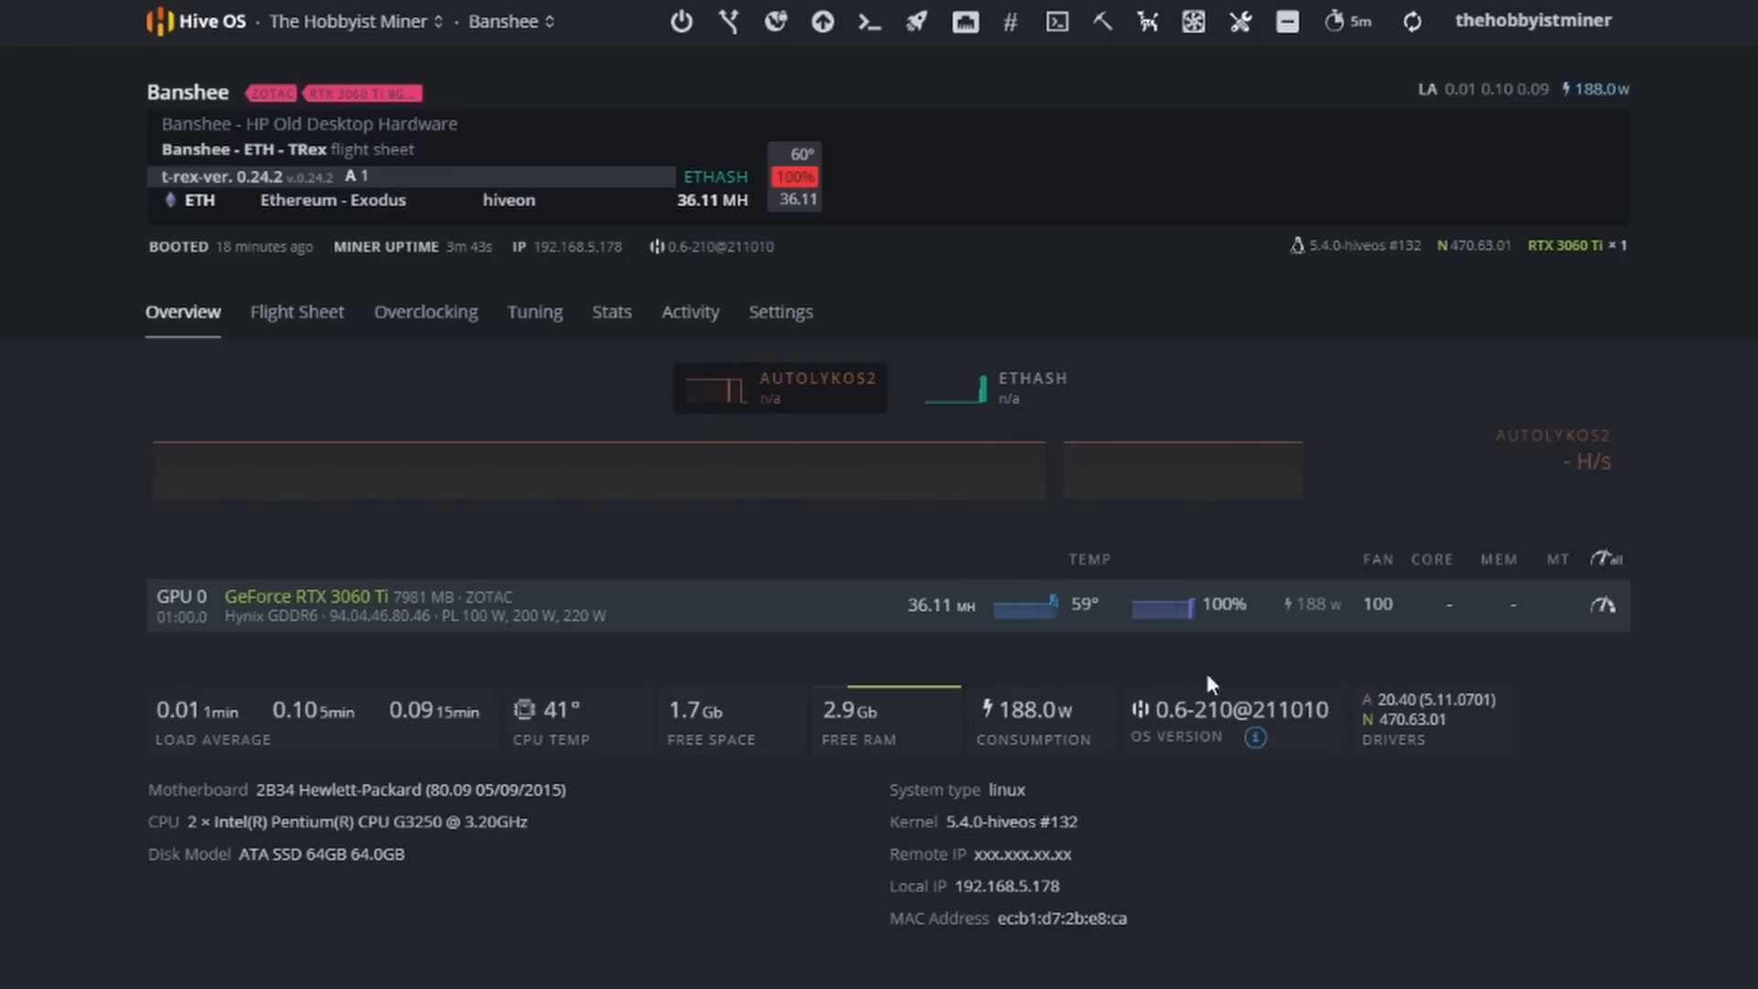
Show the Banshee rig's active ETH T-Rex flight sheet and its action menu.
click(287, 312)
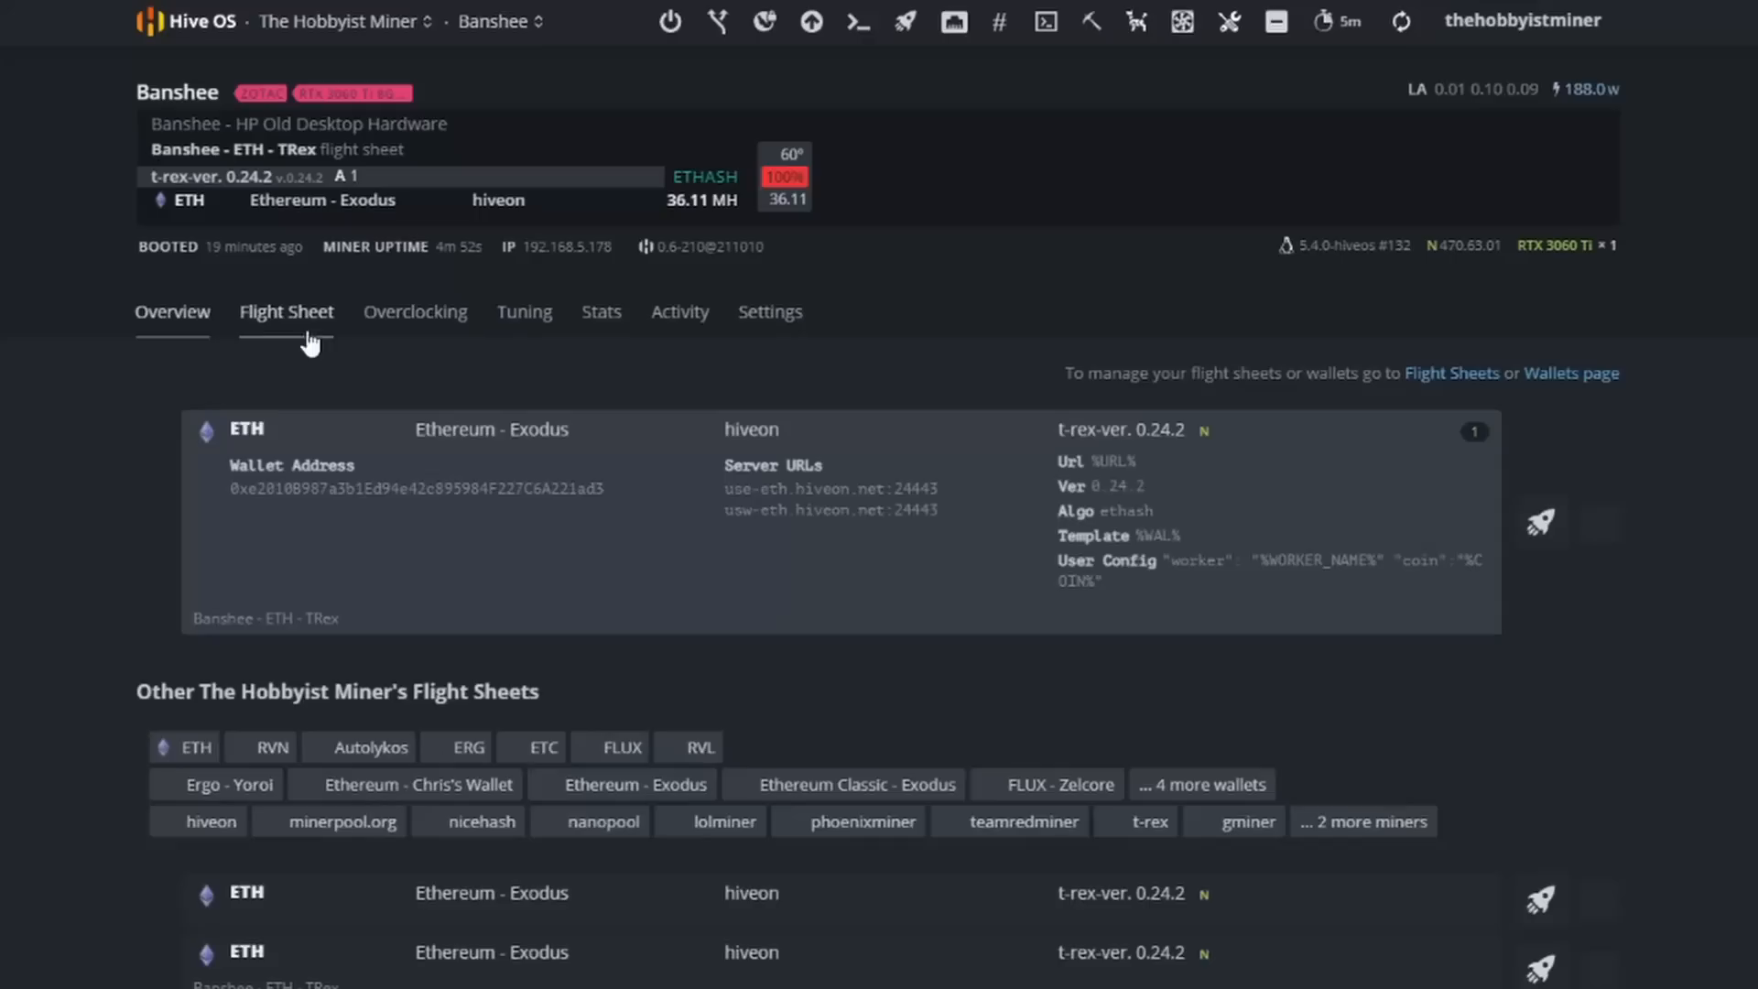
click(1599, 524)
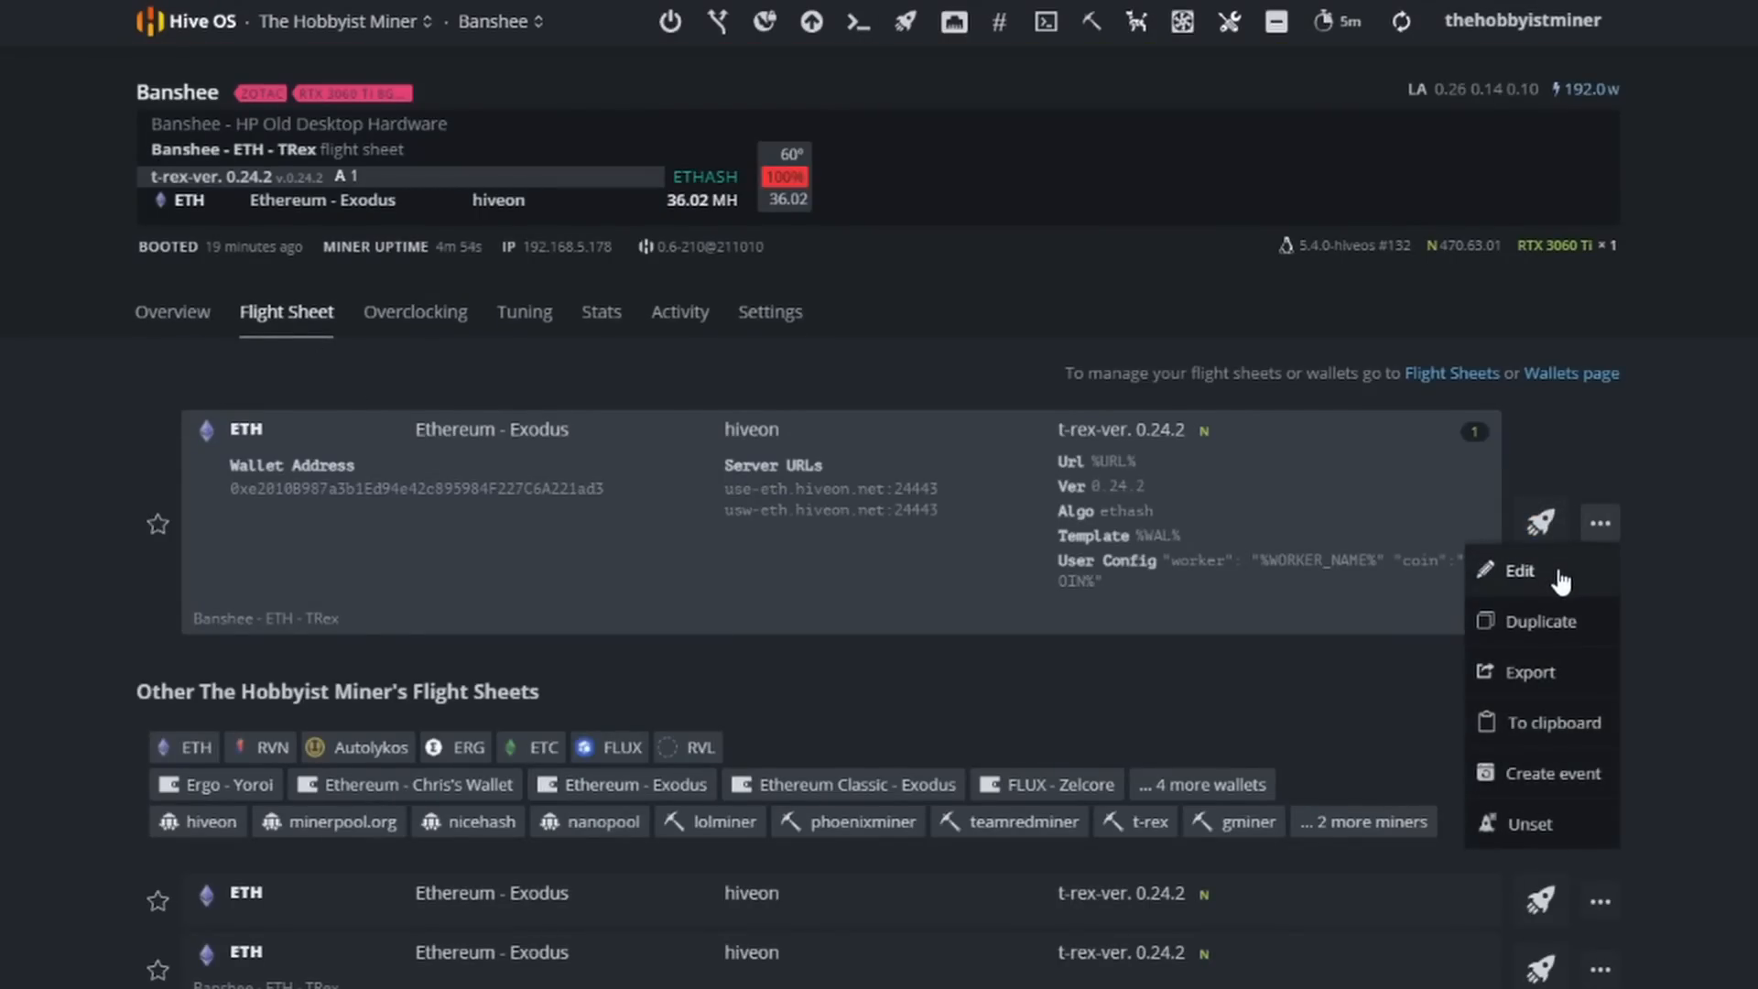
Edit the flight sheet, adding autolykos2 LHR and nanopool Ergo url2, user2, pass2 extra arguments.
click(1519, 571)
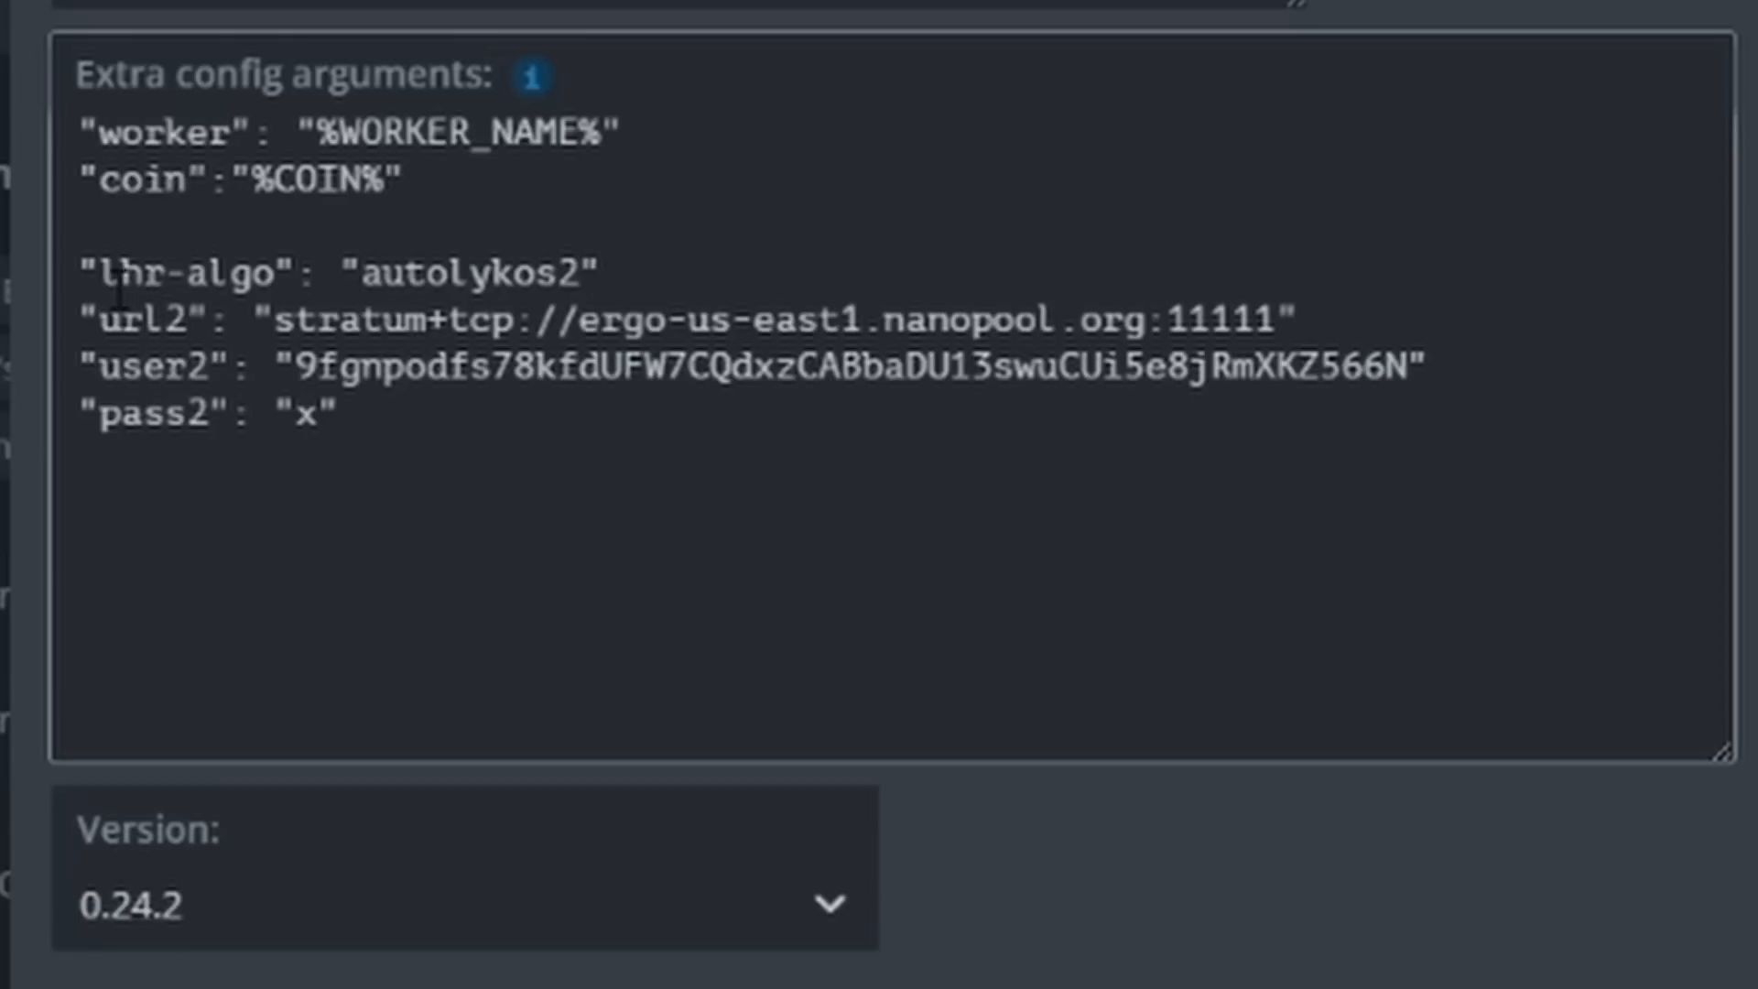
double_click(460, 275)
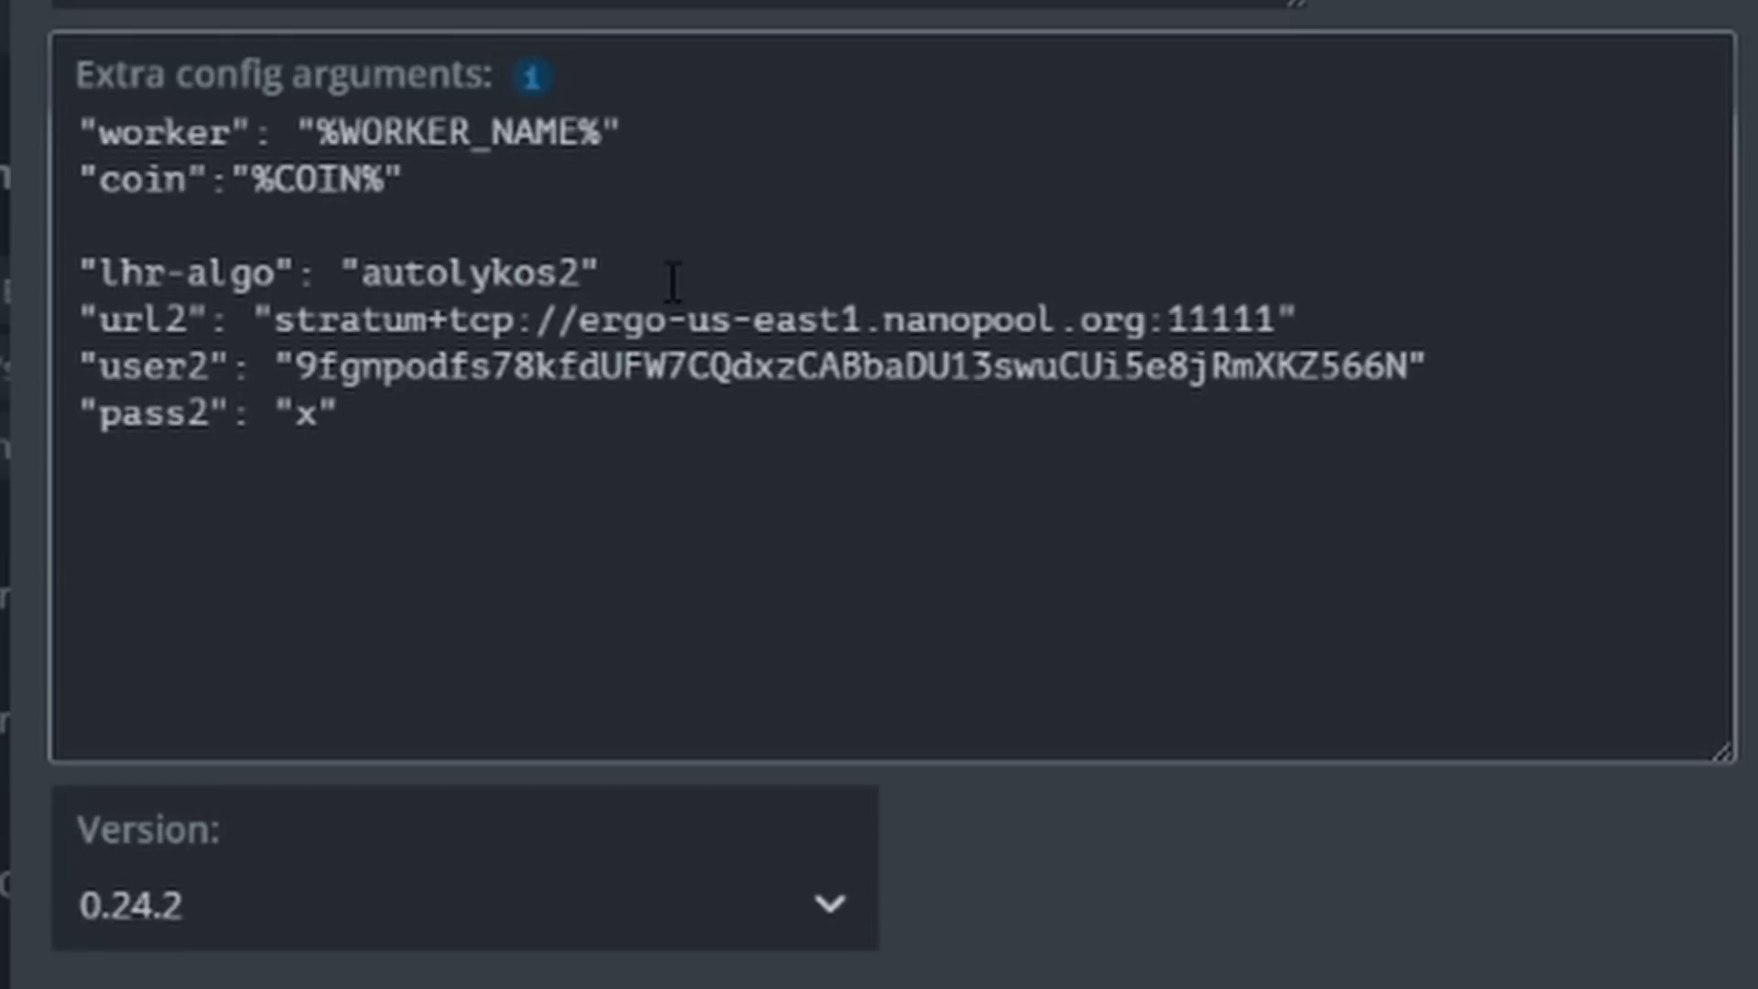
click(600, 272)
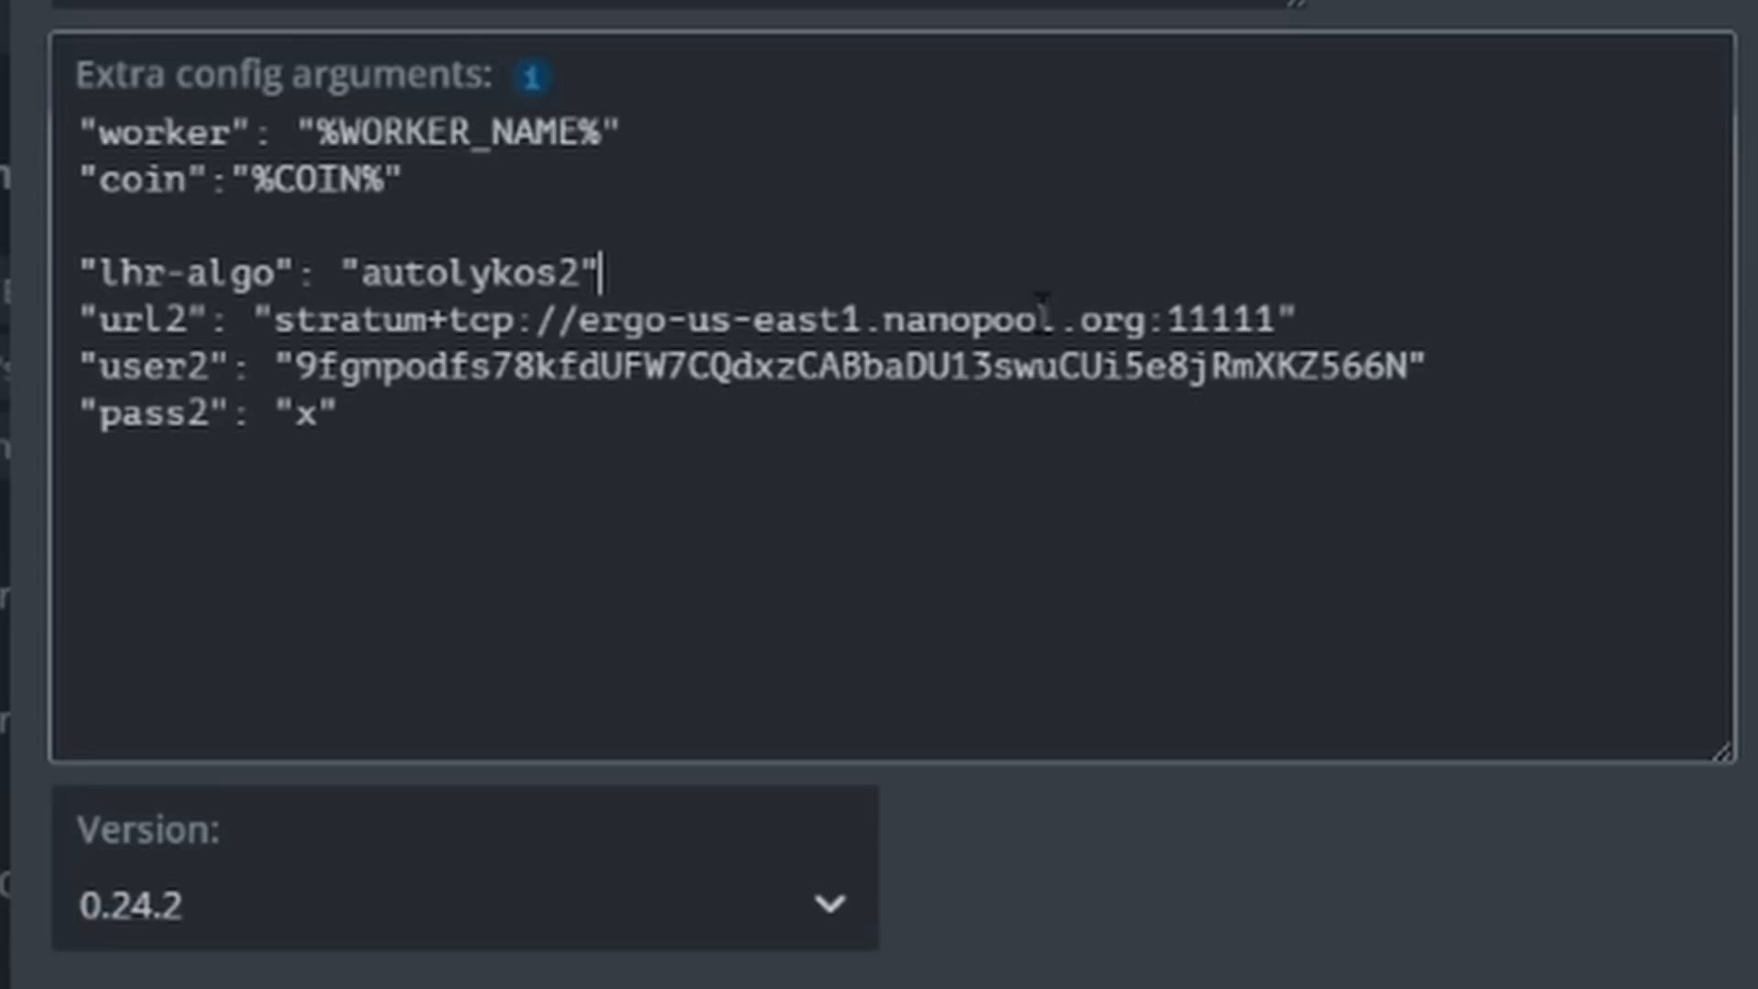
drag(285, 318, 700, 319)
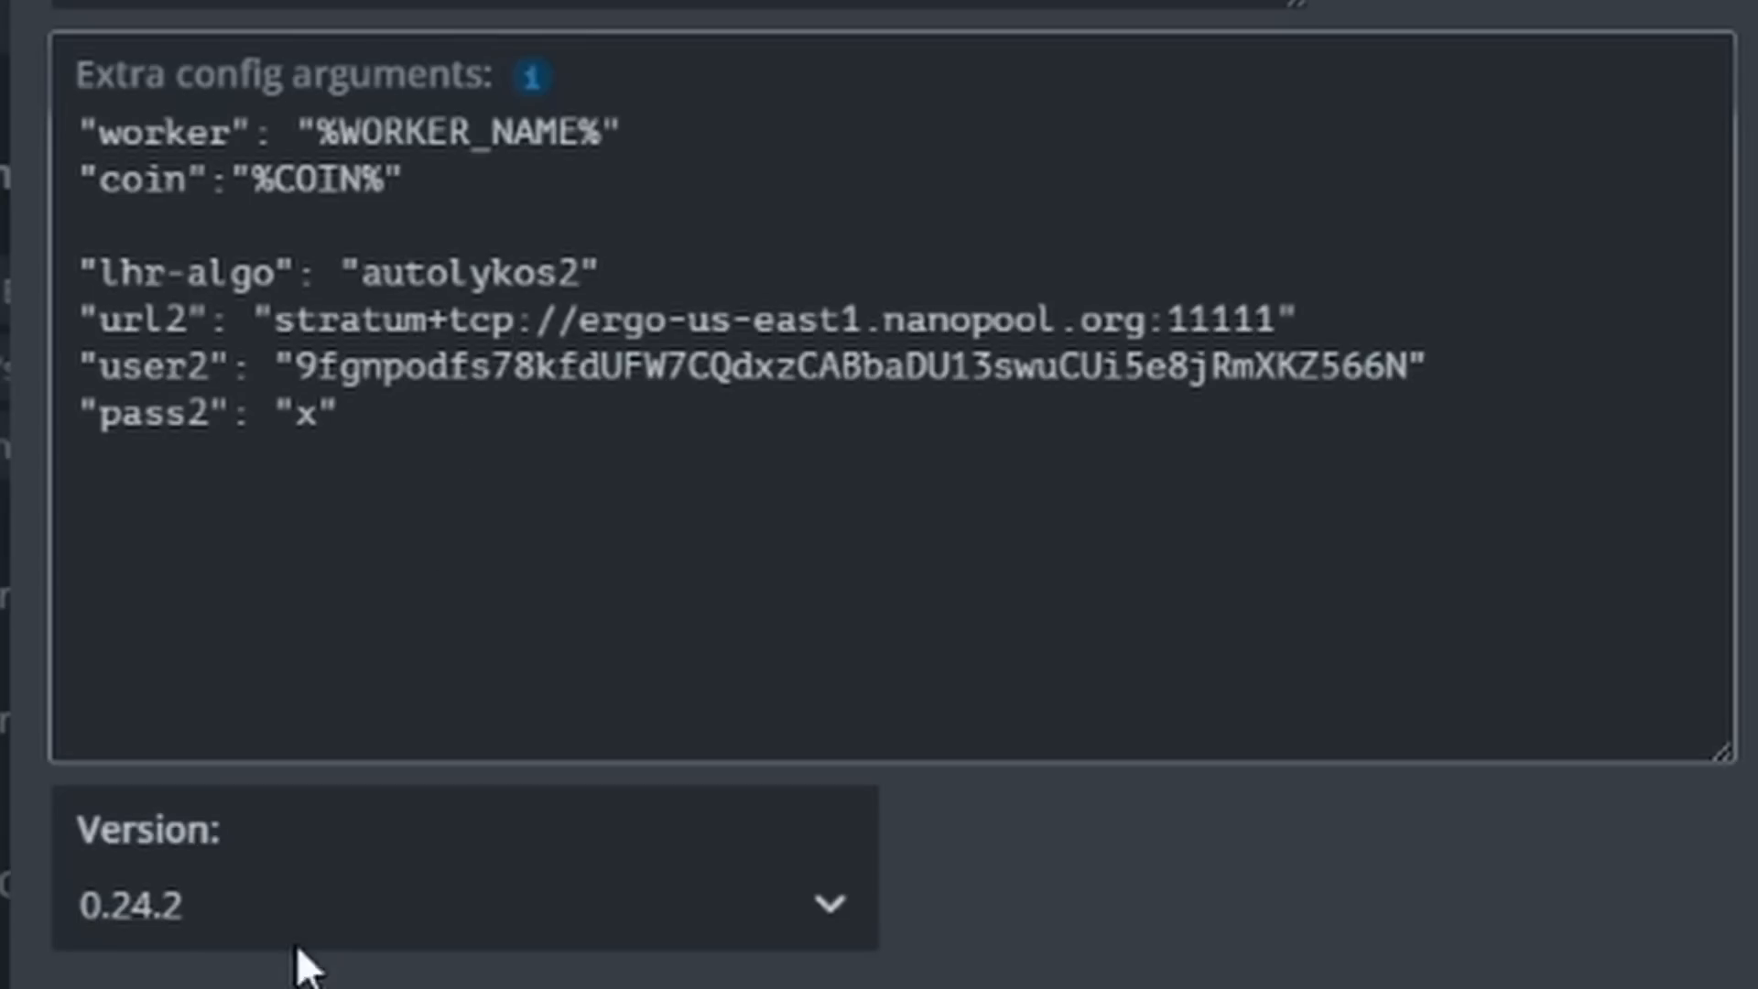
click(514, 320)
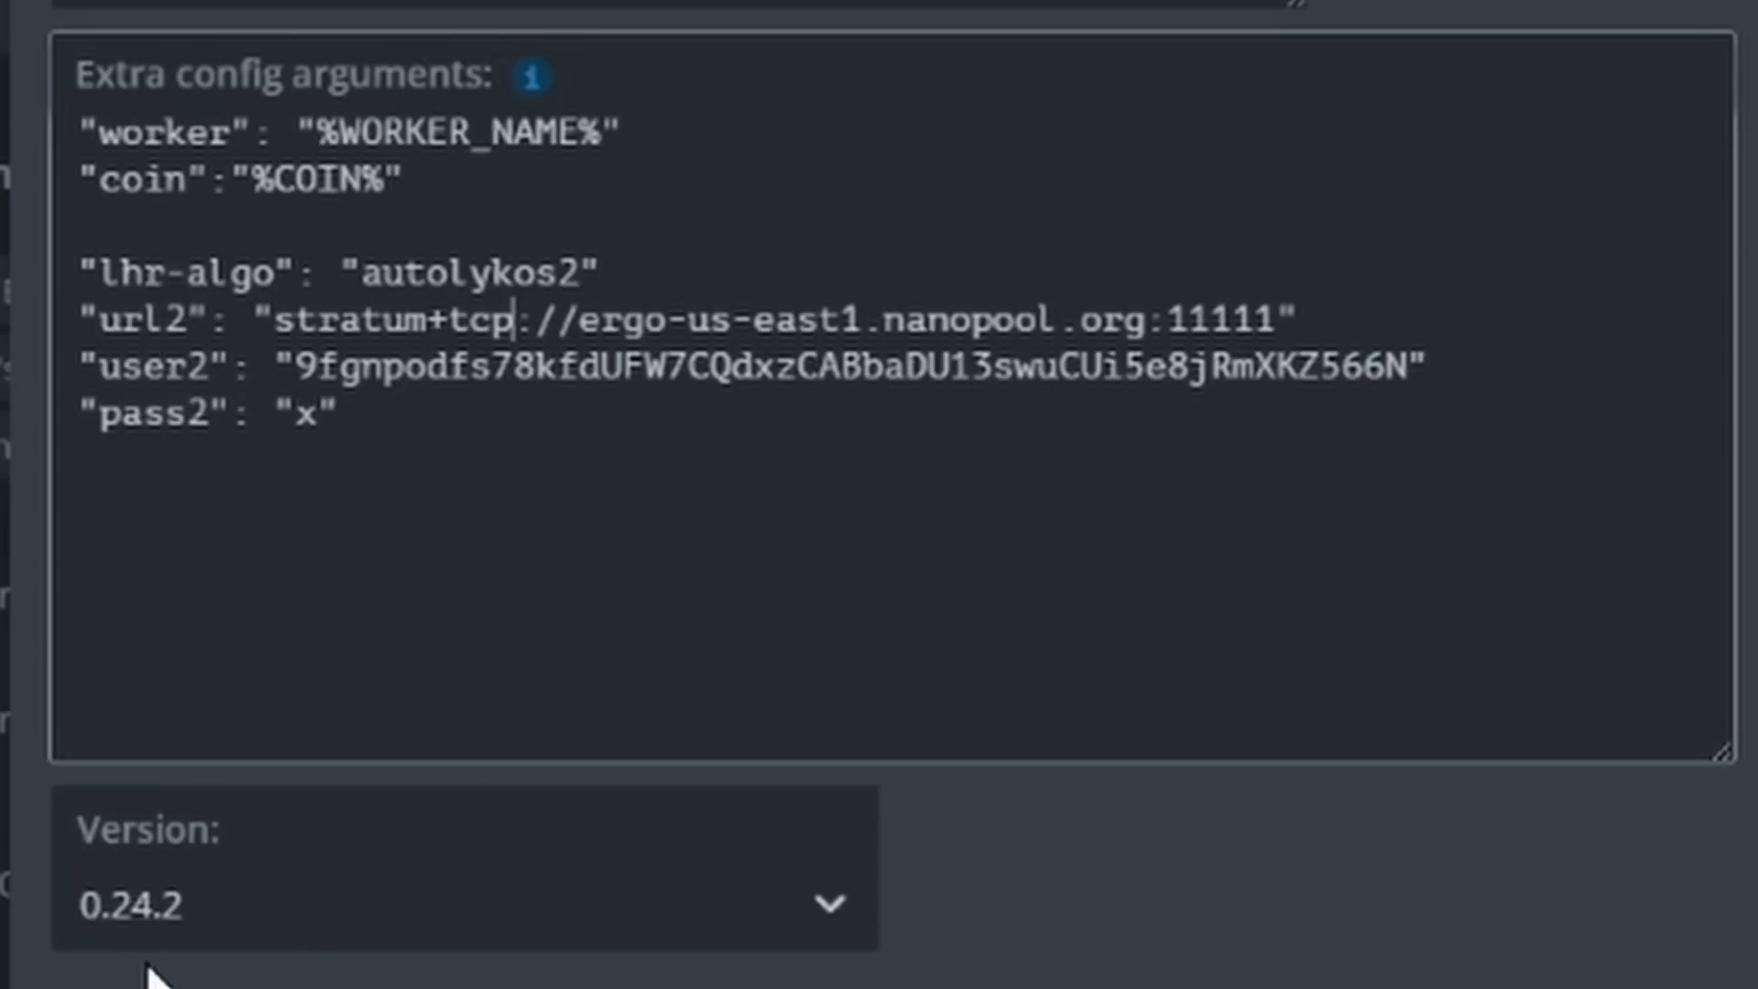
mouse_move(378, 975)
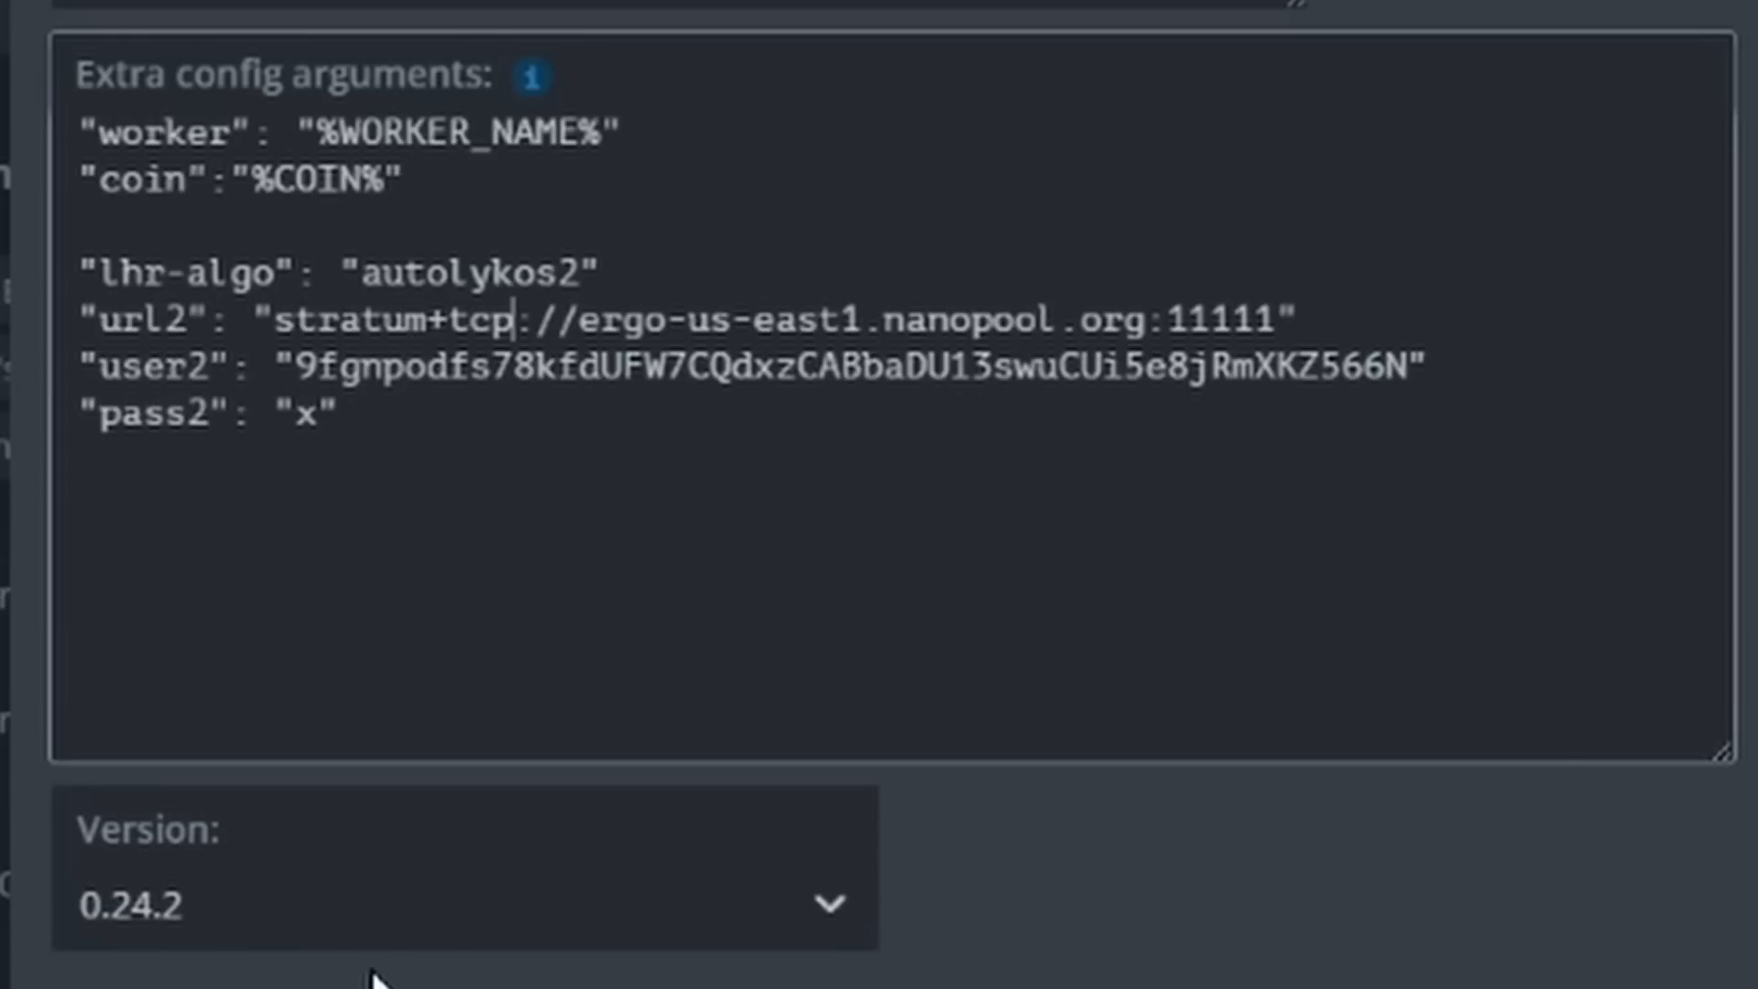
mouse_move(311, 848)
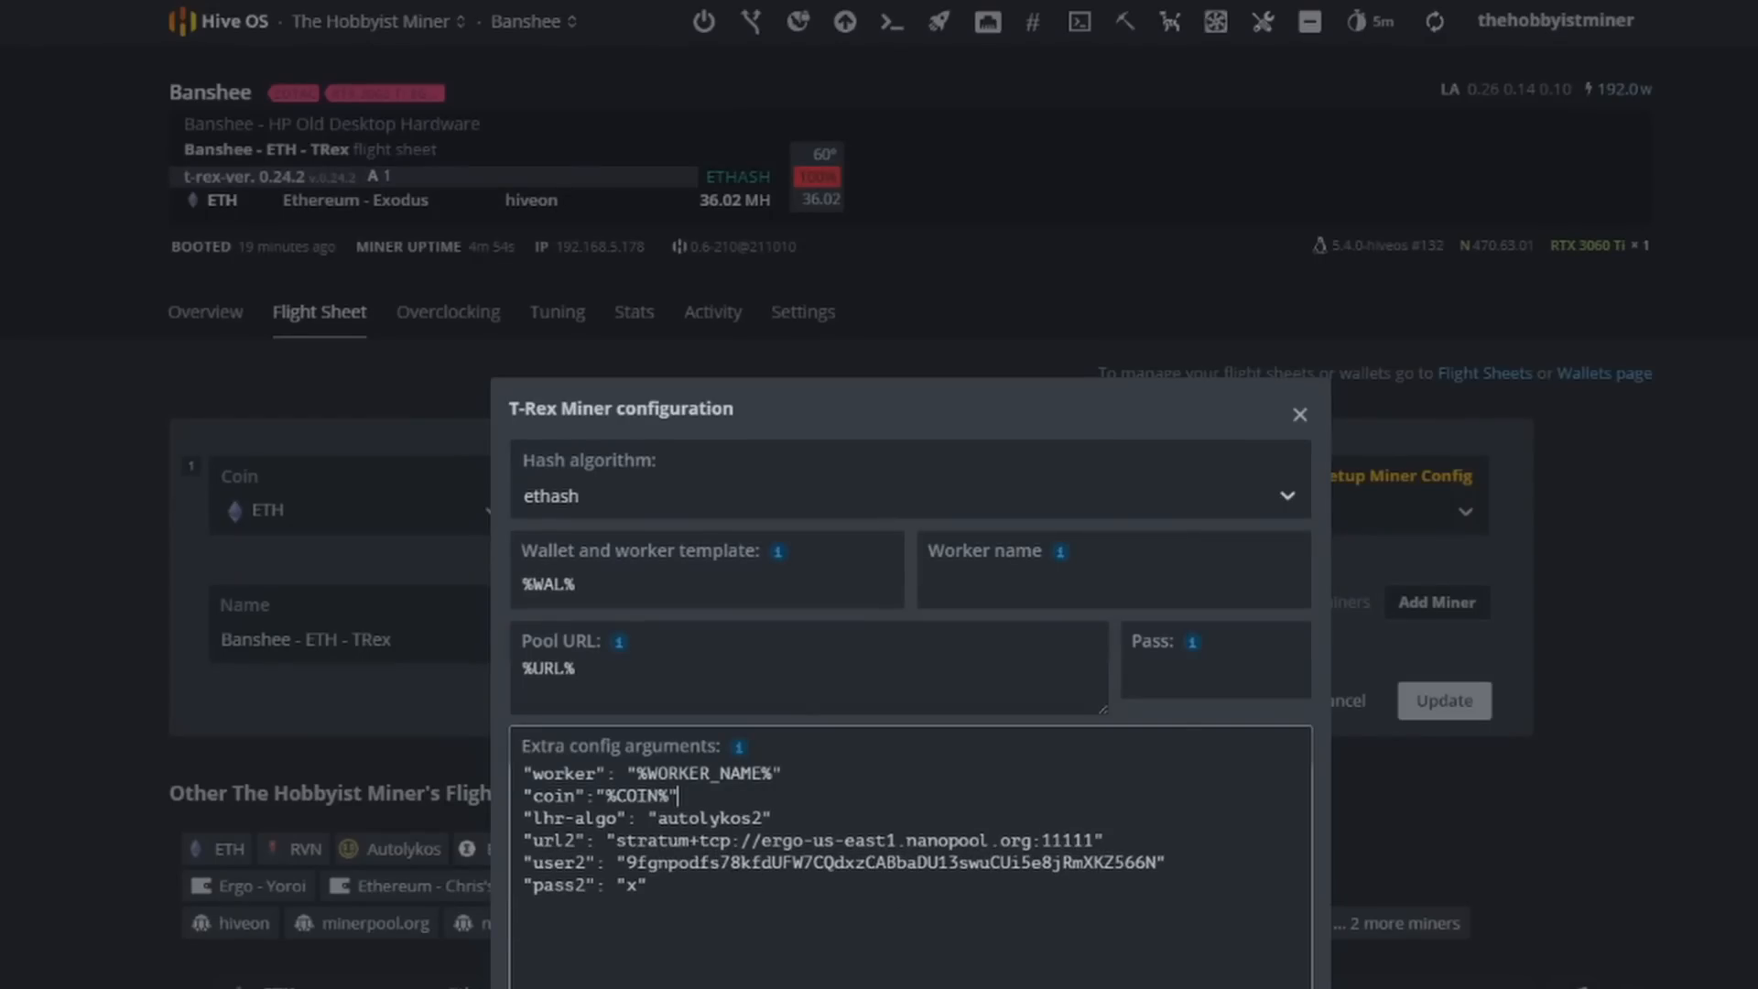
Update the Banshee flight sheet and apply it to all workers.
click(1443, 701)
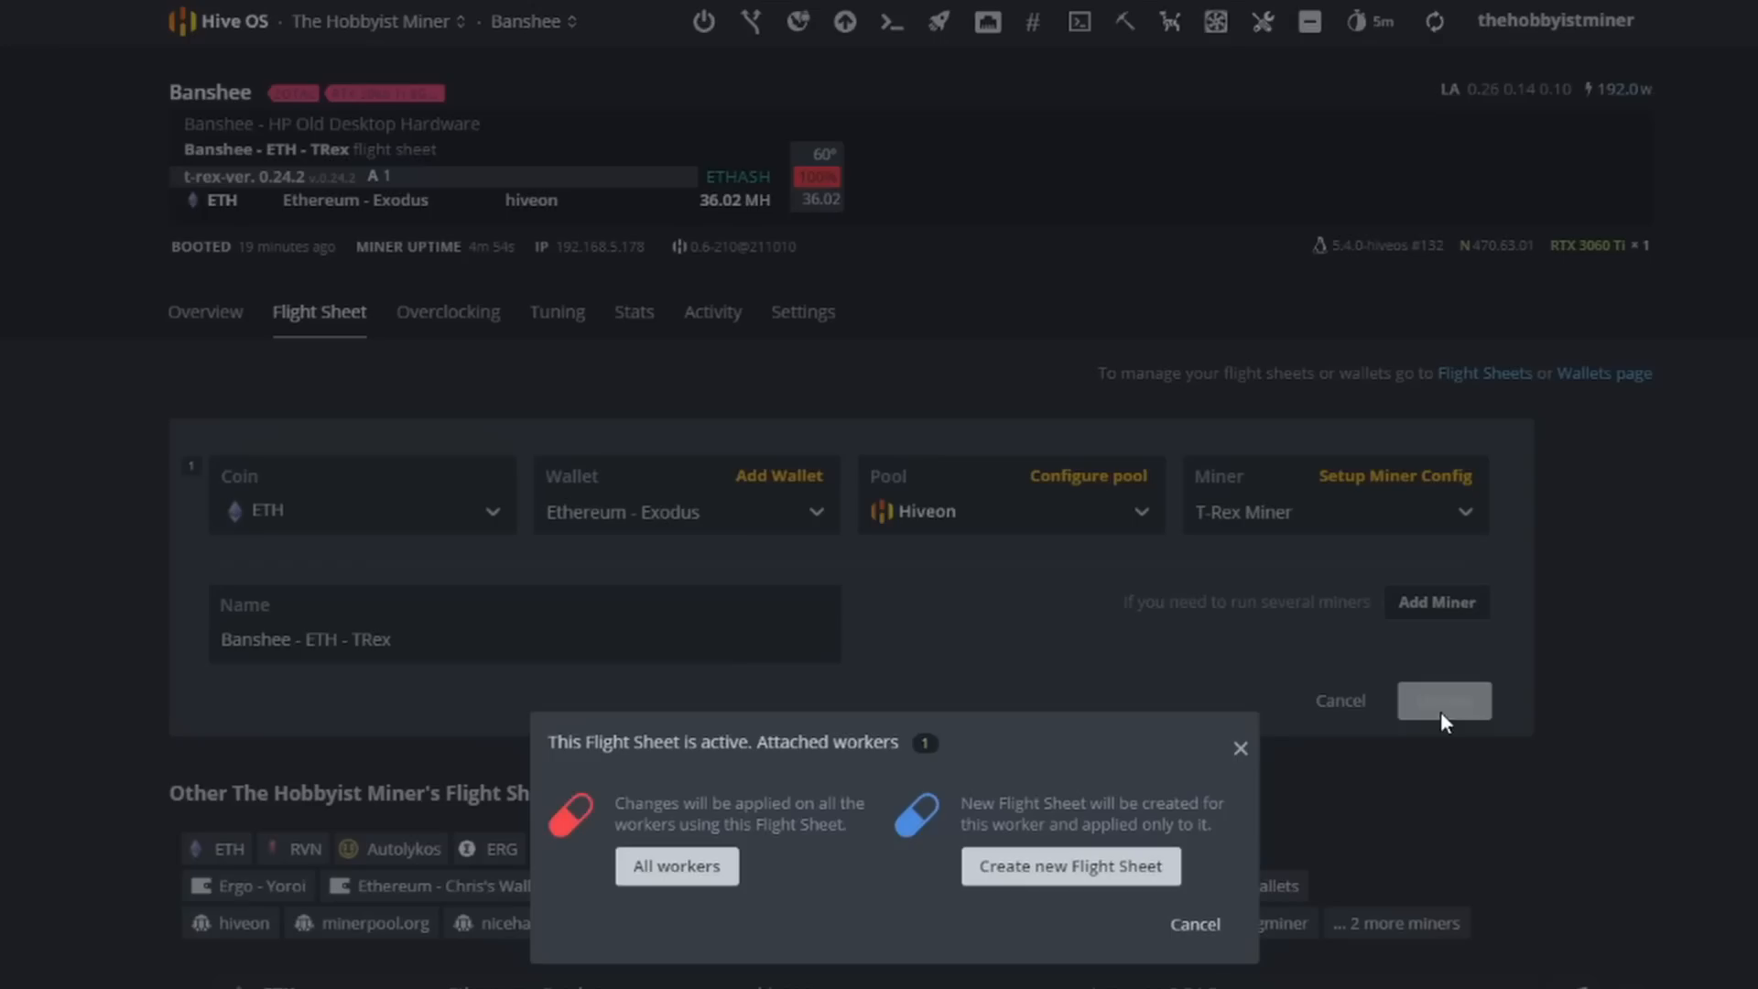
click(676, 866)
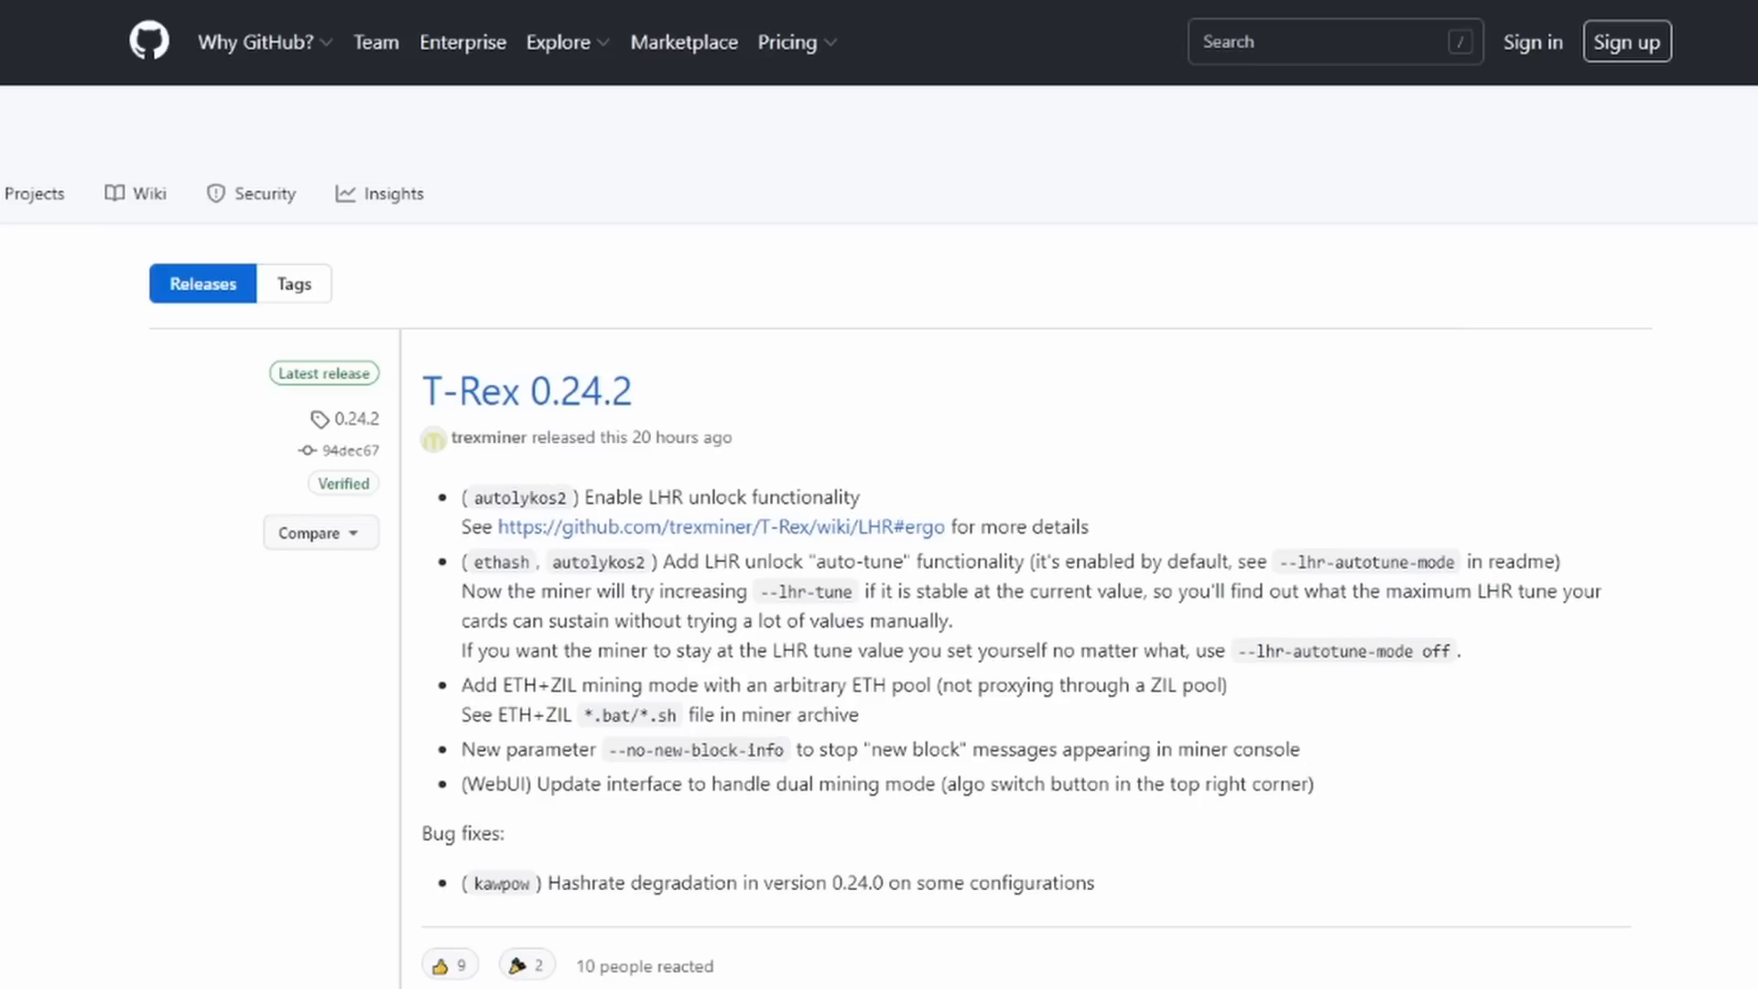
mouse_move(399, 783)
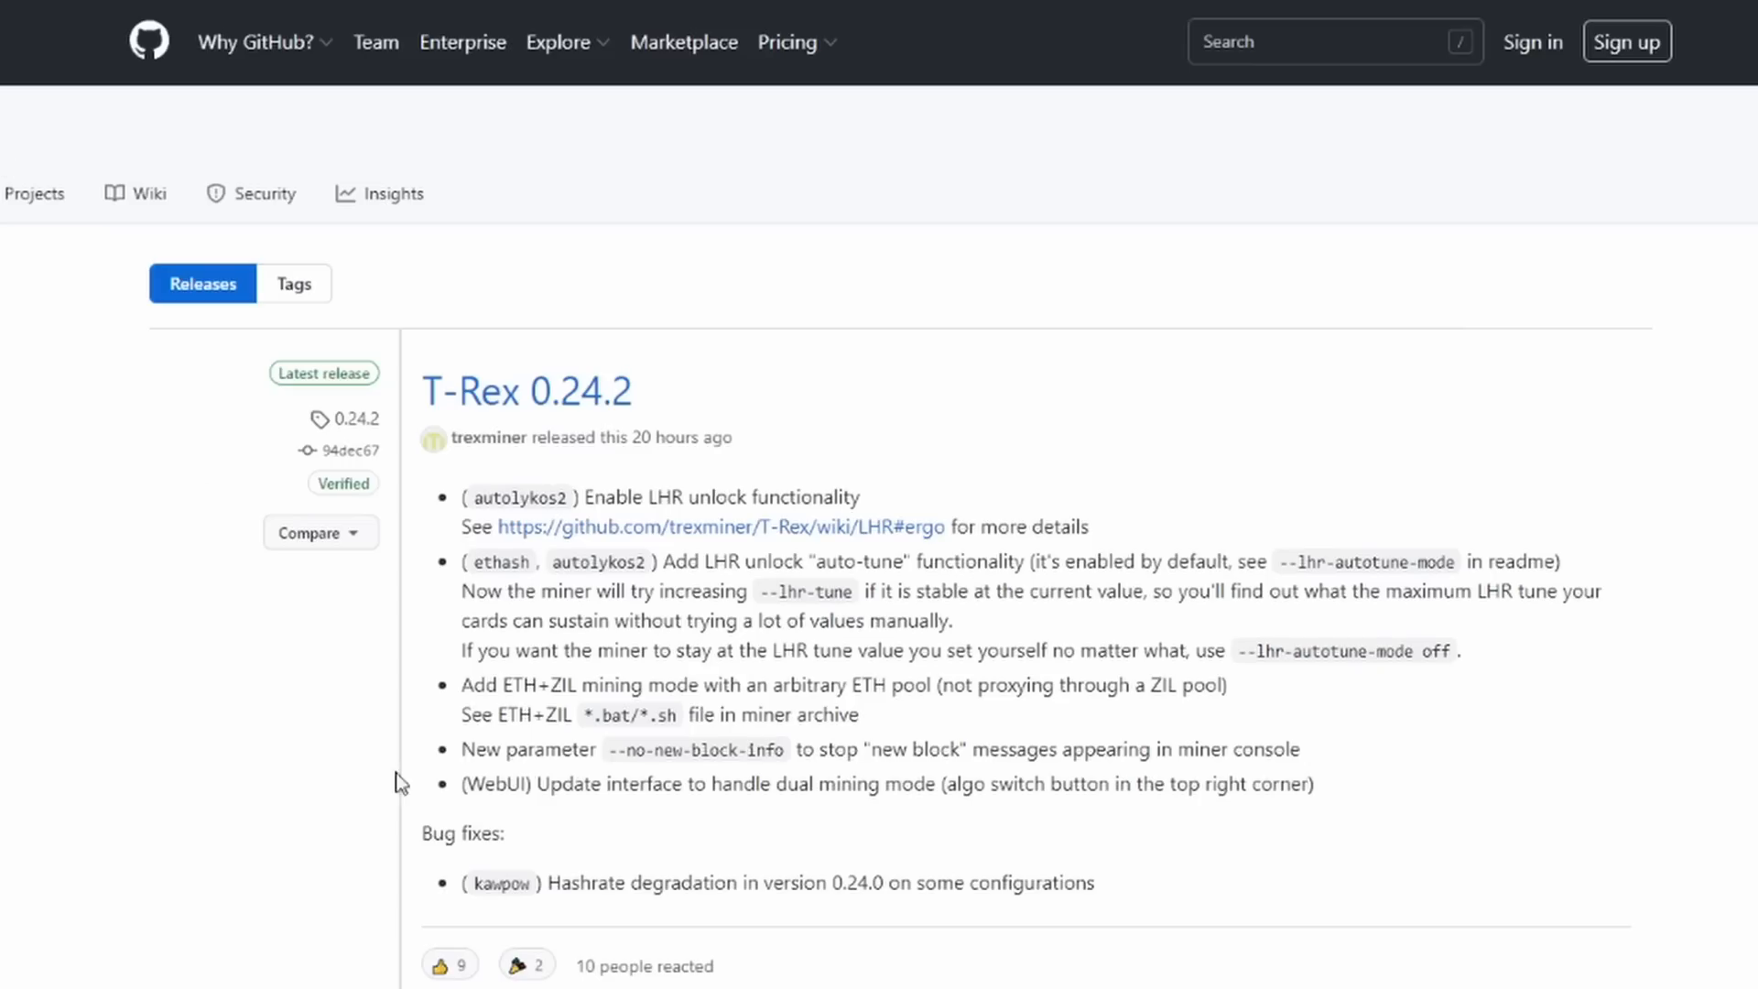
Scroll through the T-Rex 0.24.2 GitHub release notes on autolykos2 LHR unlock.
scroll(down, 3)
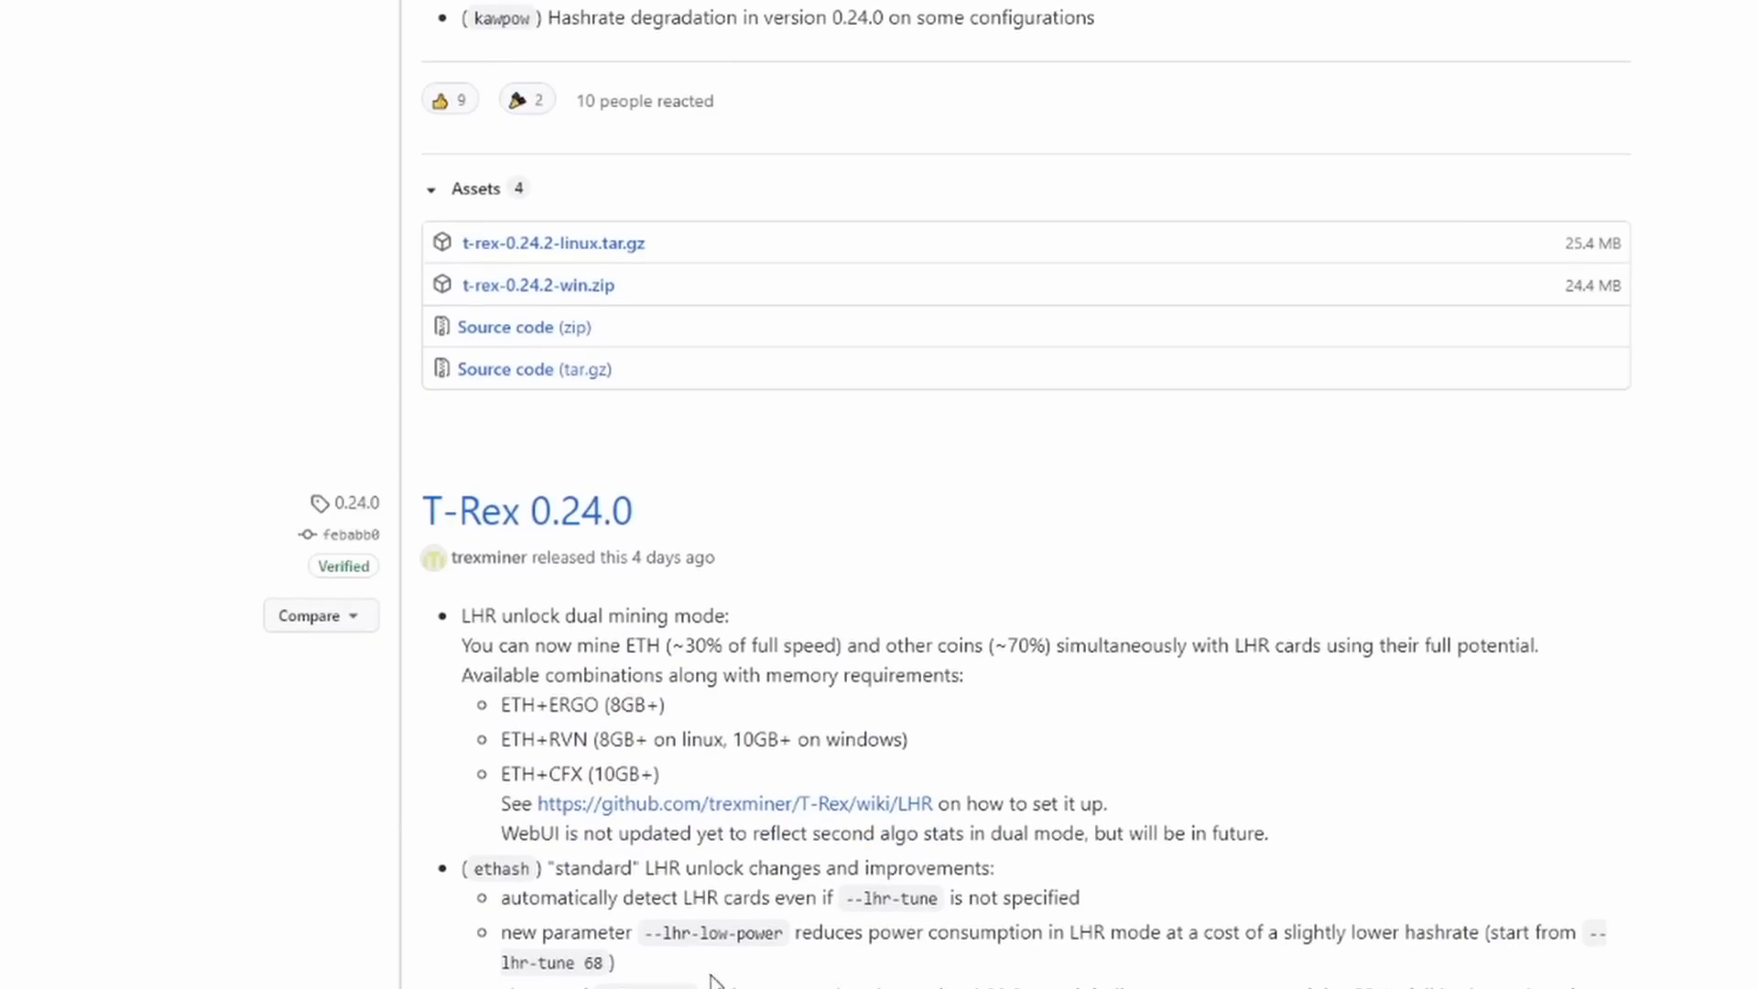
mouse_move(449, 691)
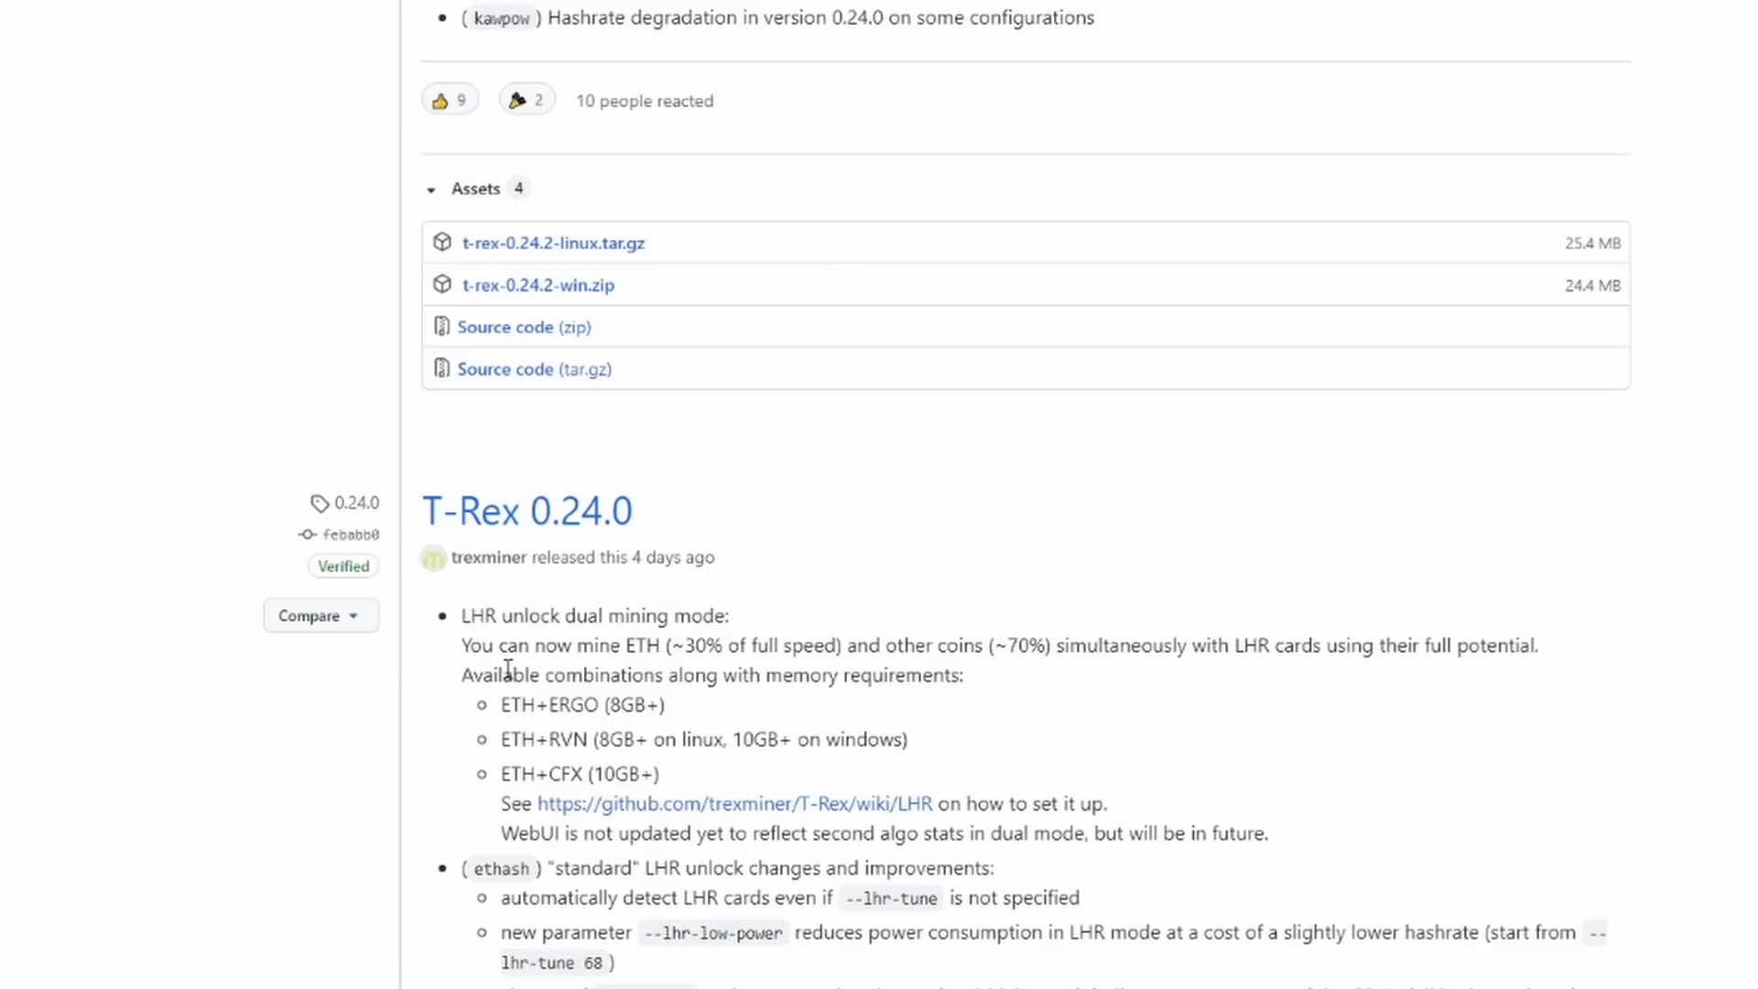
mouse_move(508, 660)
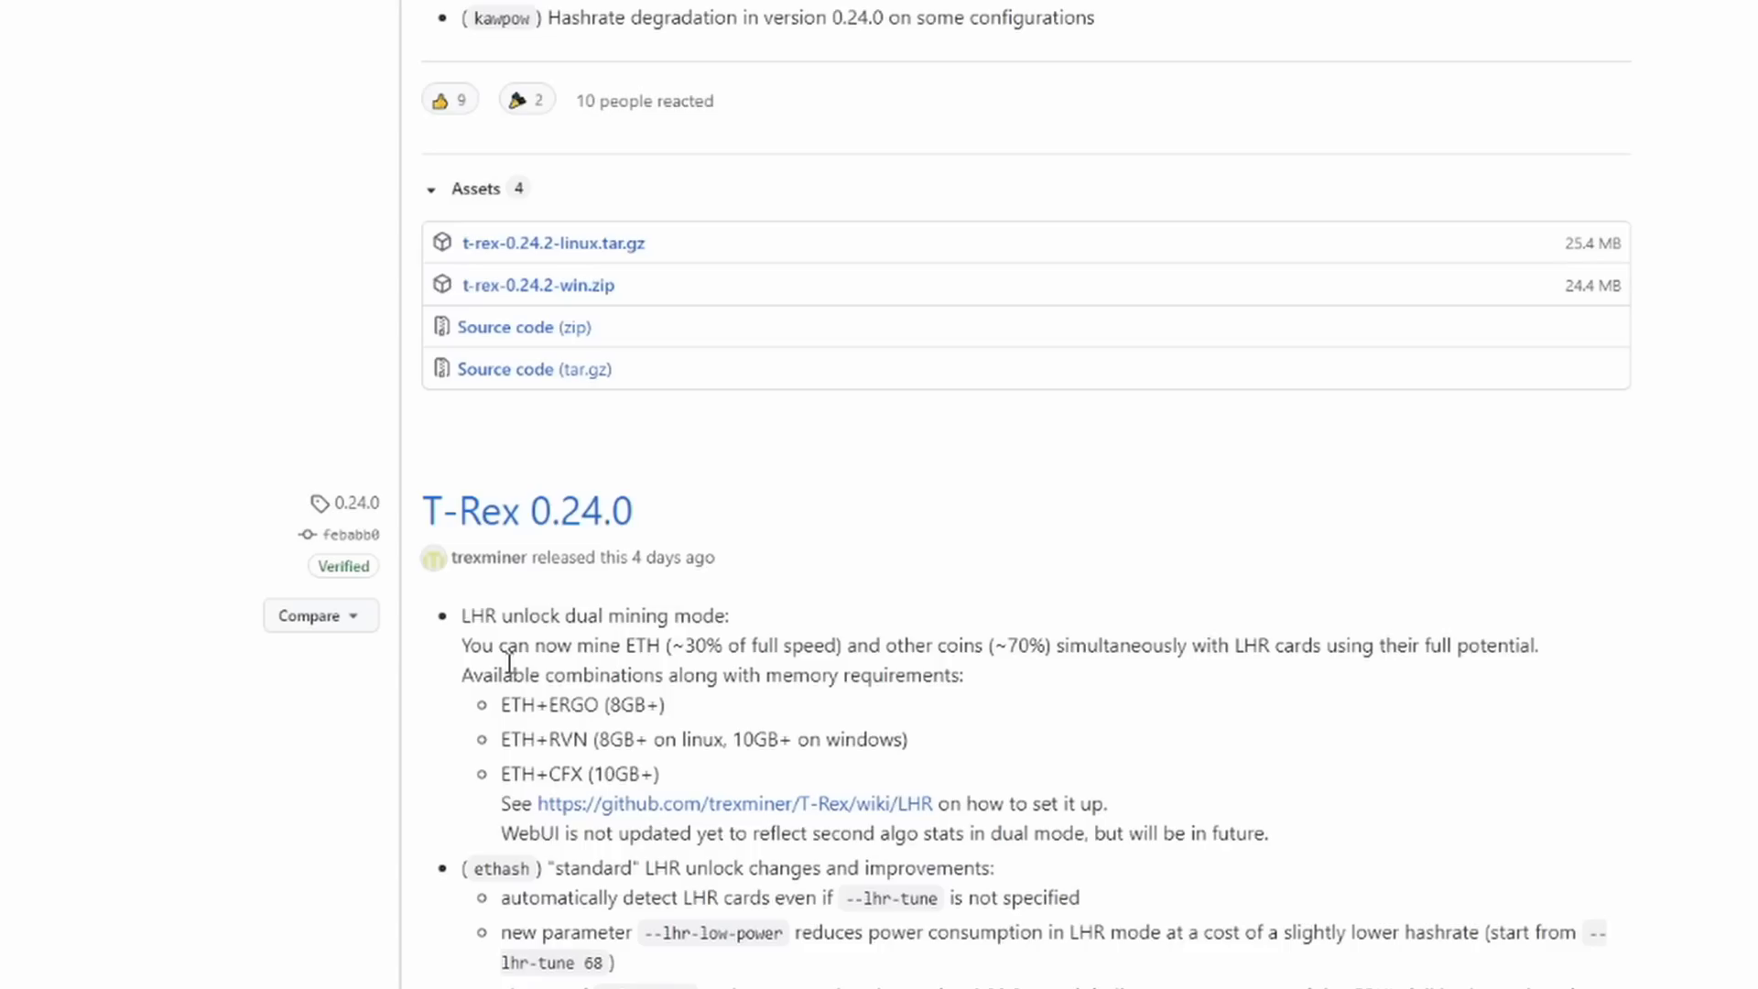
mouse_move(608, 773)
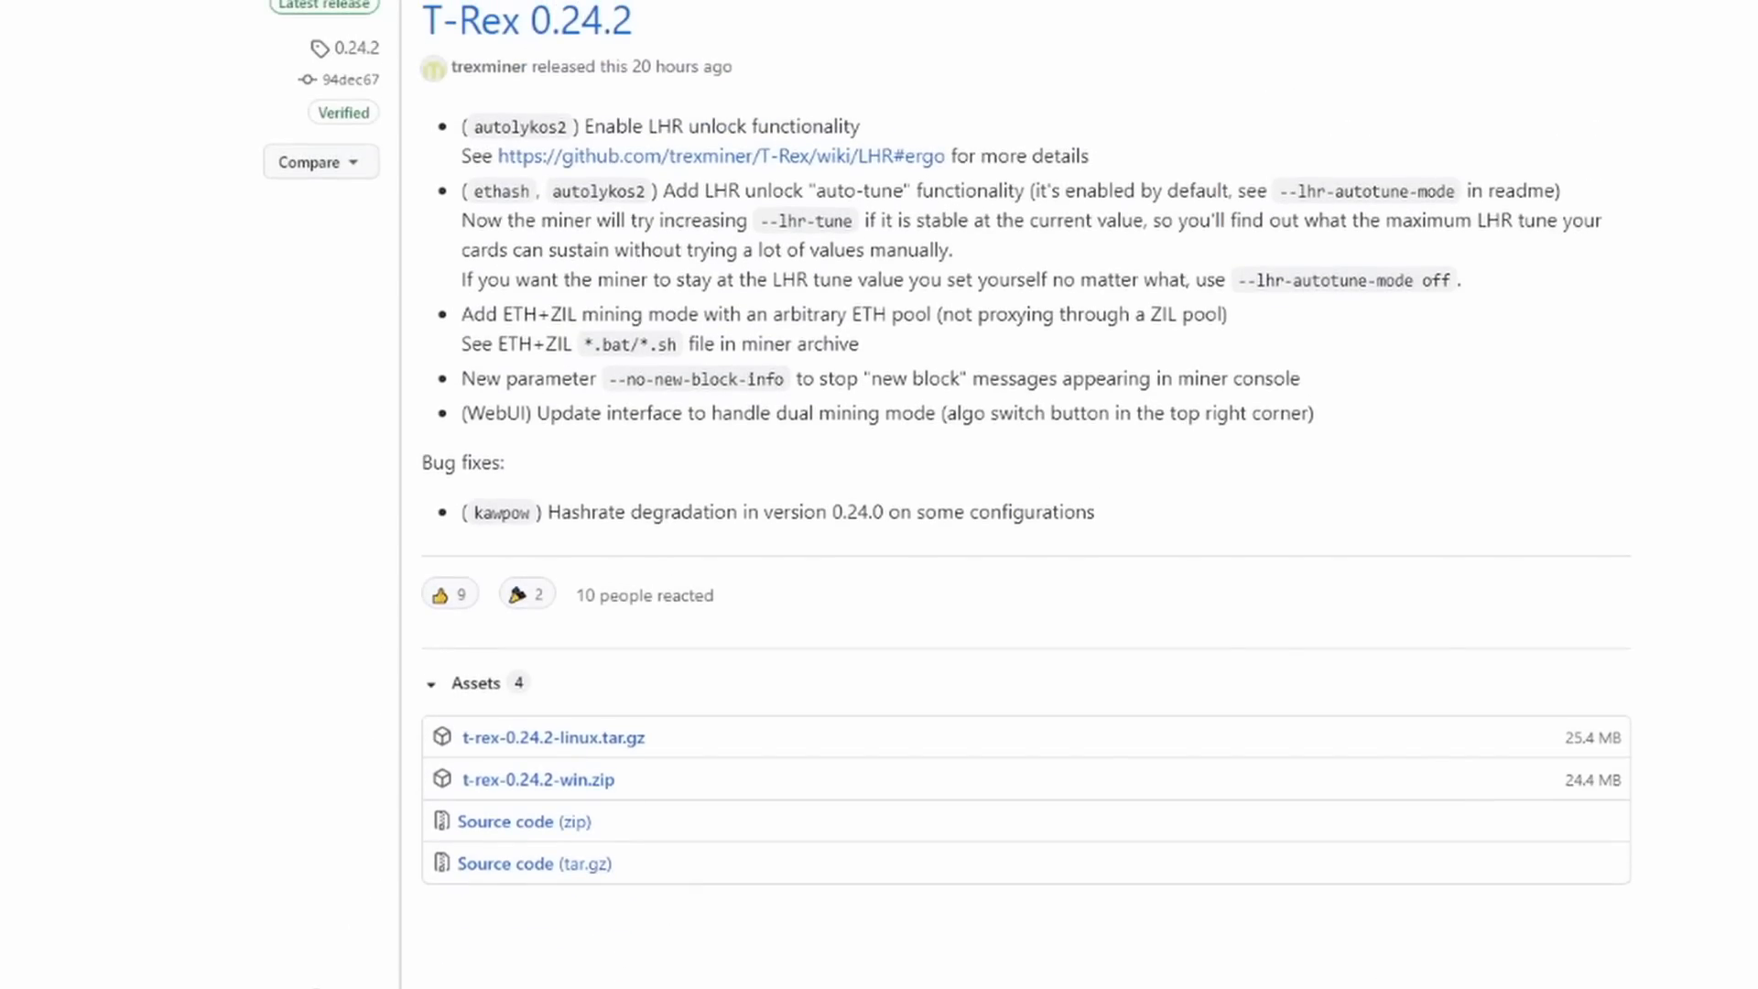
scroll(up, 3)
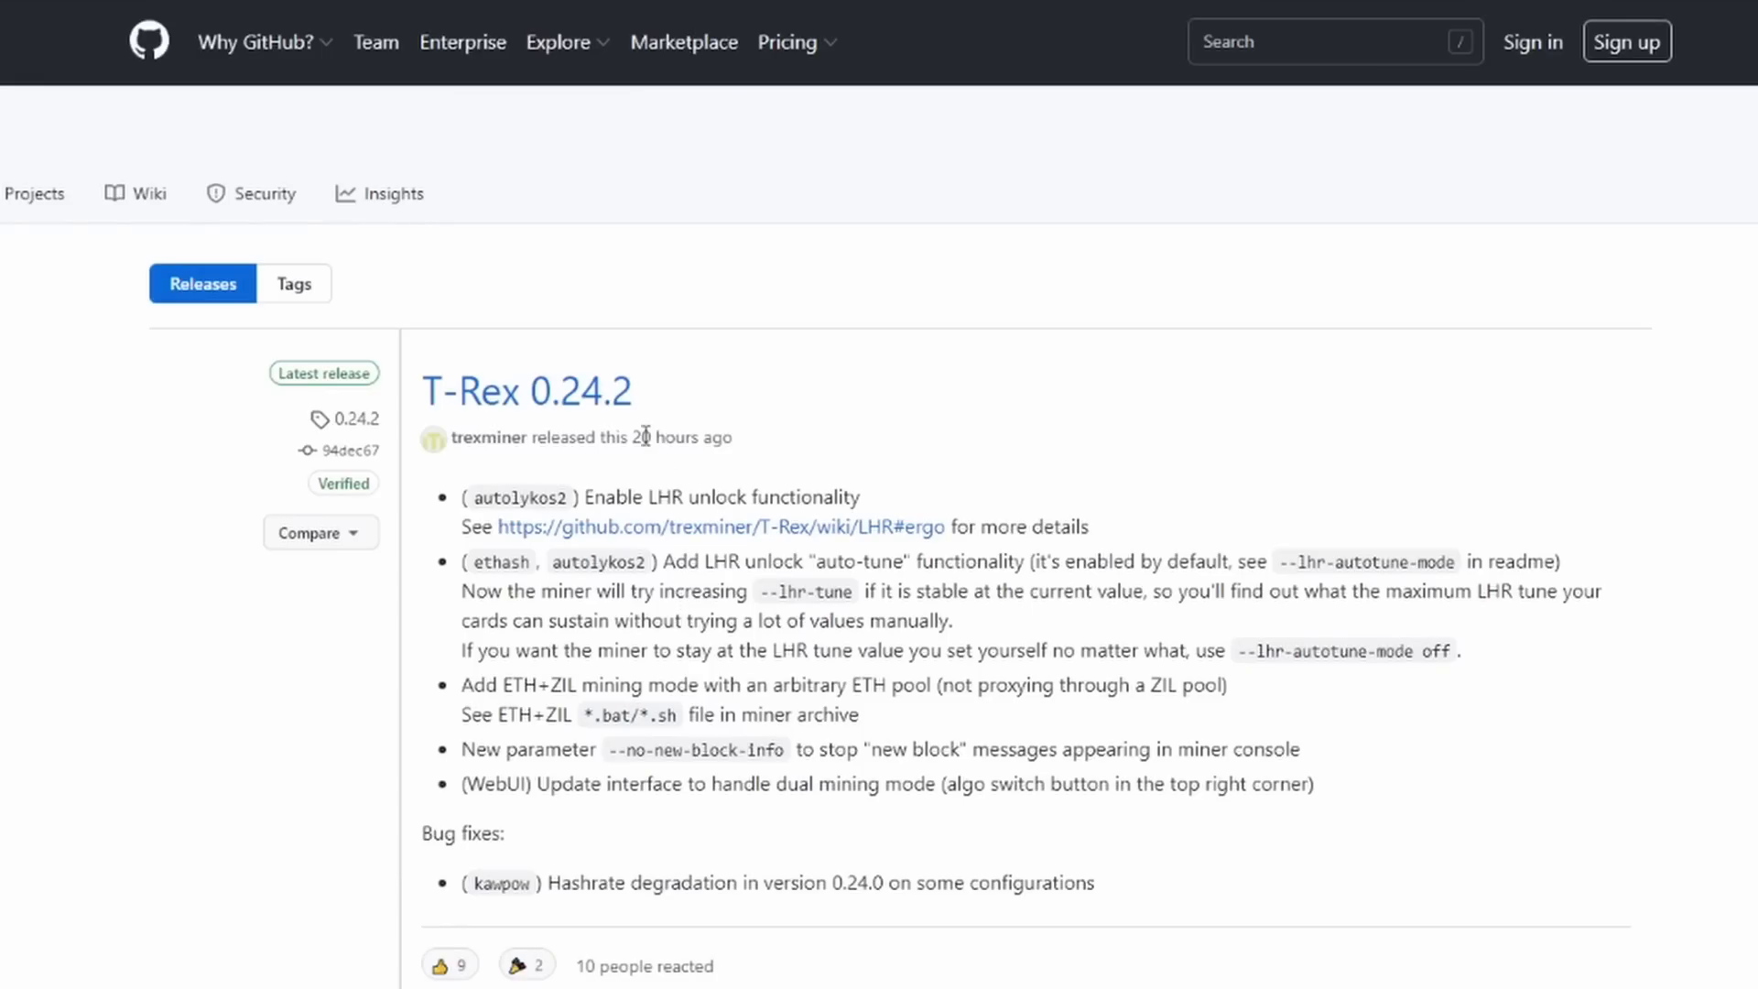
mouse_move(613, 426)
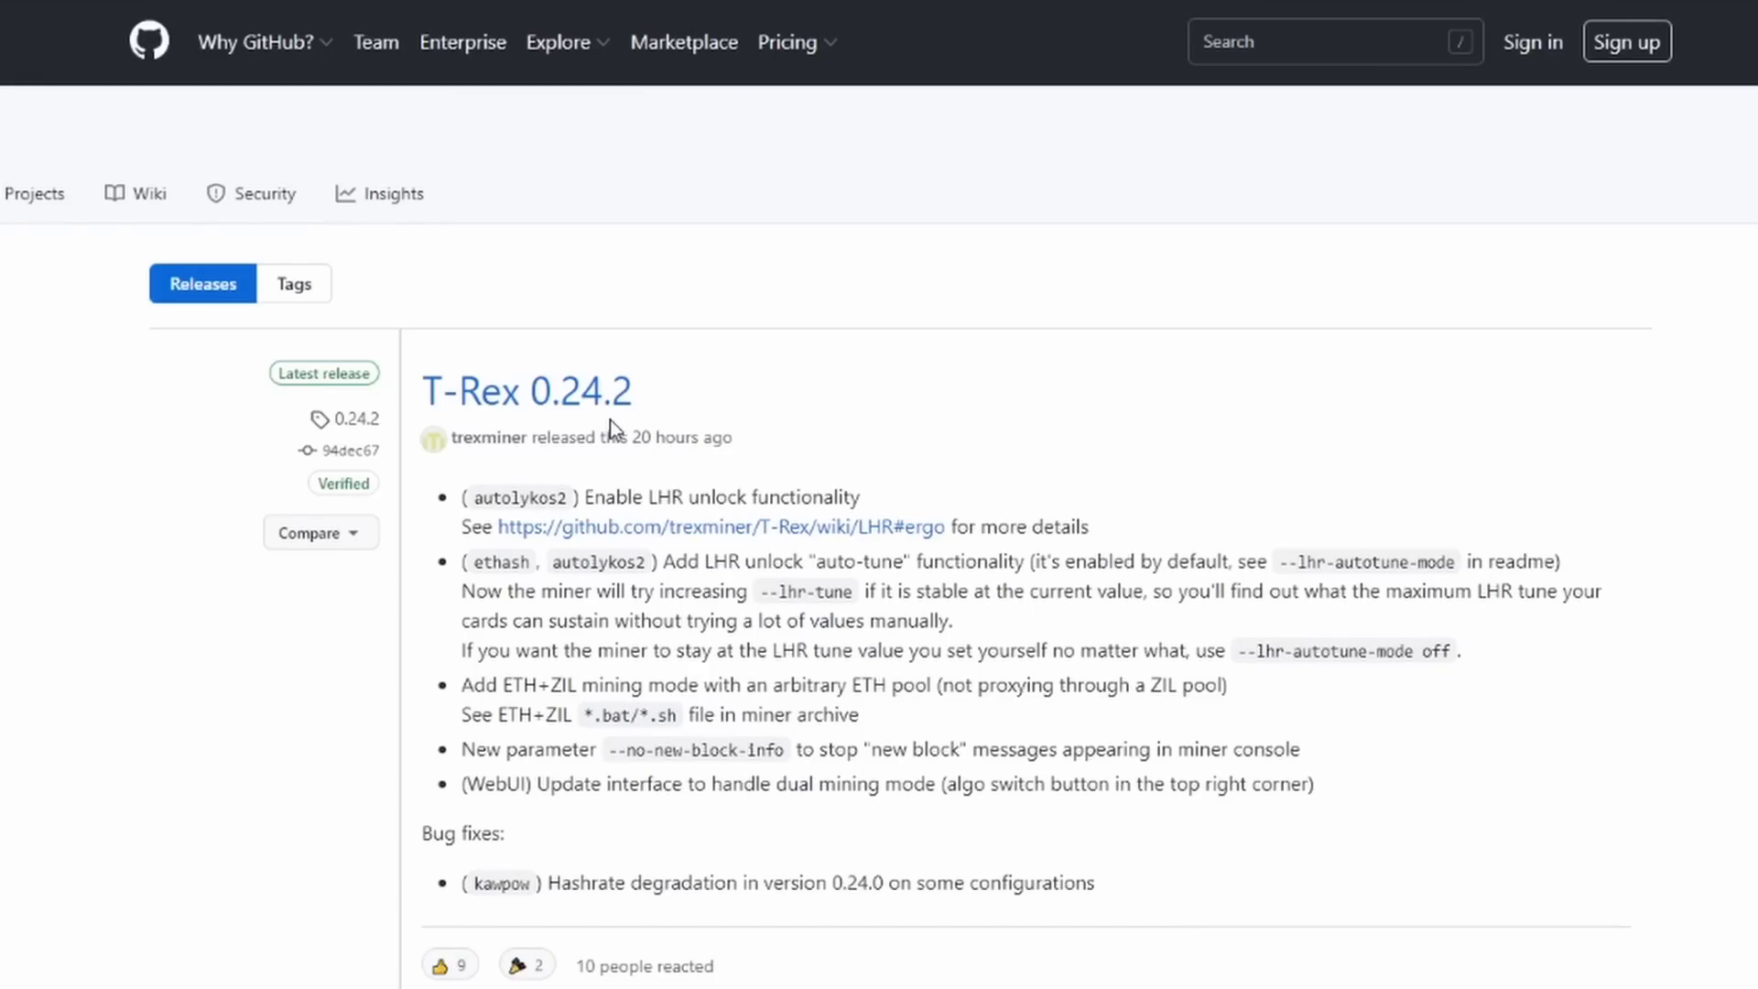
mouse_move(621, 620)
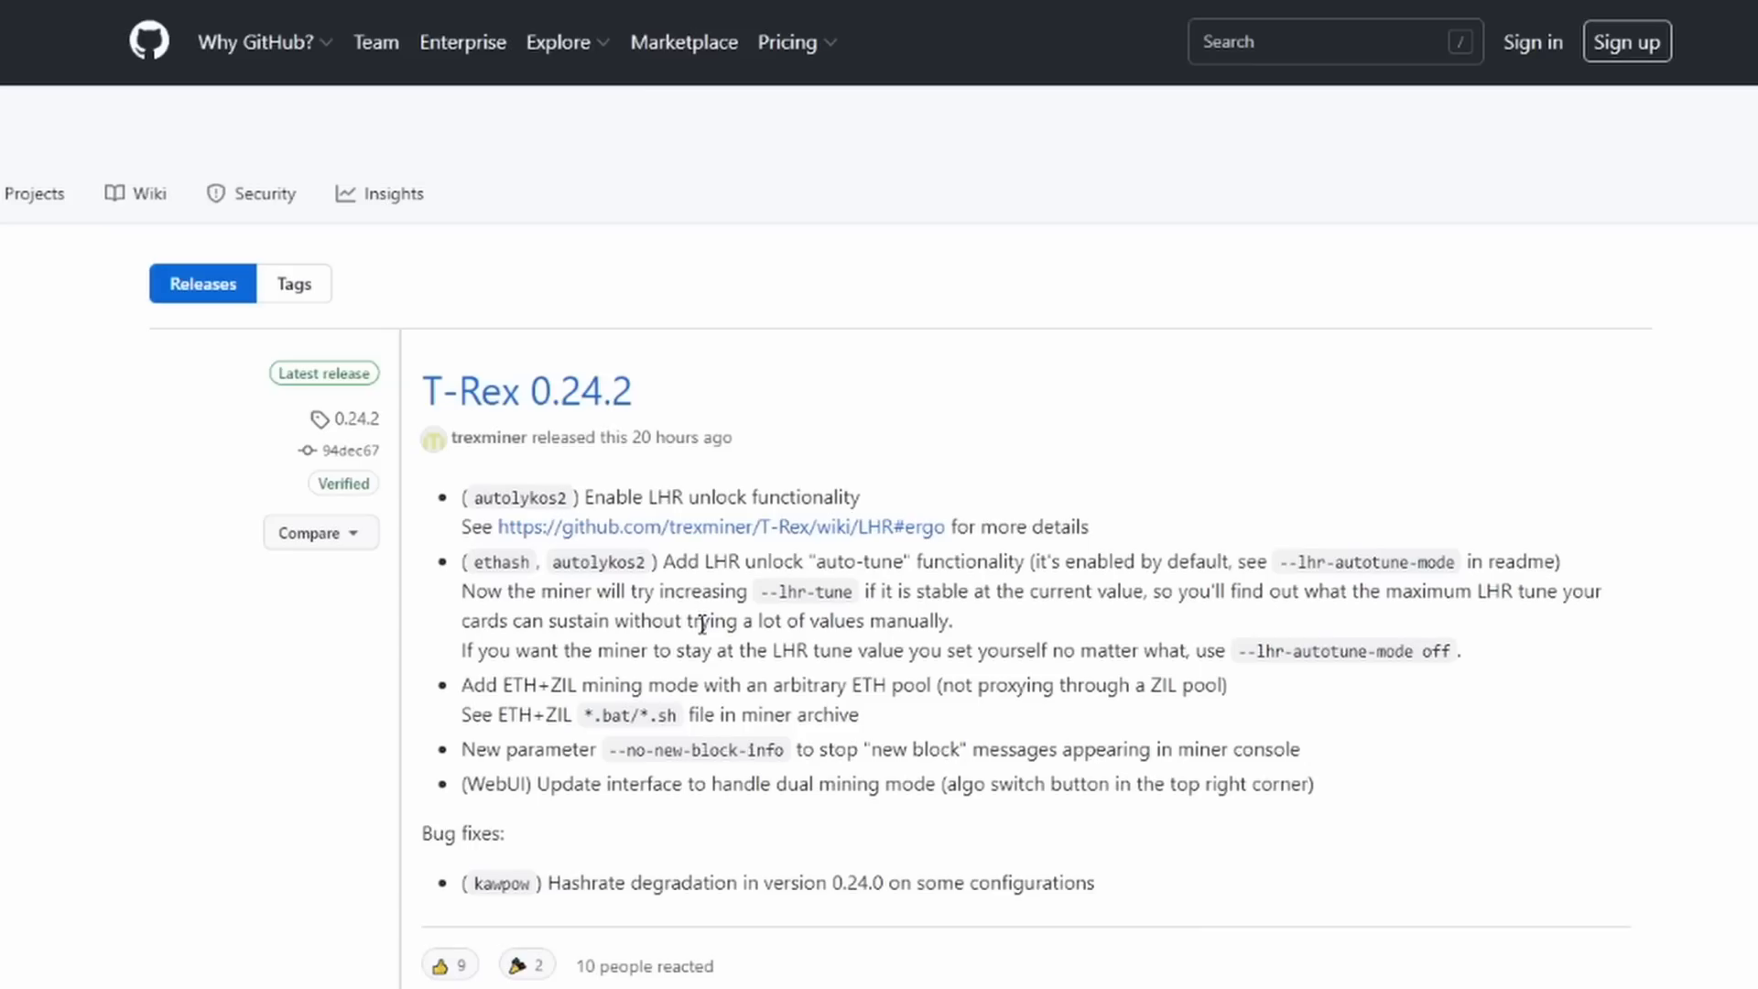
mouse_move(1324, 561)
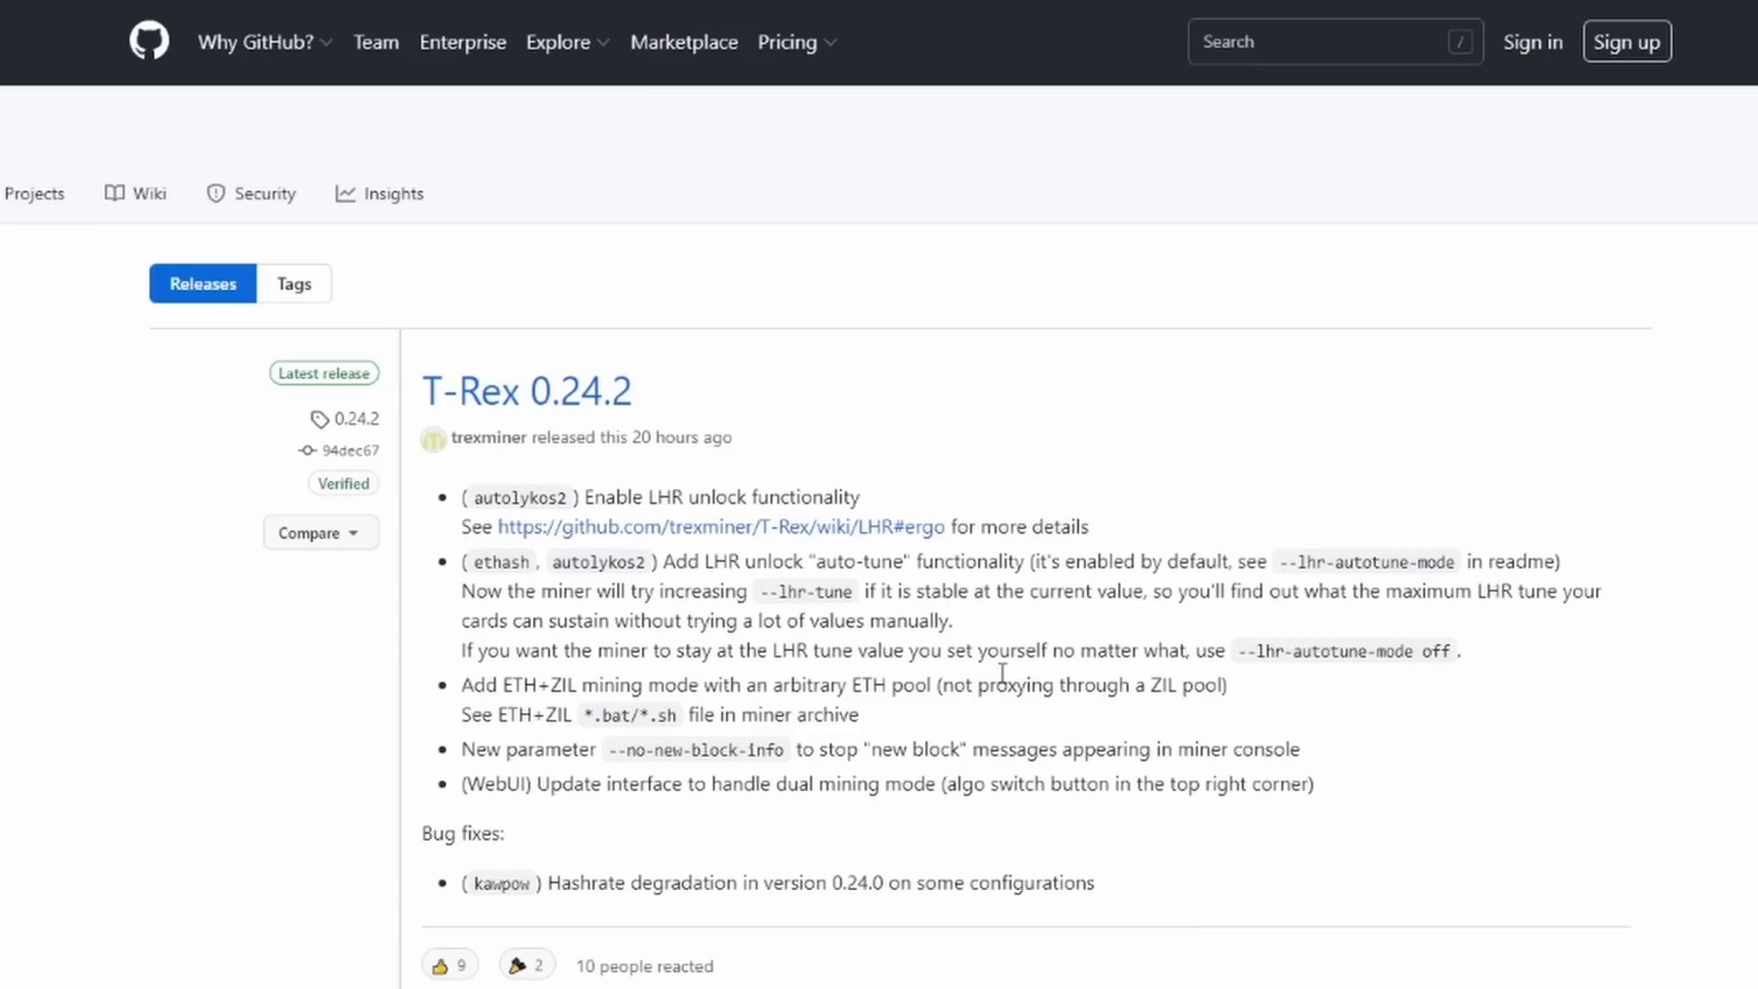
mouse_move(612, 415)
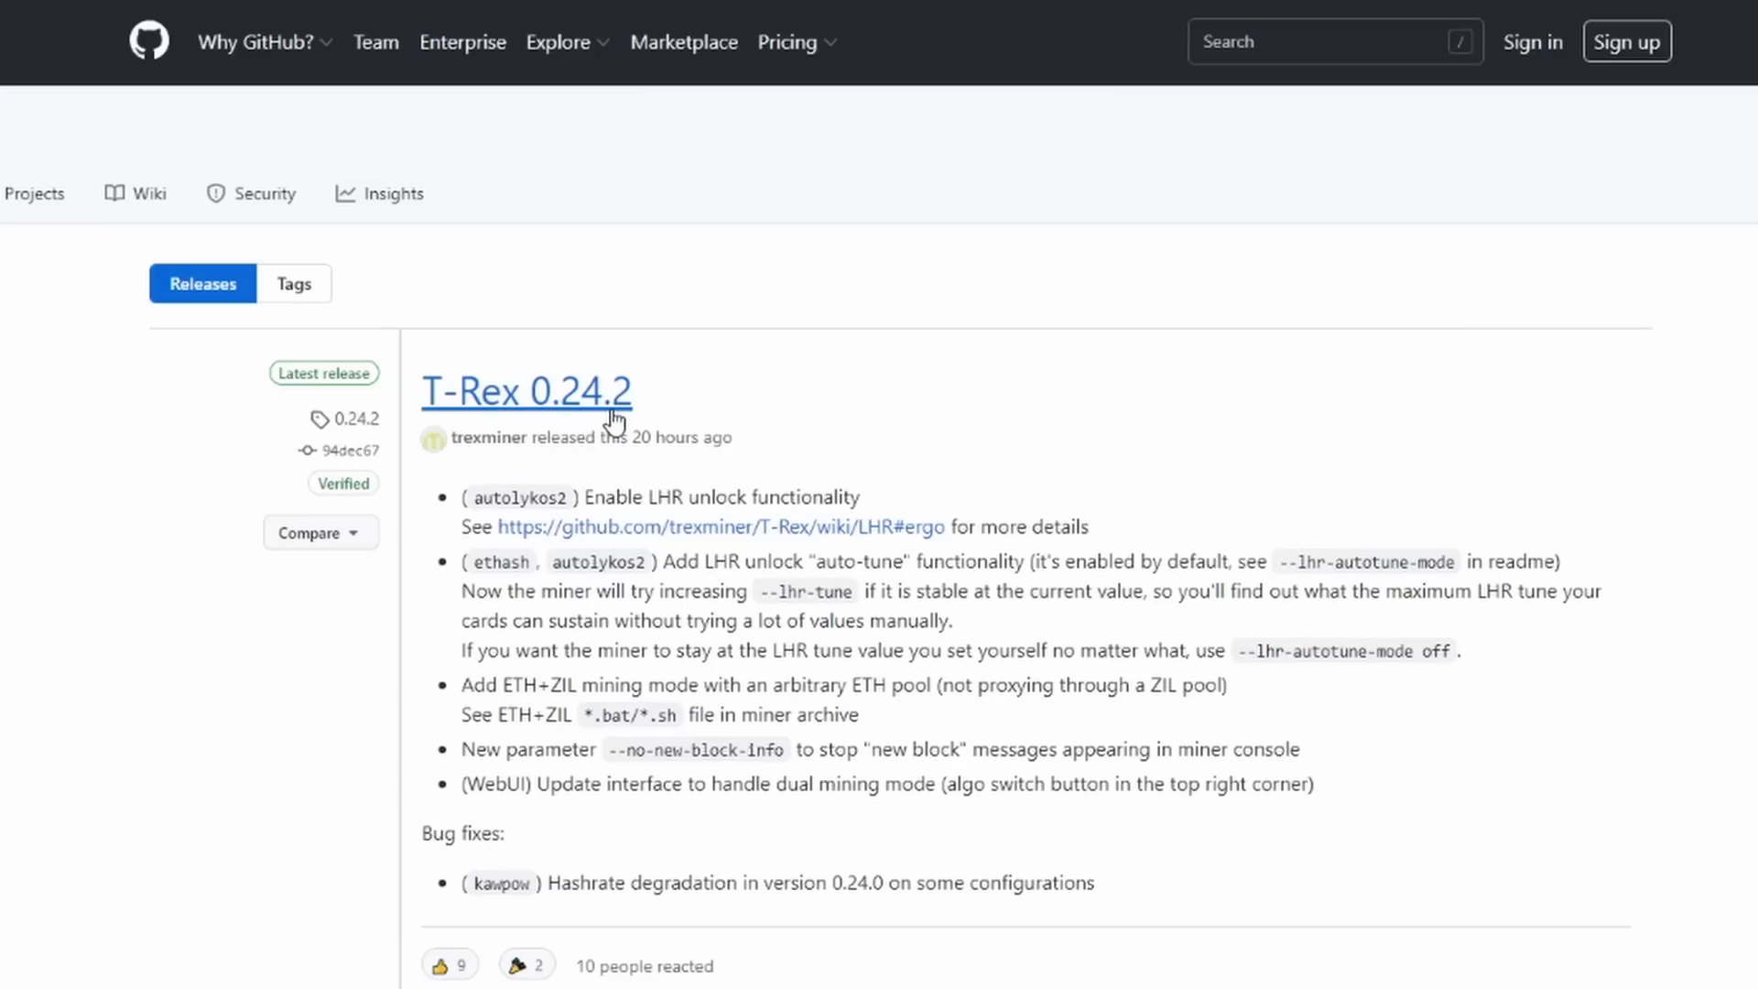
mouse_move(978, 442)
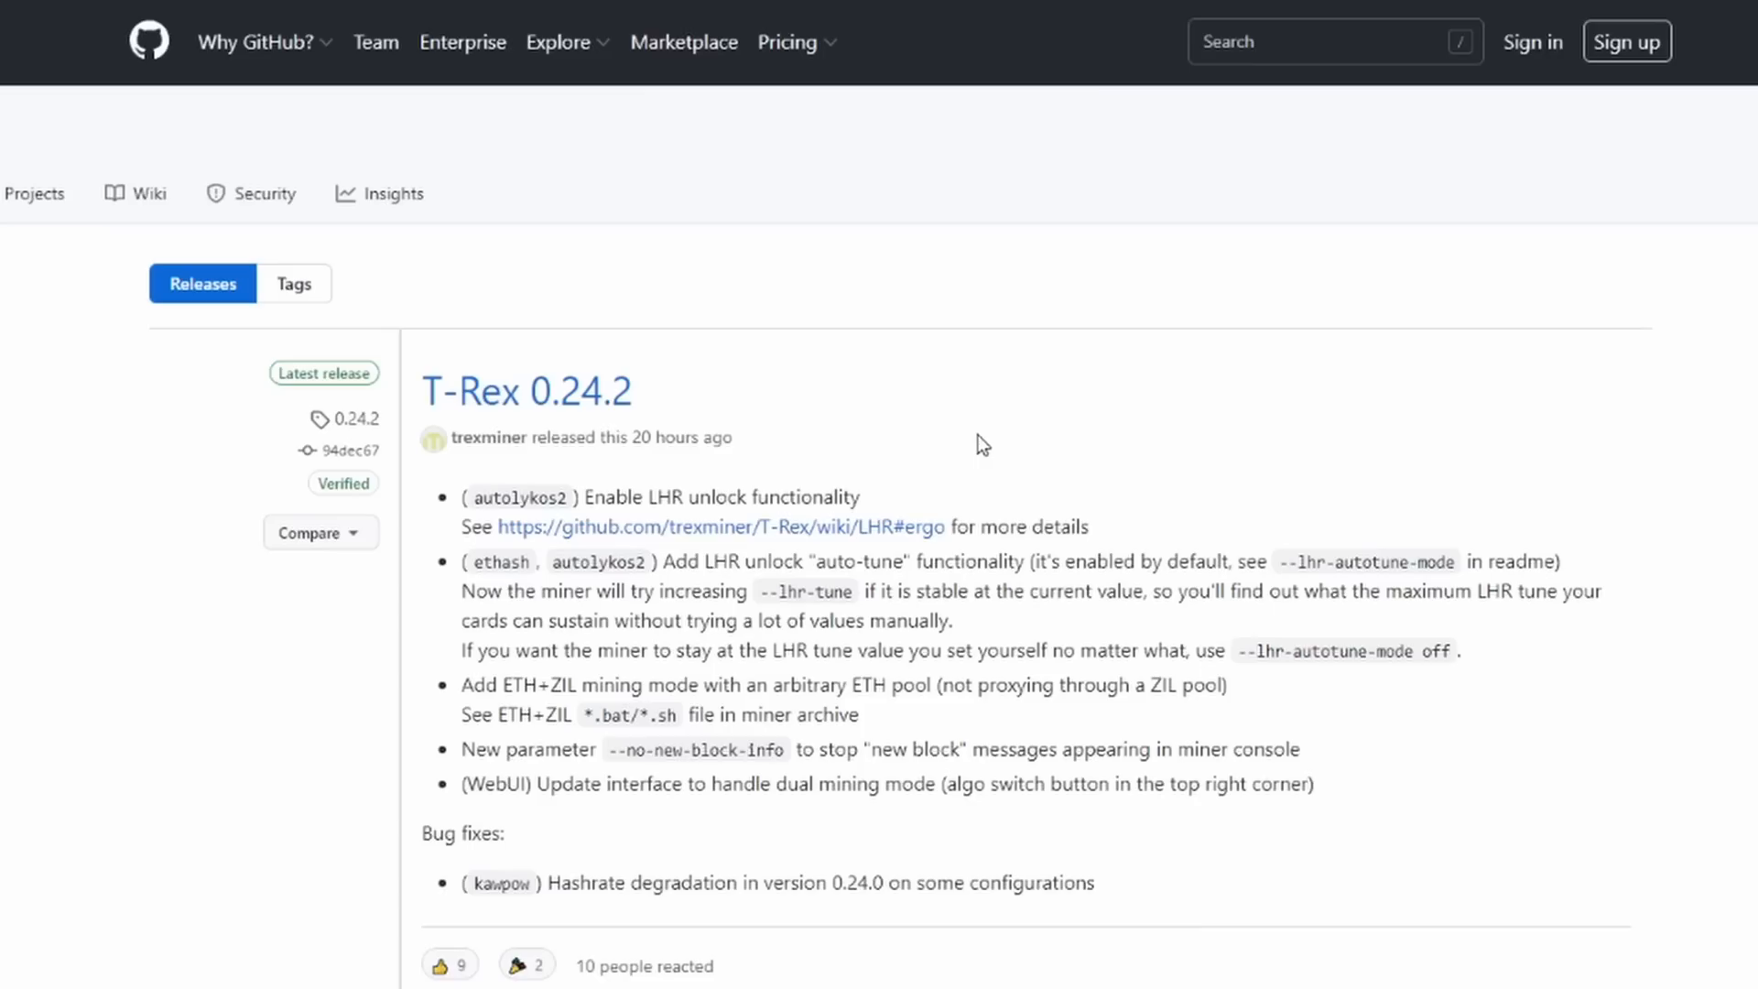
mouse_move(414, 262)
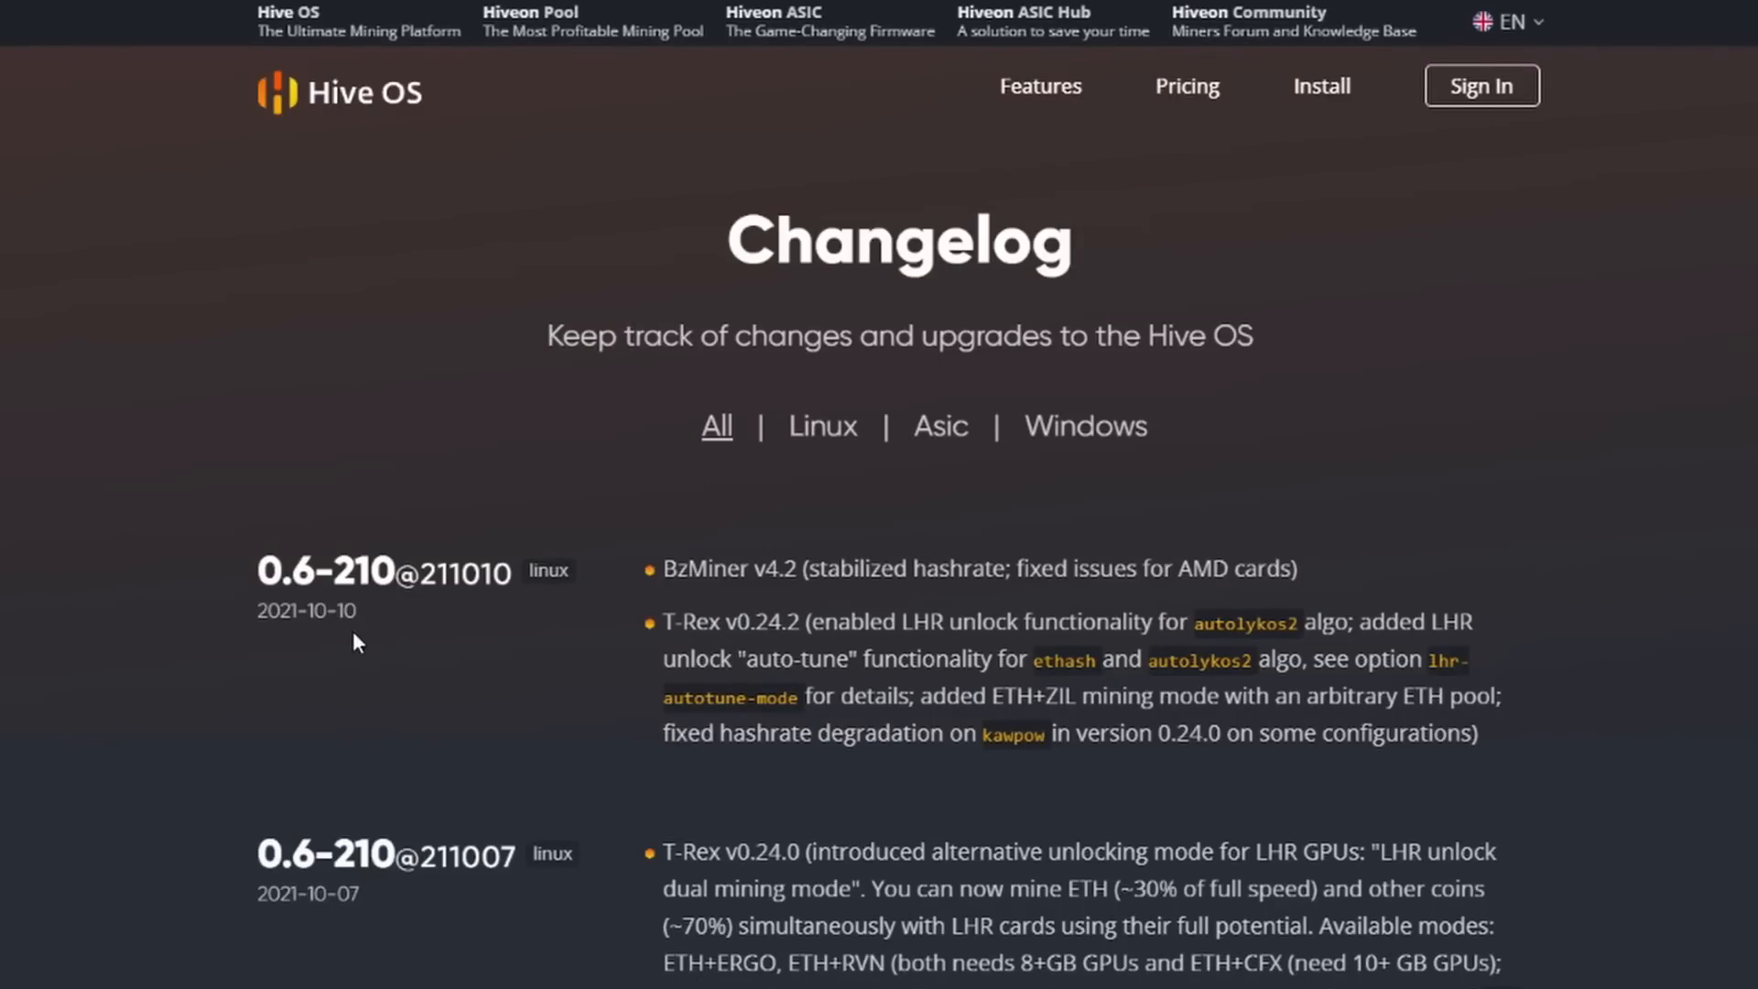
mouse_move(370, 634)
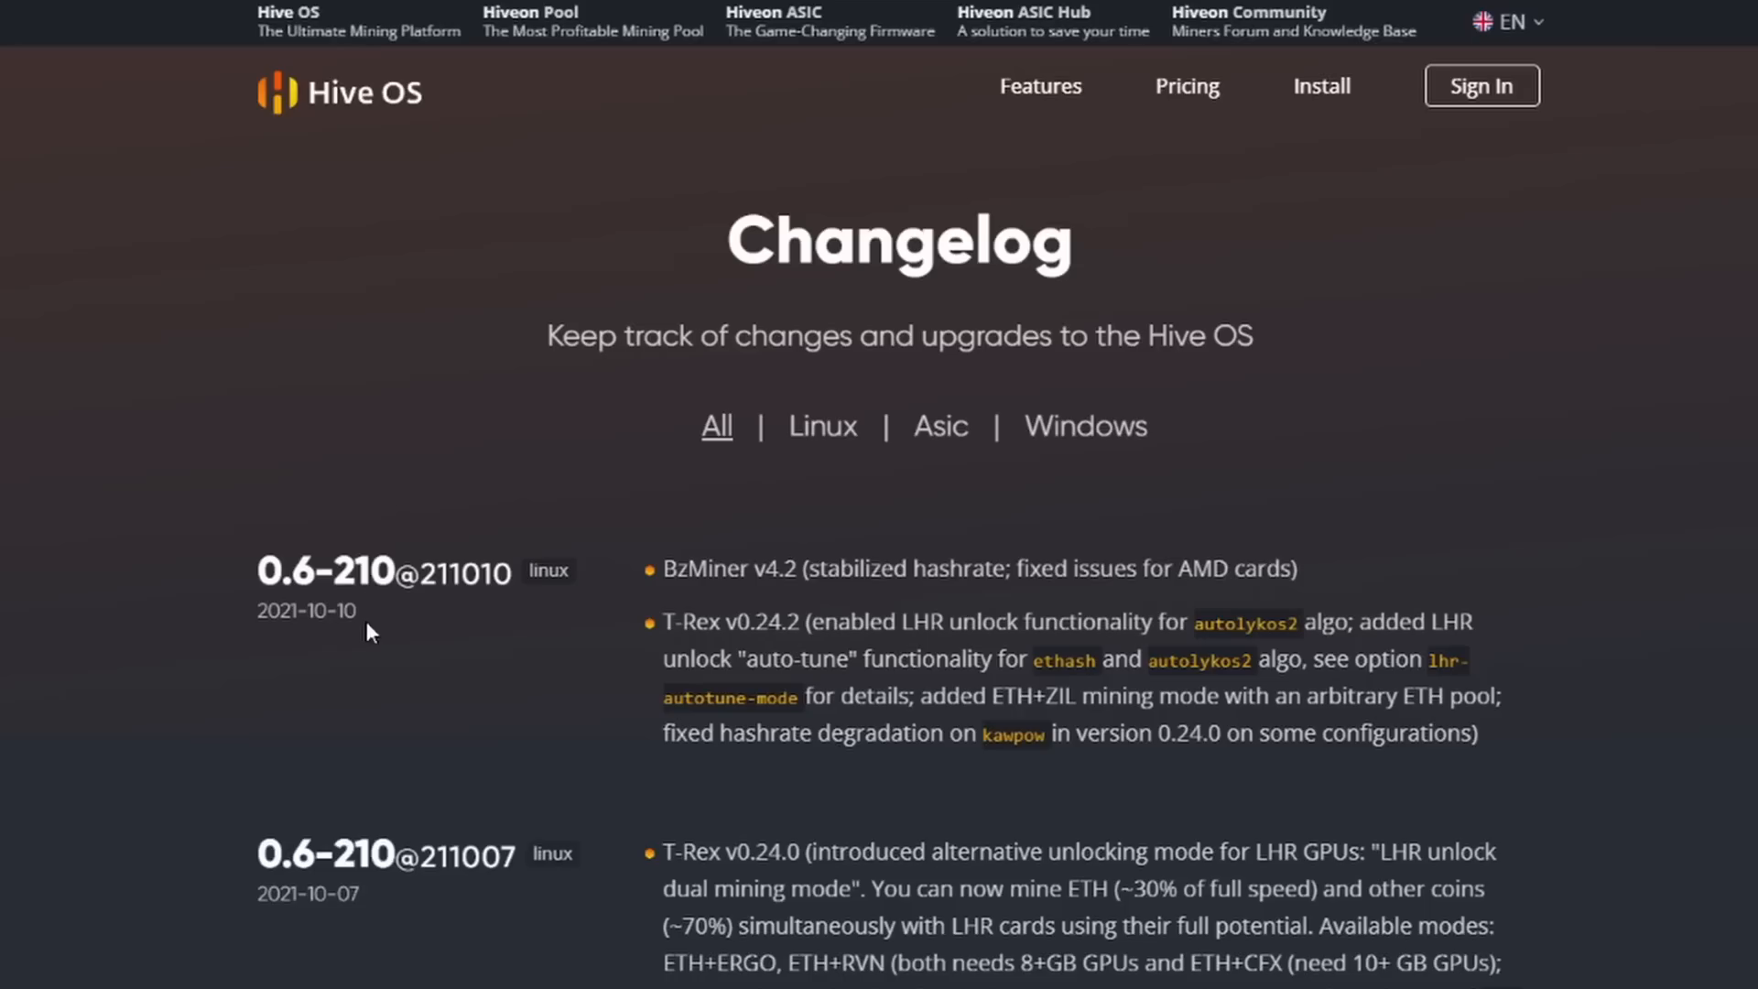
mouse_move(390, 623)
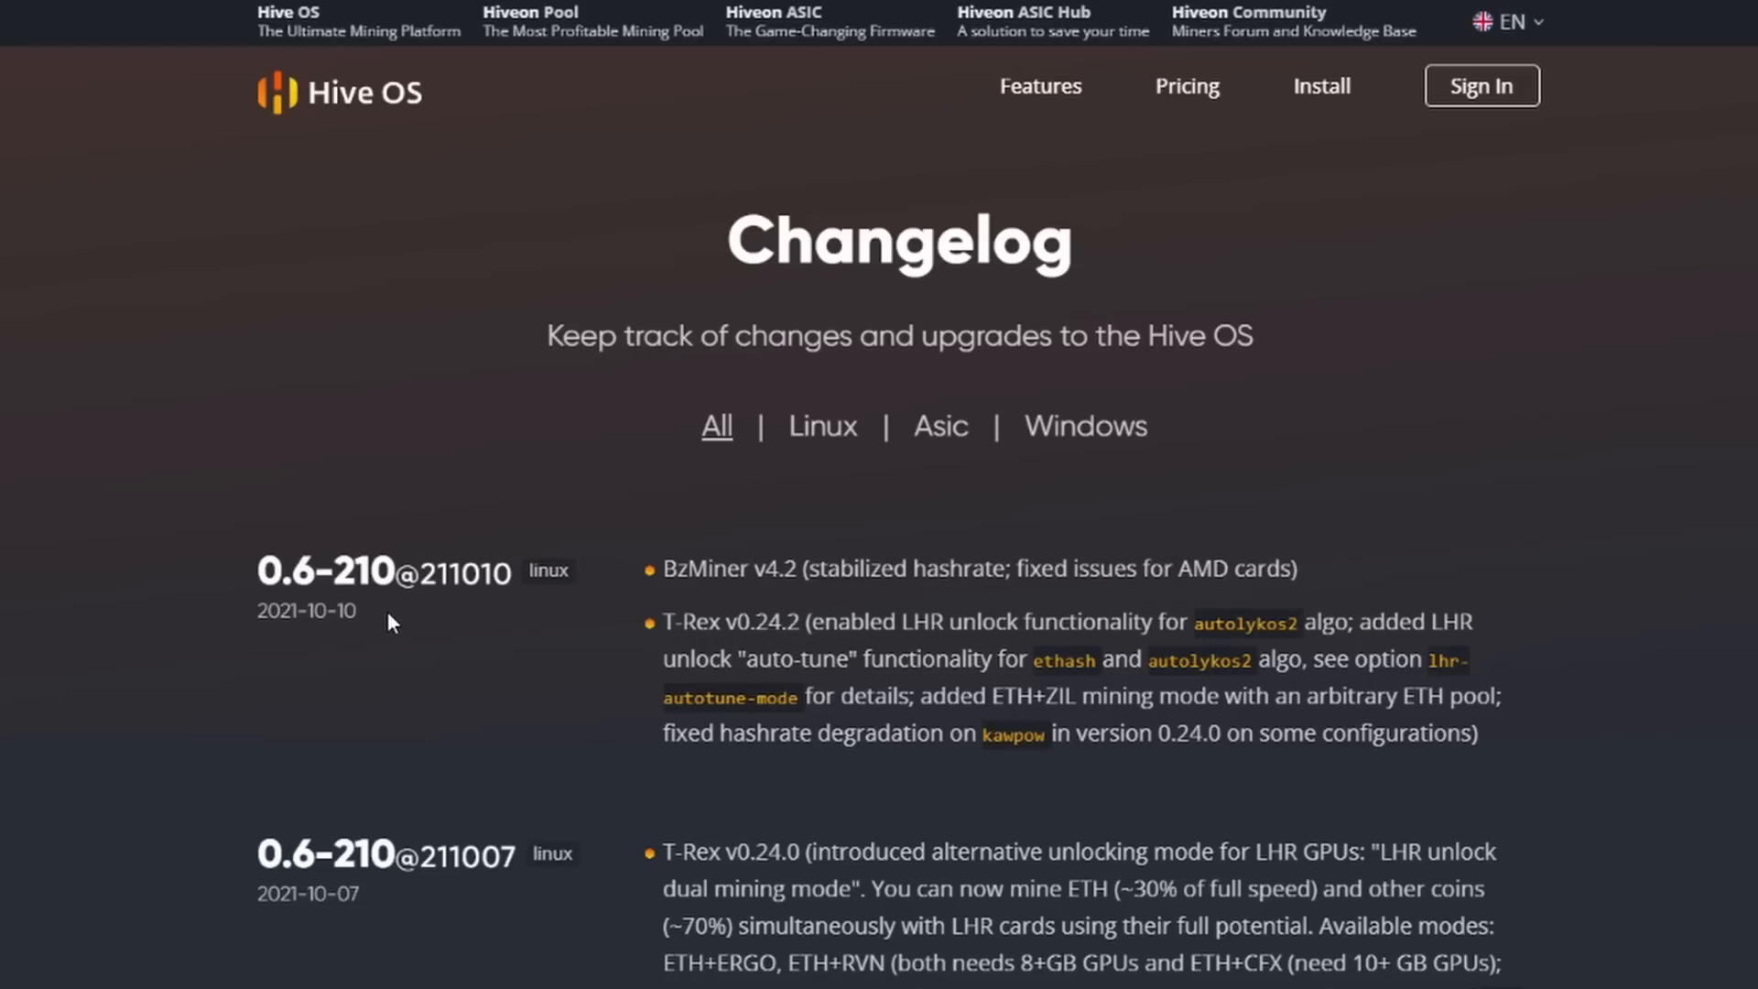
mouse_move(377, 618)
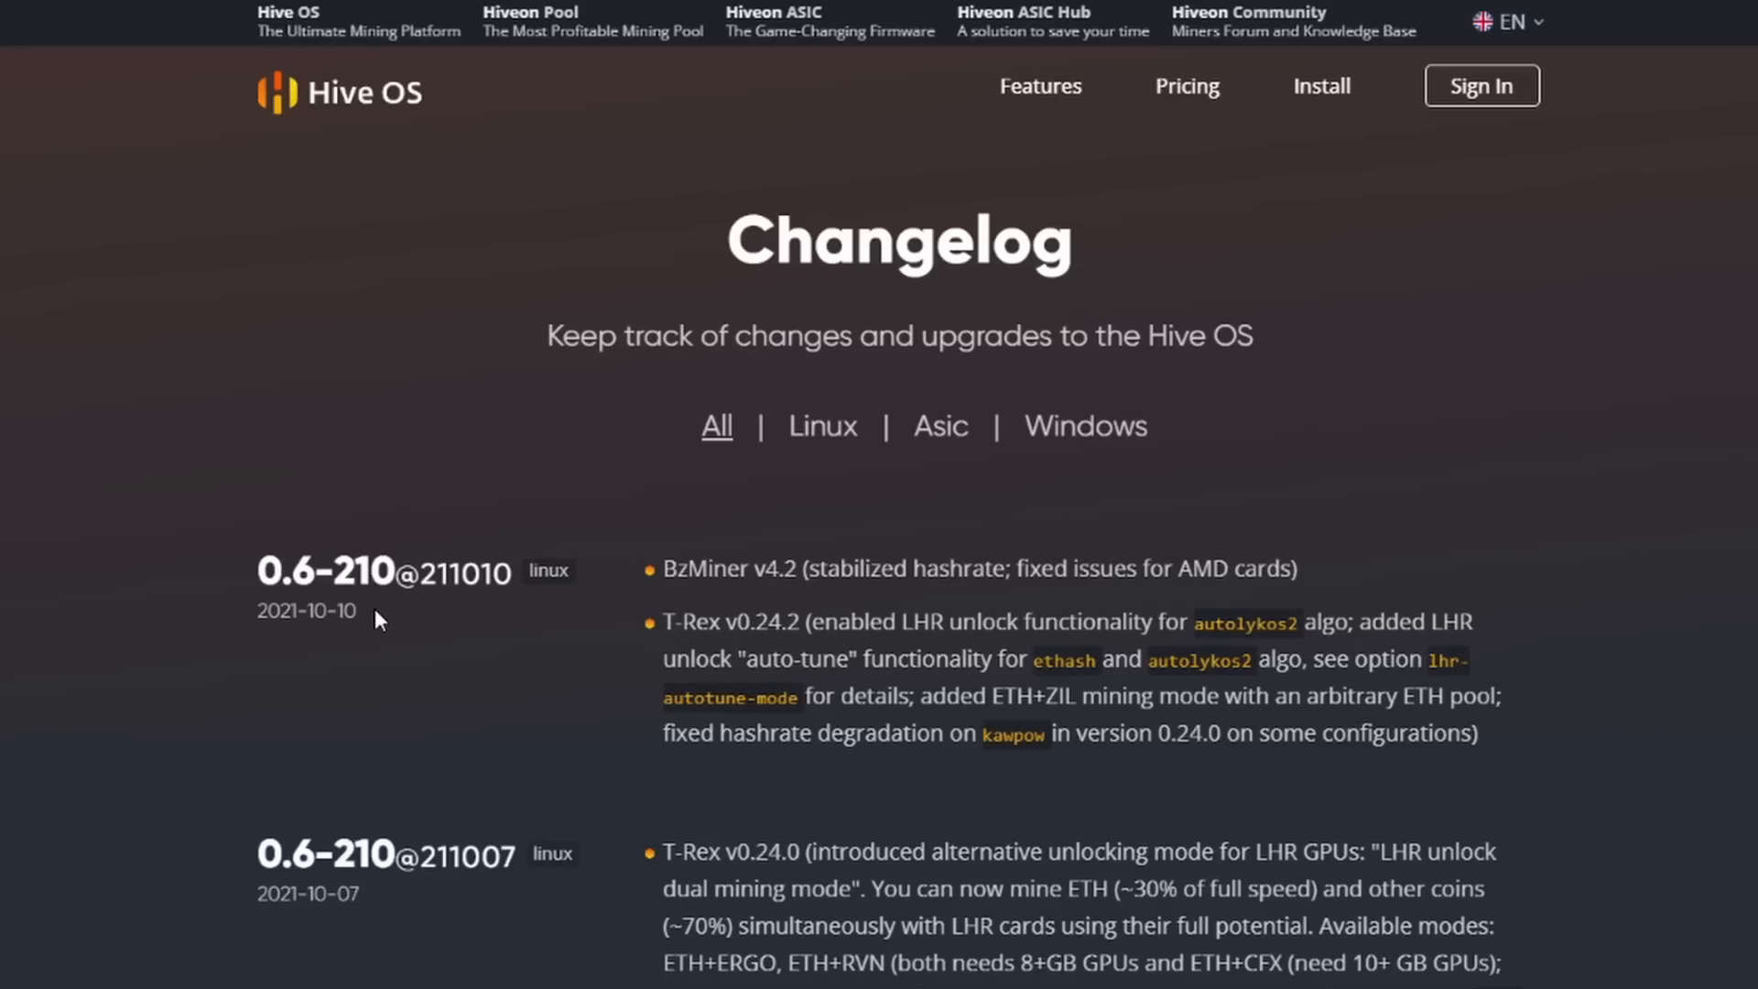
mouse_move(434, 645)
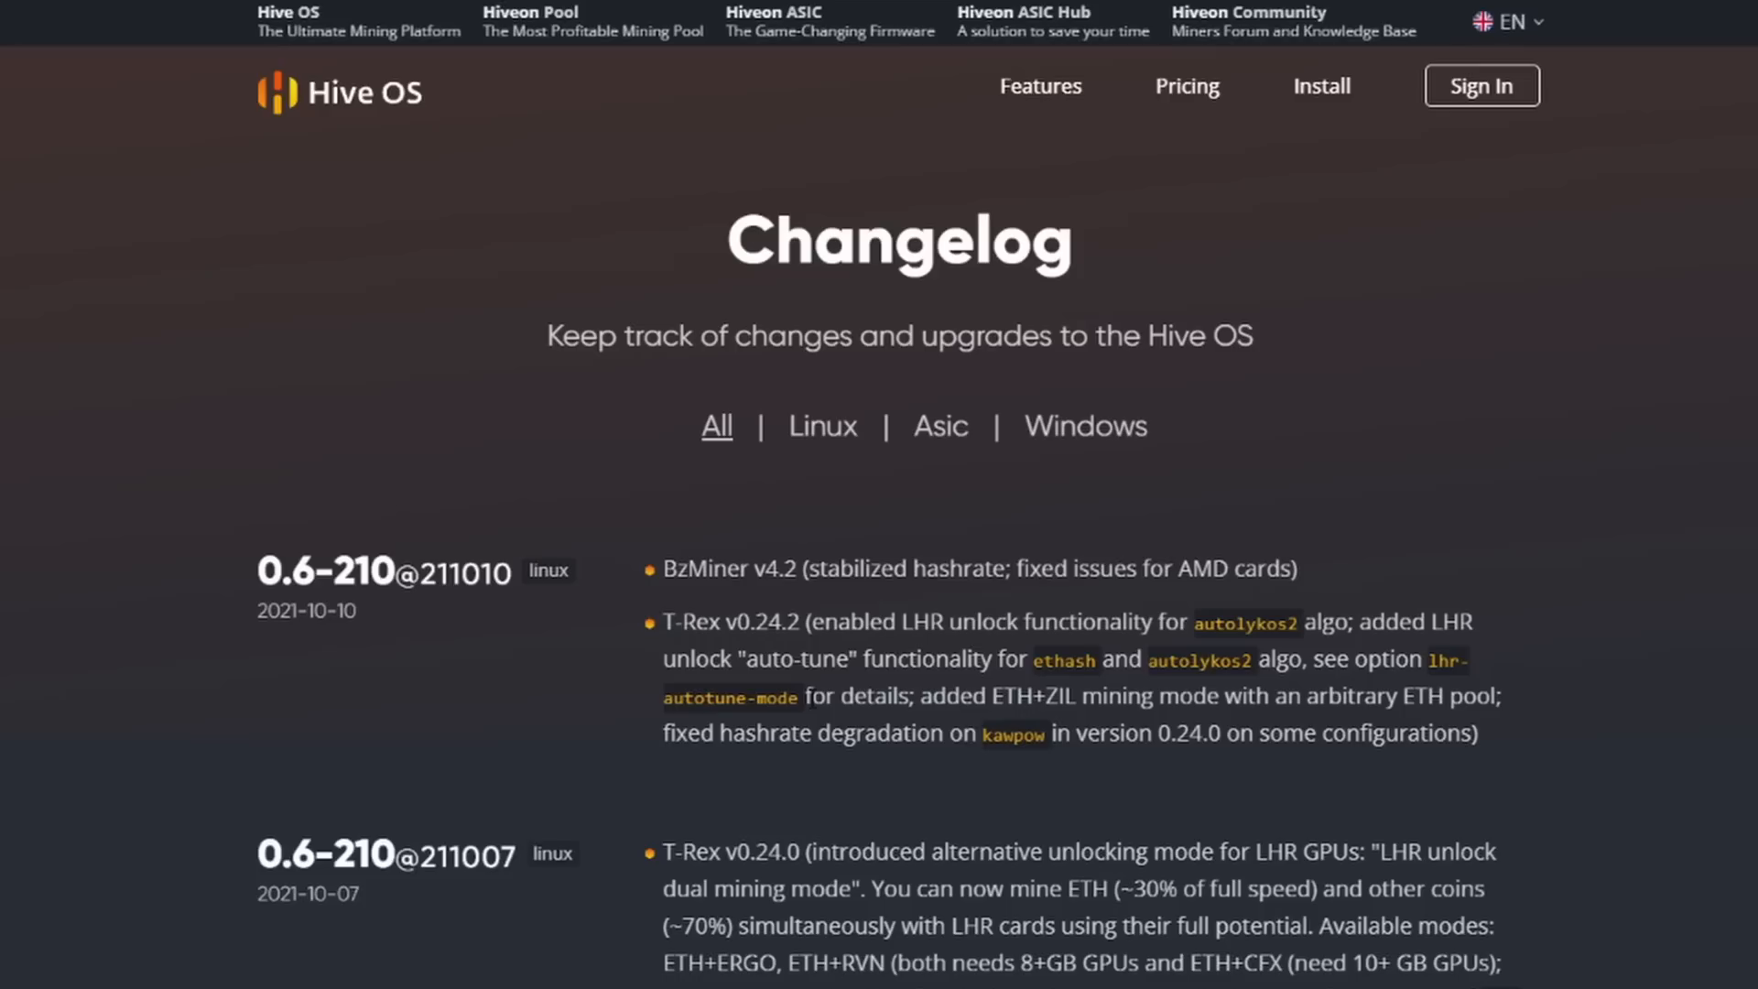
mouse_move(928, 698)
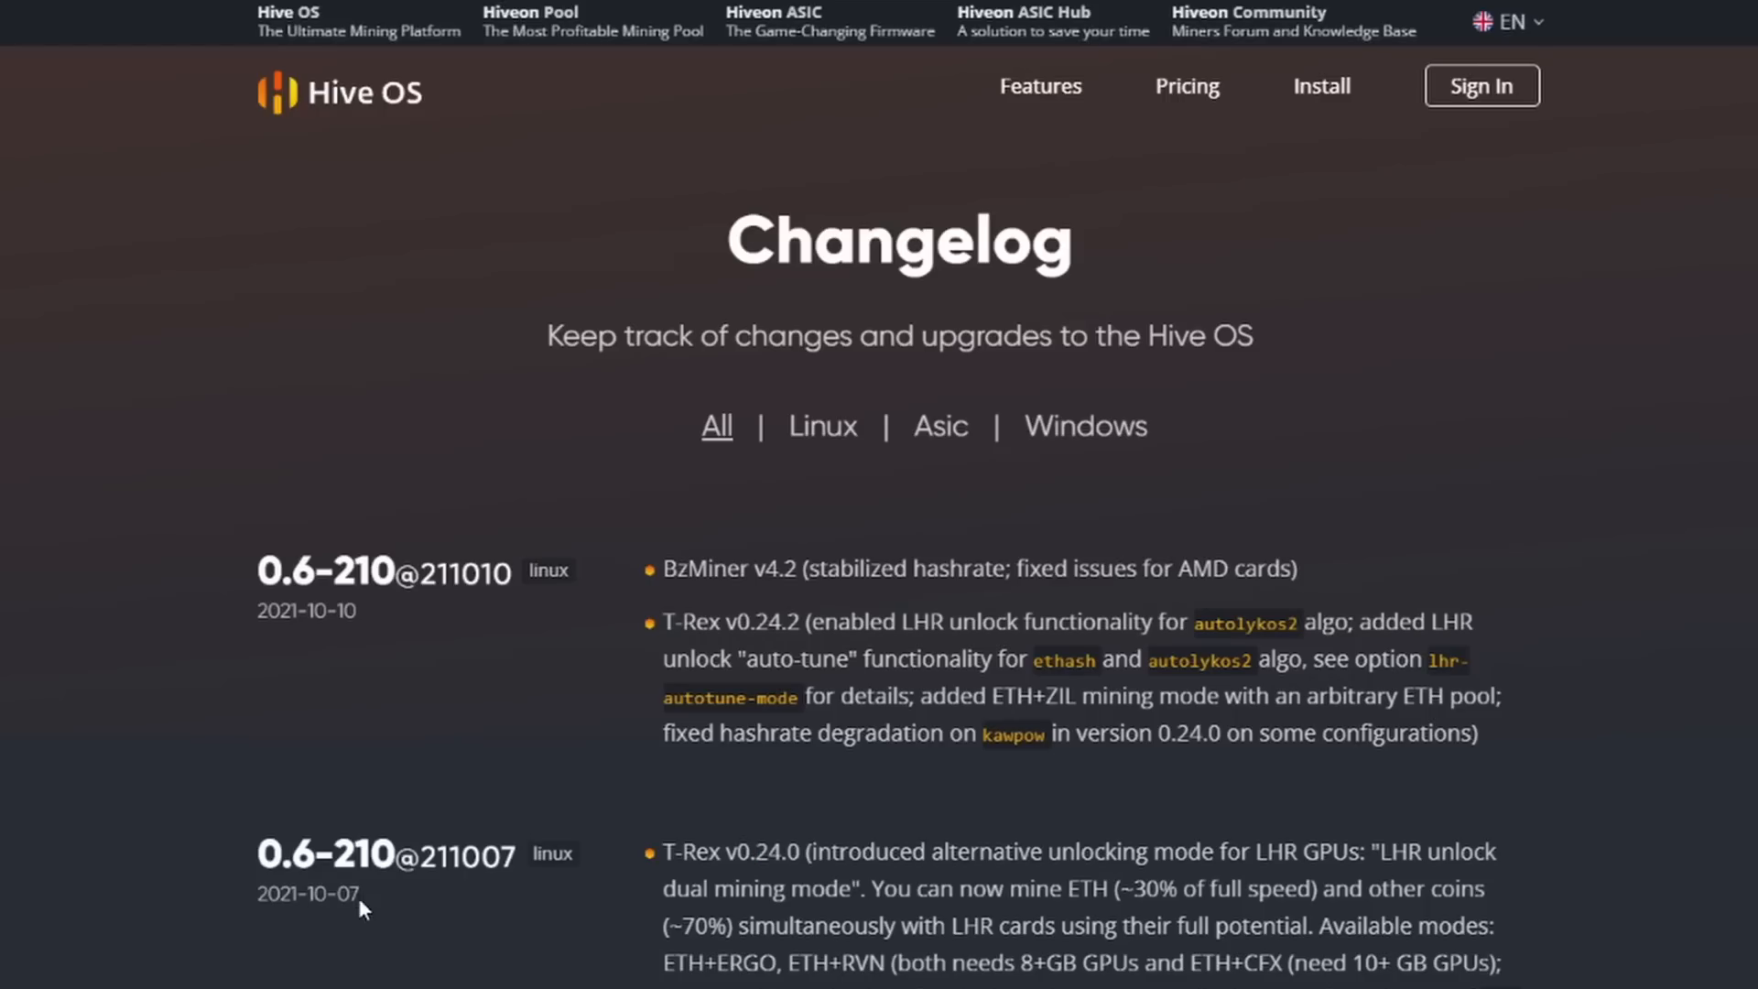
mouse_move(600, 505)
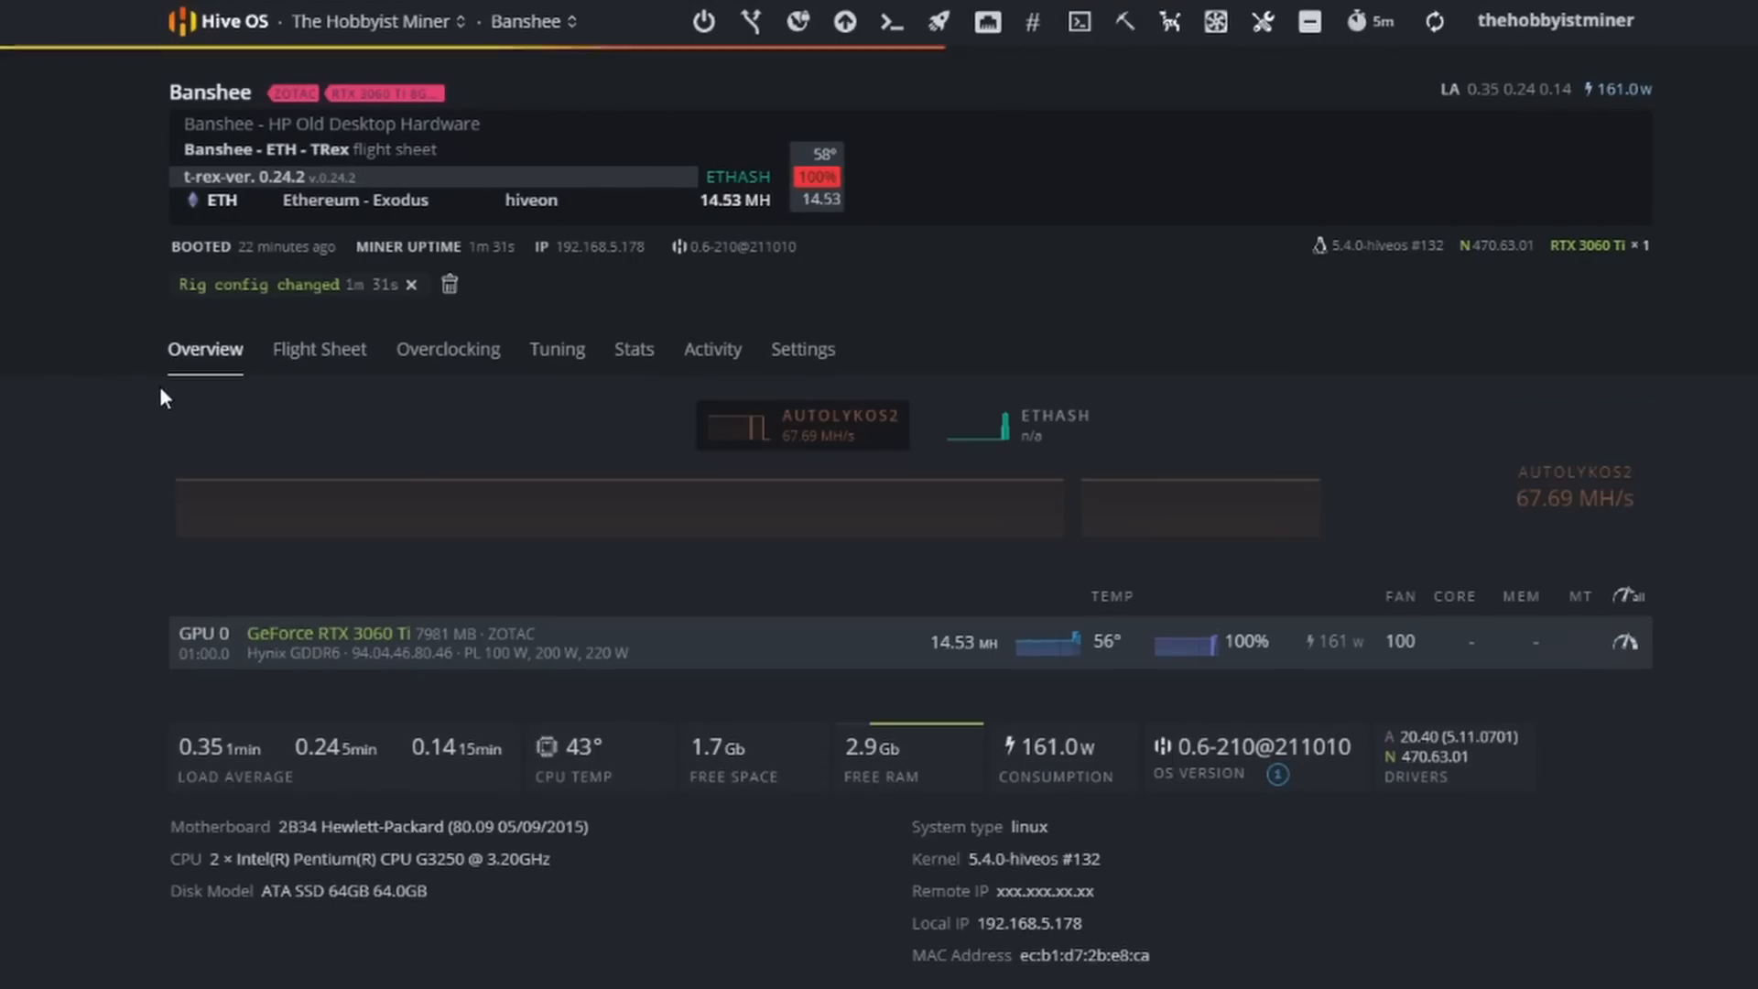
mouse_move(1043, 749)
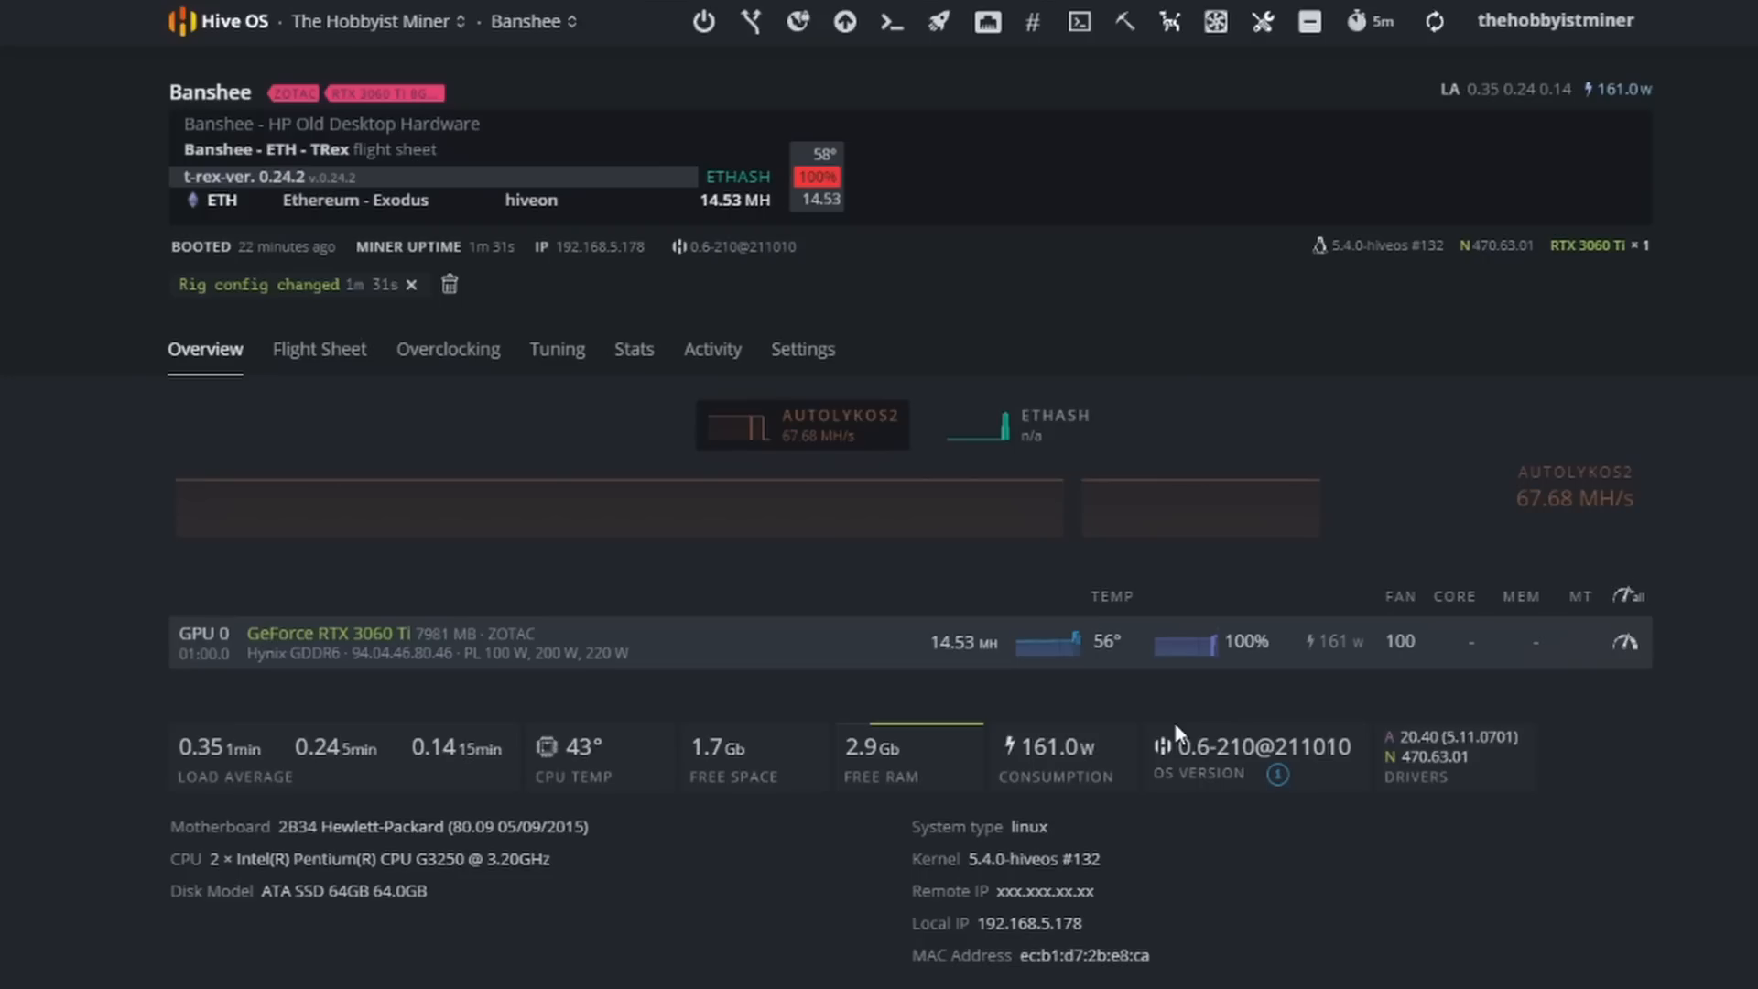
mouse_move(968, 710)
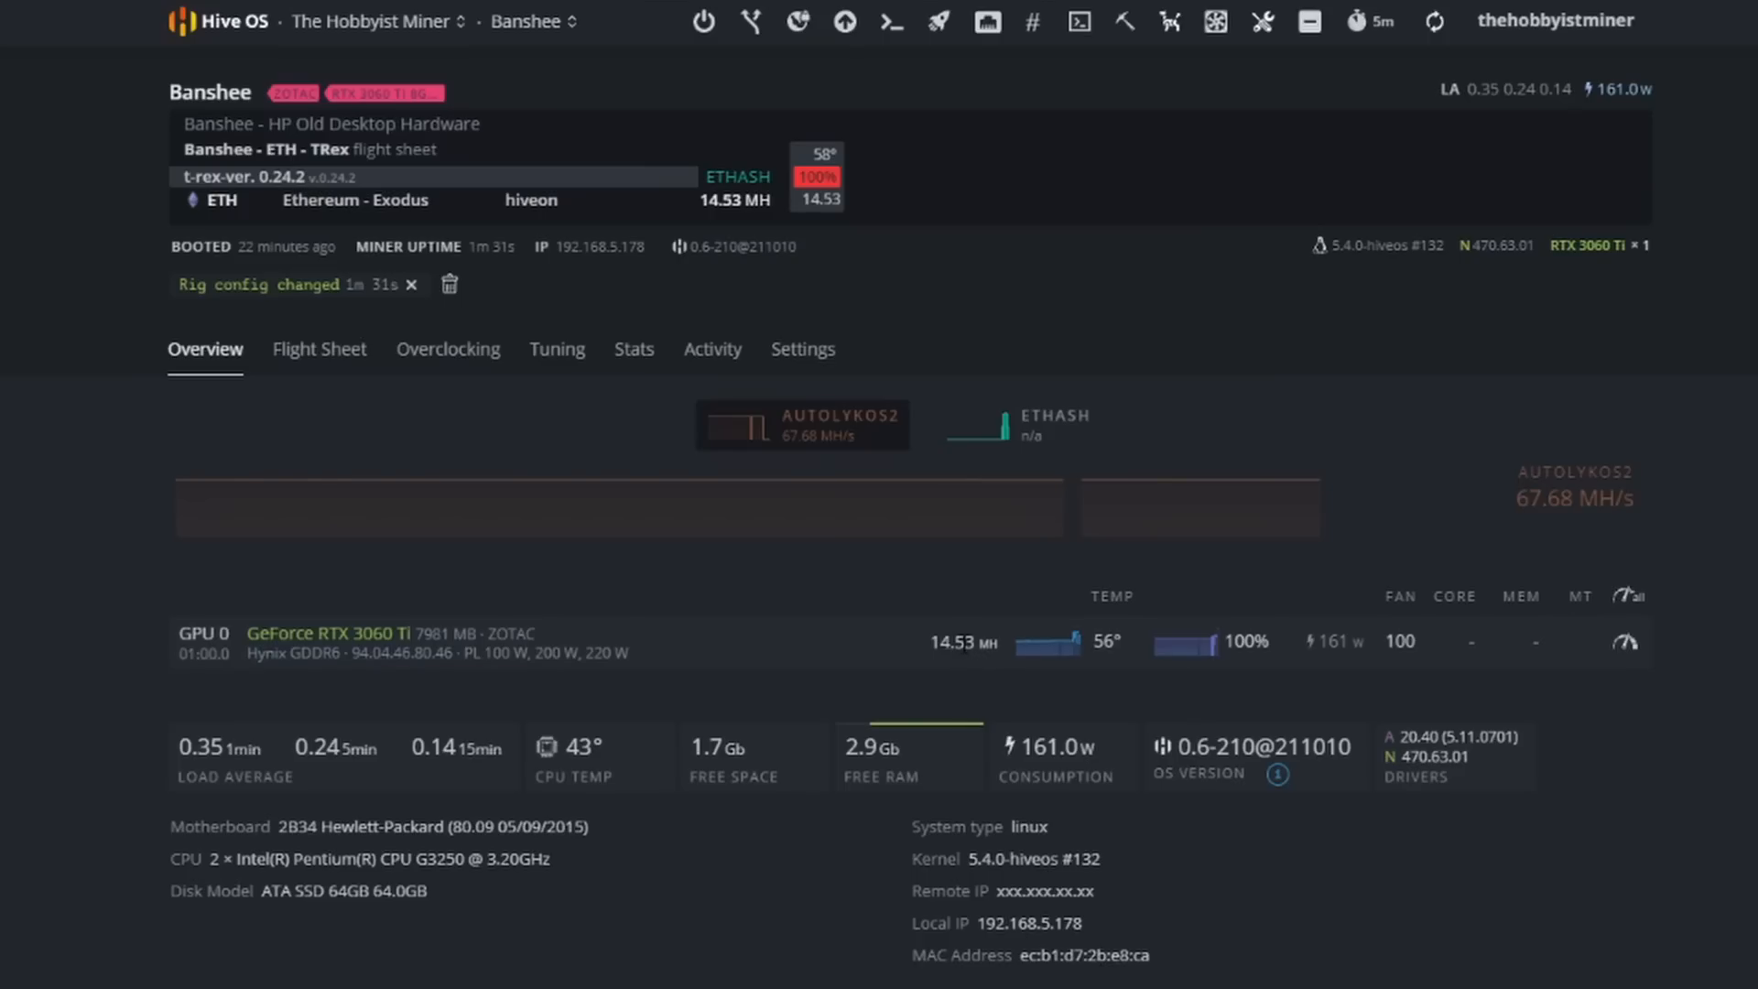
mouse_move(898, 614)
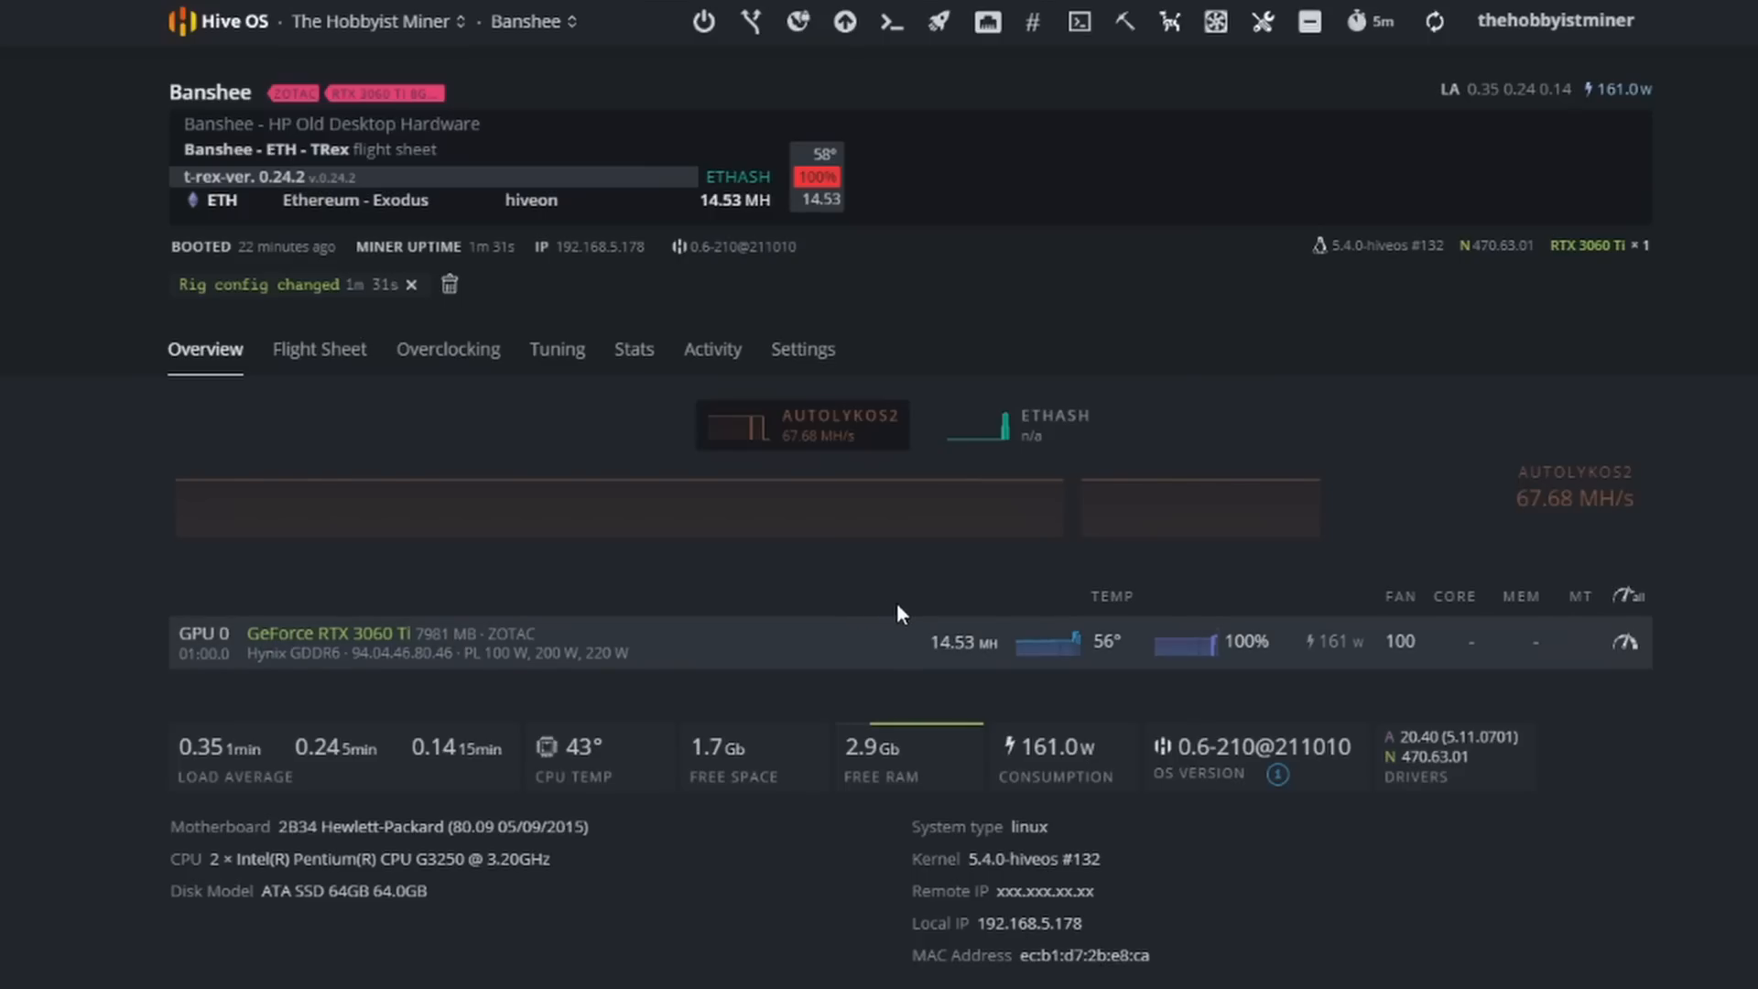
mouse_move(1065, 682)
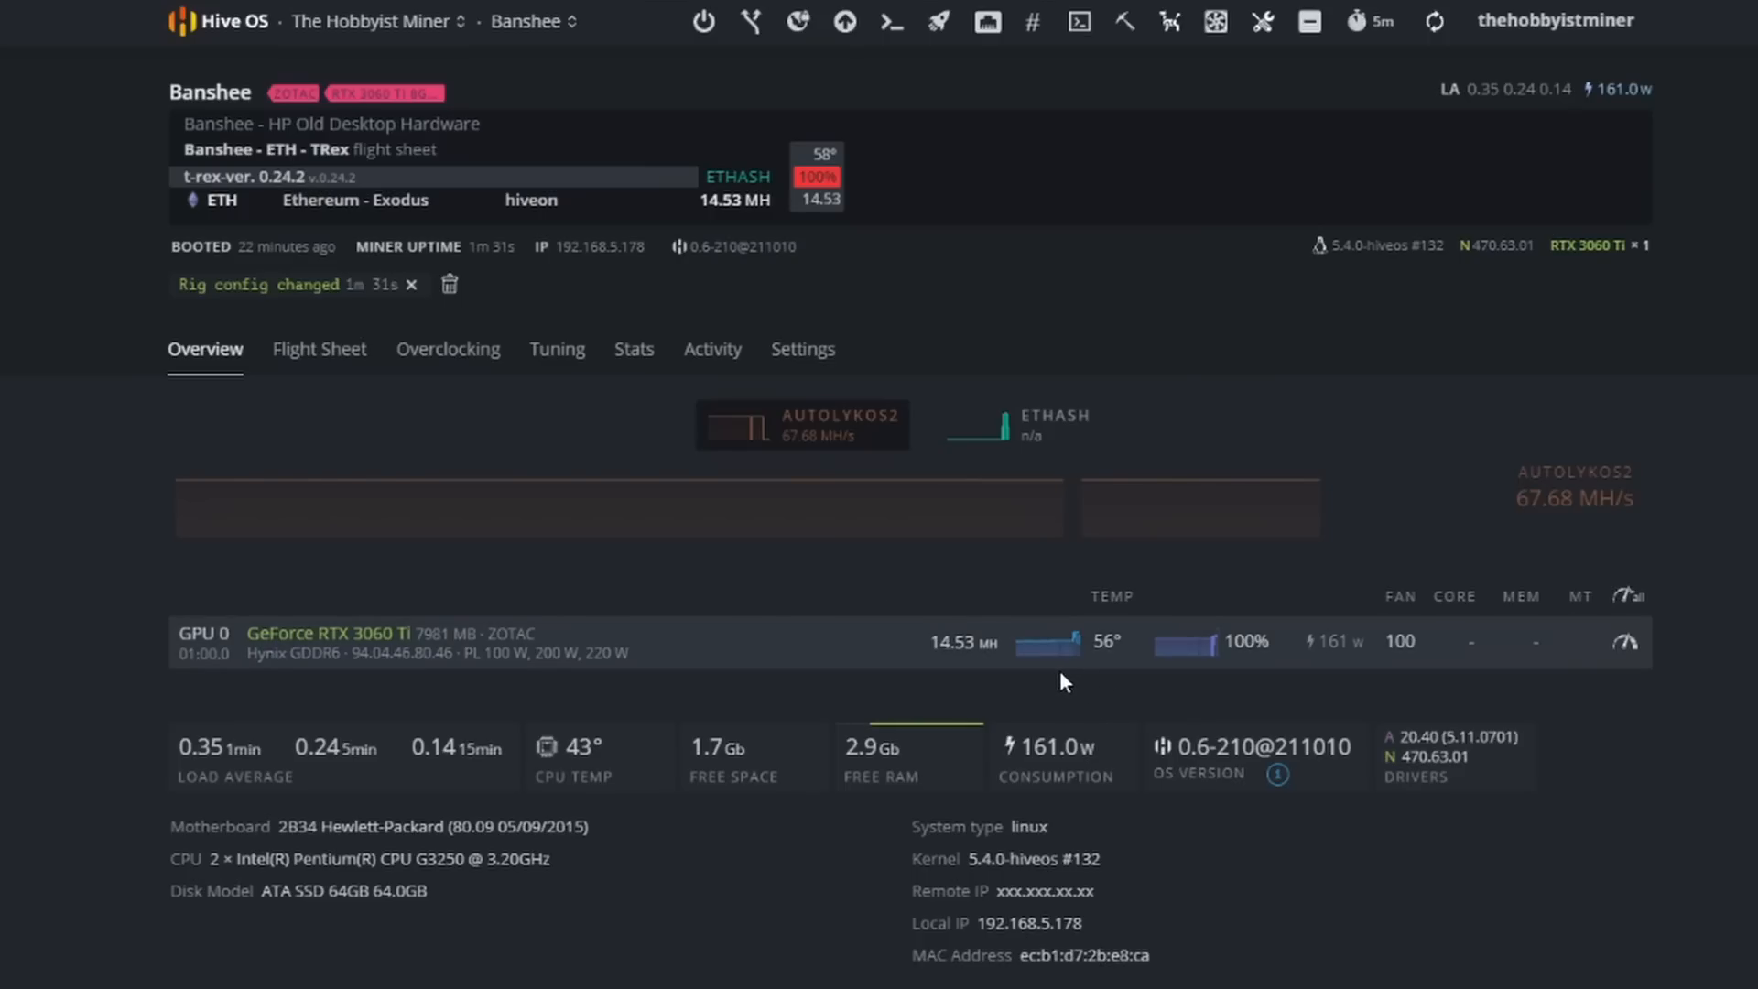
mouse_move(1207, 640)
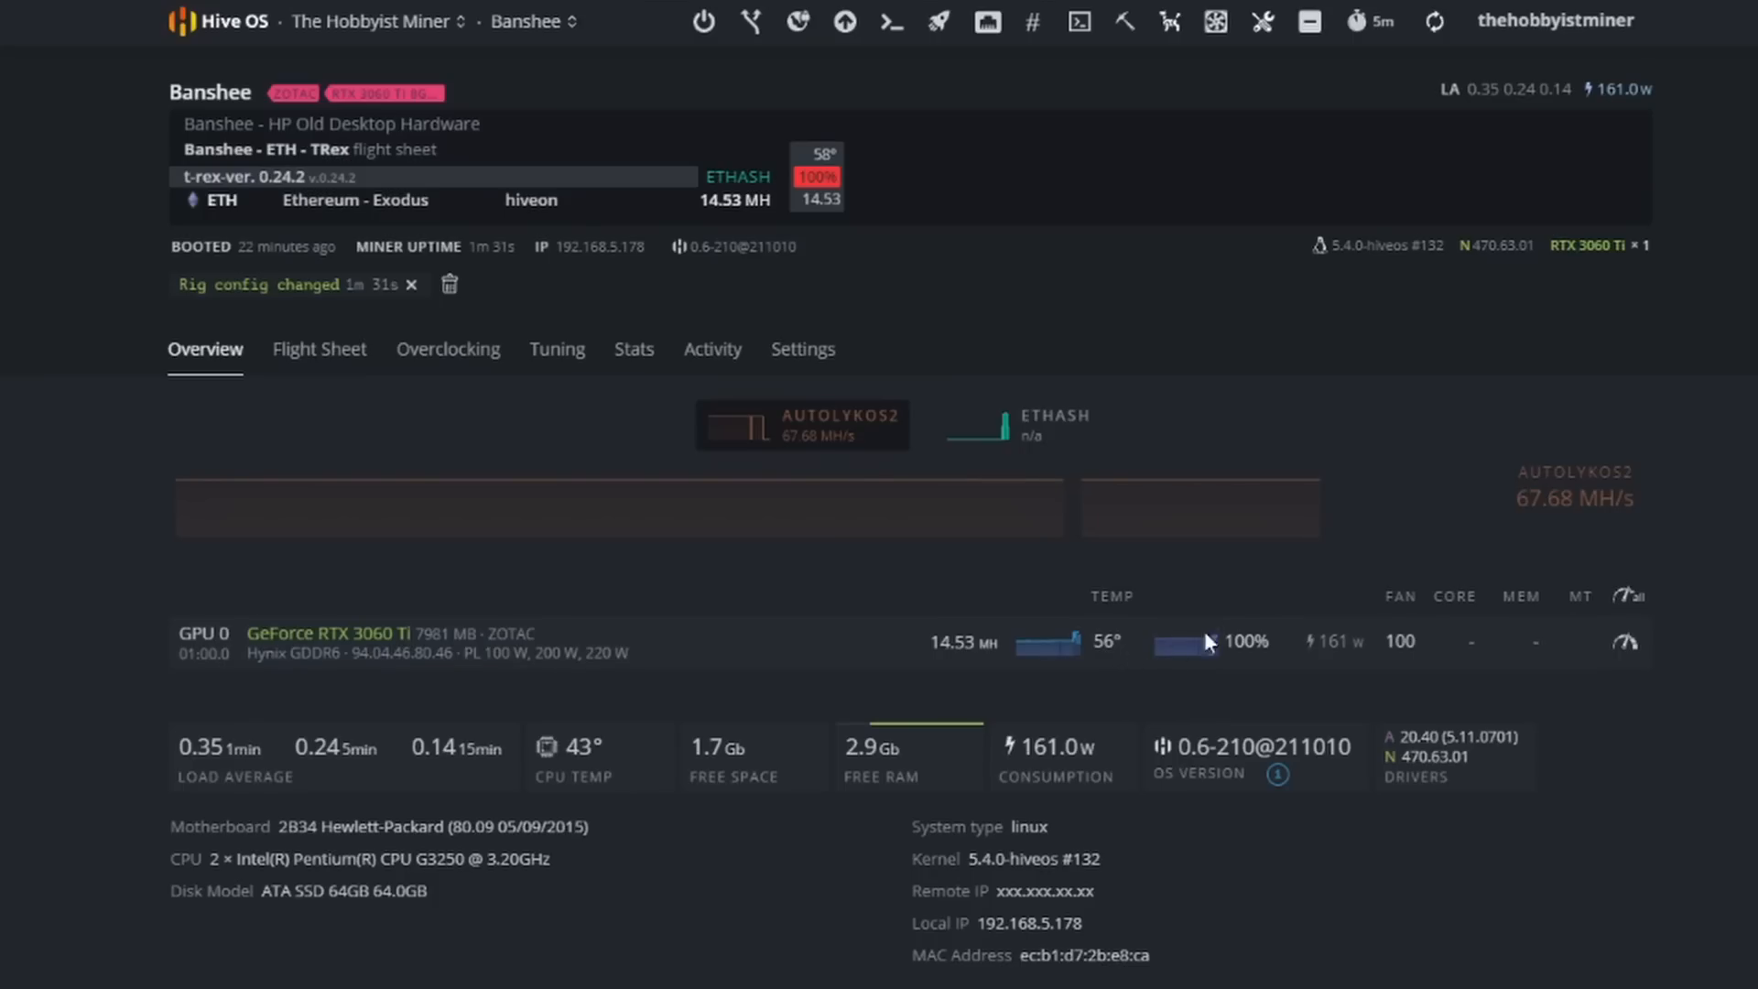
mouse_move(1513, 512)
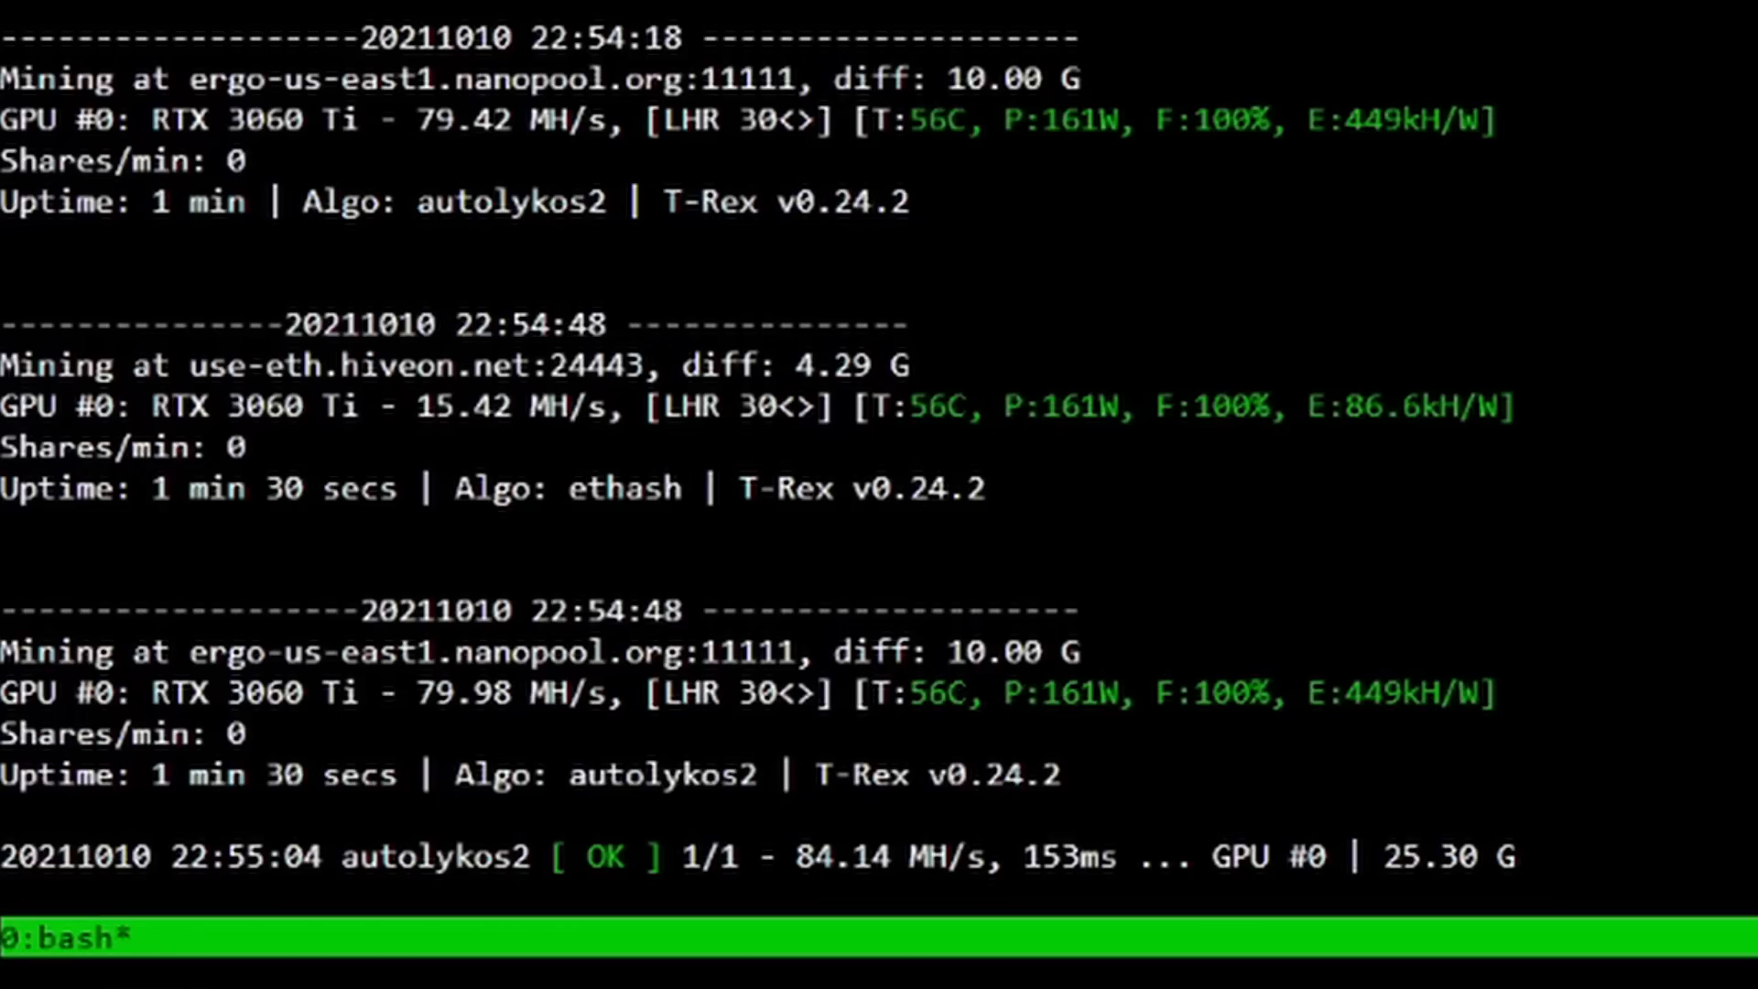
Scroll the Hive Shell T-Rex log to see accepted autolykos2 and ethash shares.
scroll(down, 3)
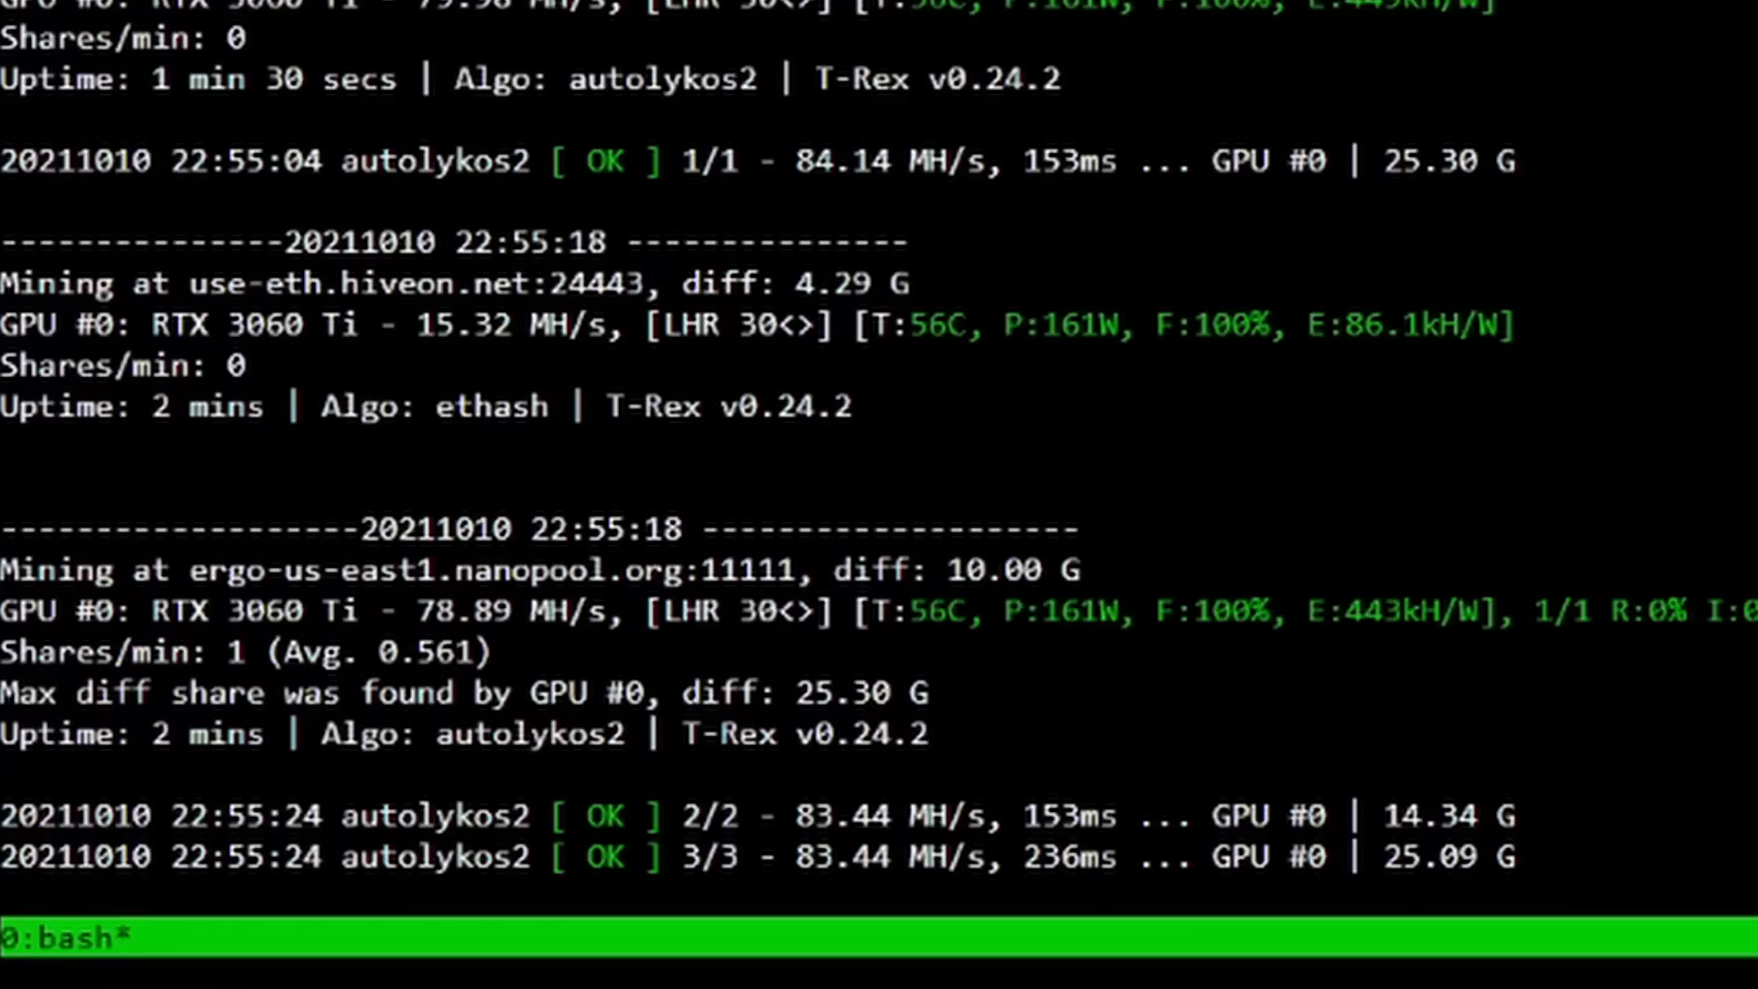
mouse_move(879, 920)
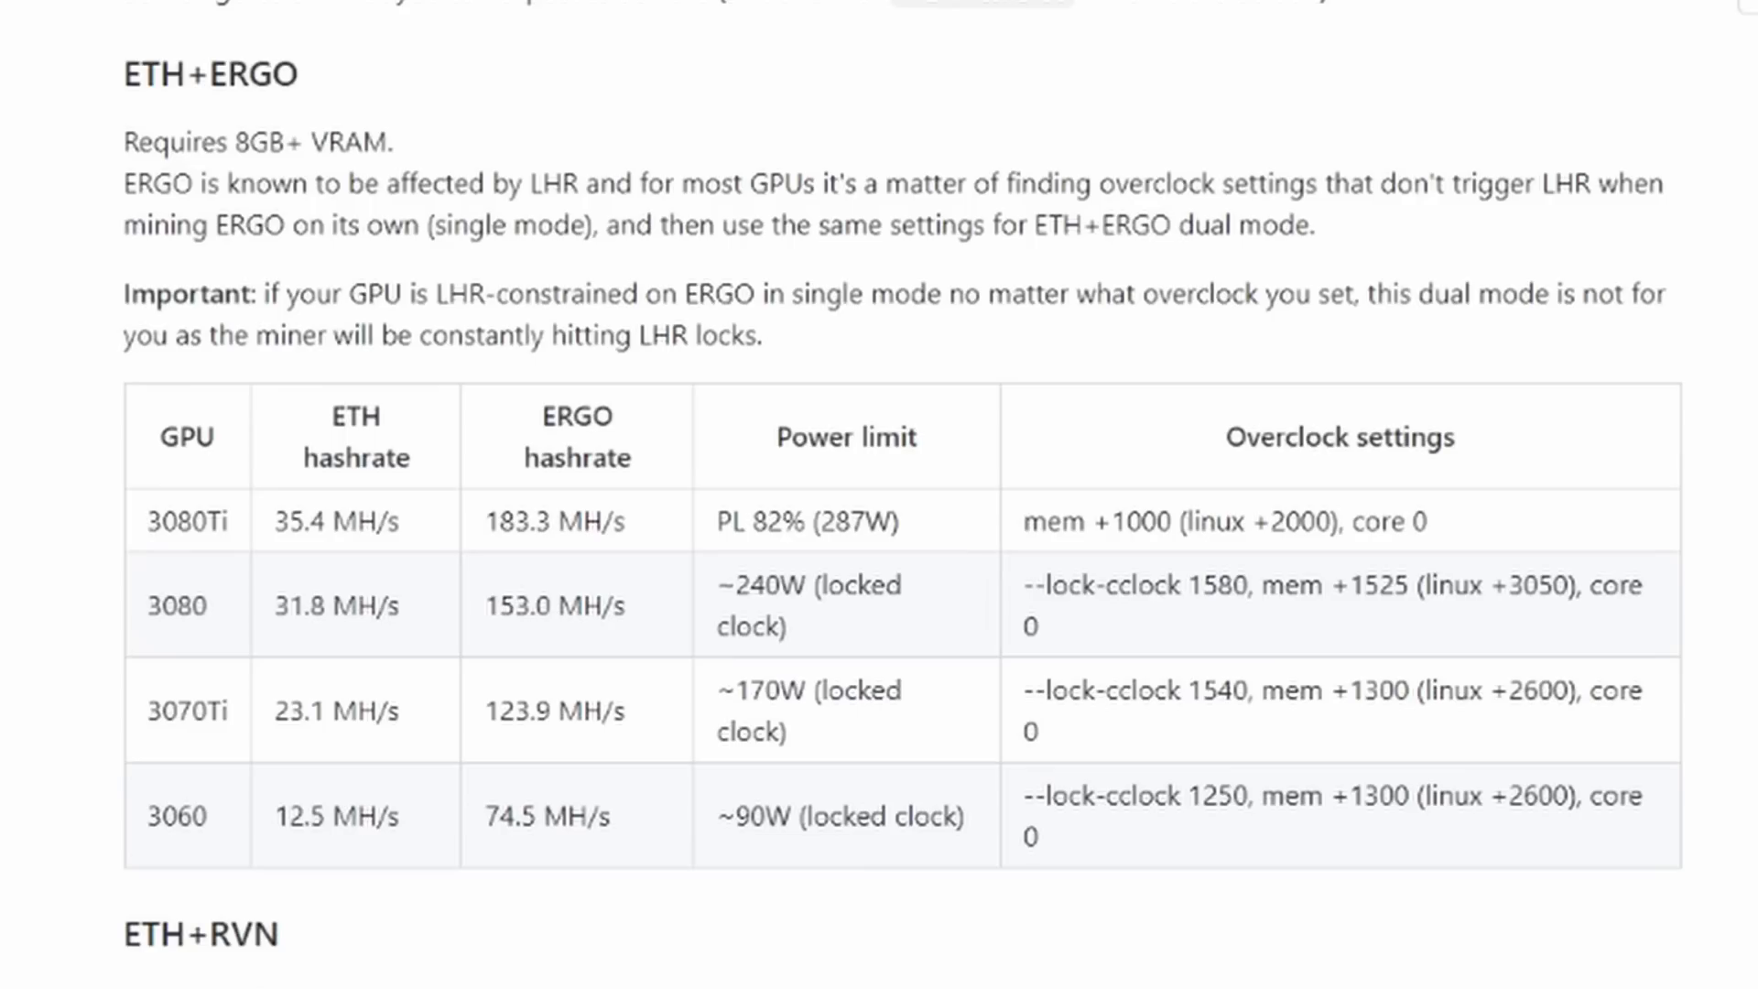
mouse_move(188, 834)
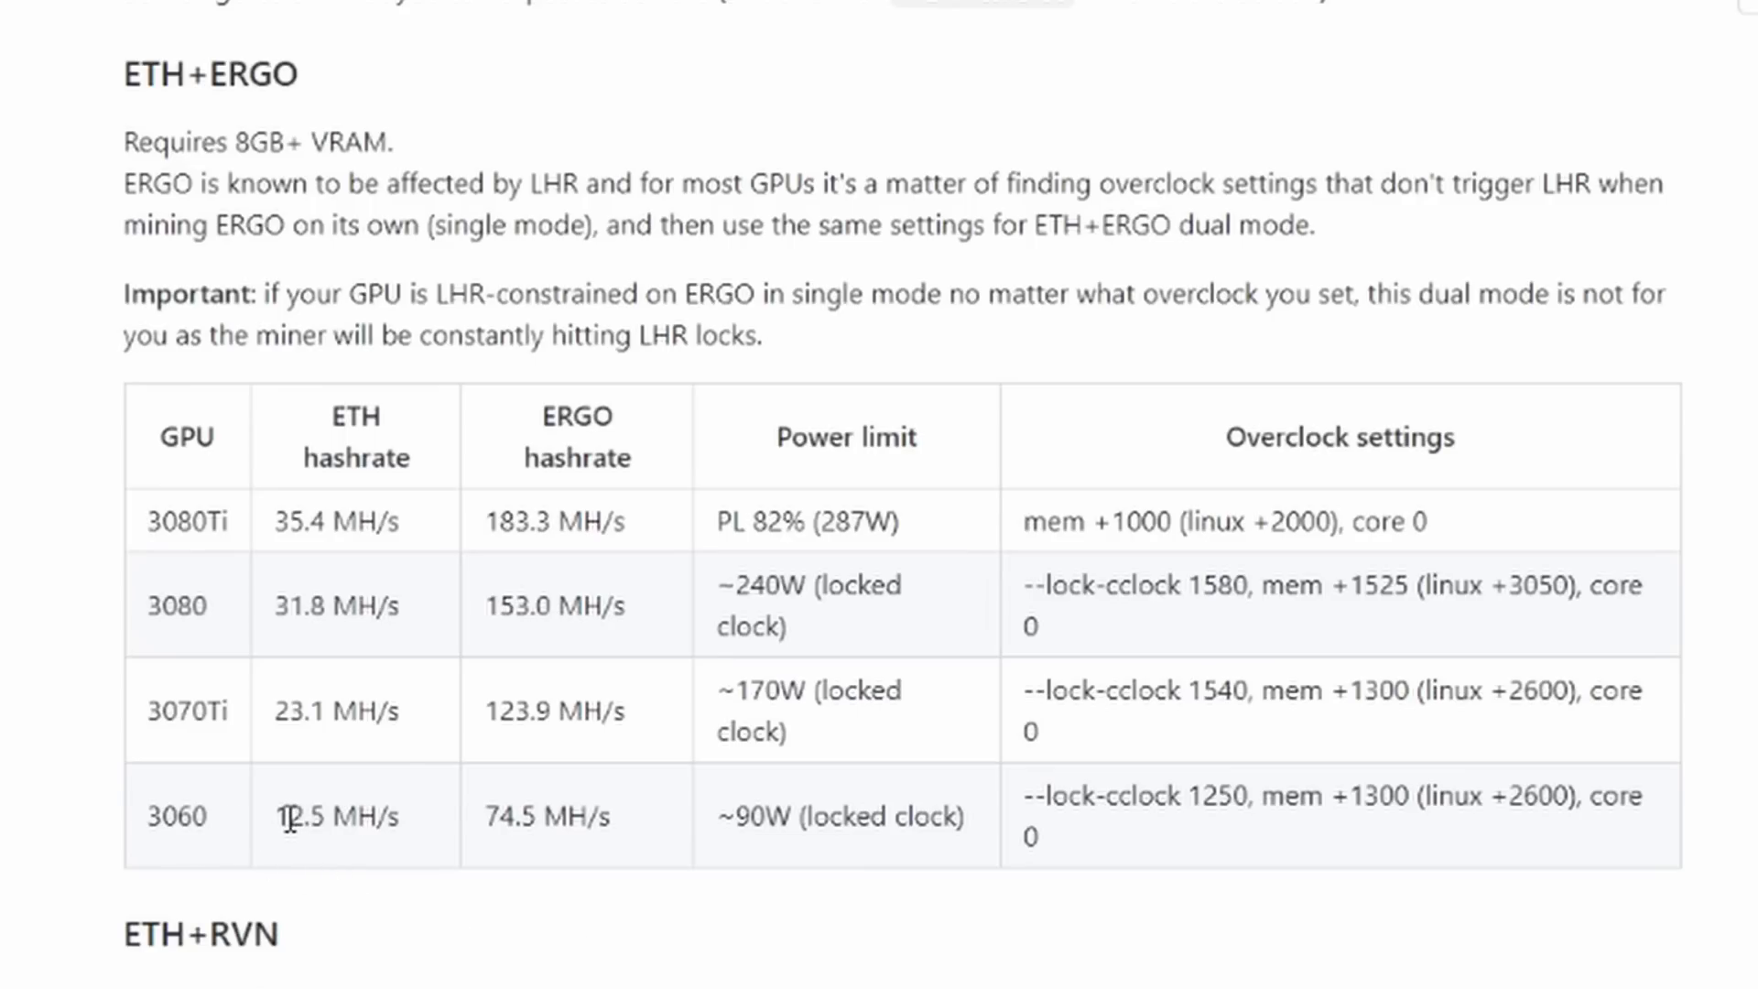
Highlight the 3060's 74.5 MH/s ERGO hashrate in the ETH+ERGO table.
double_click(295, 818)
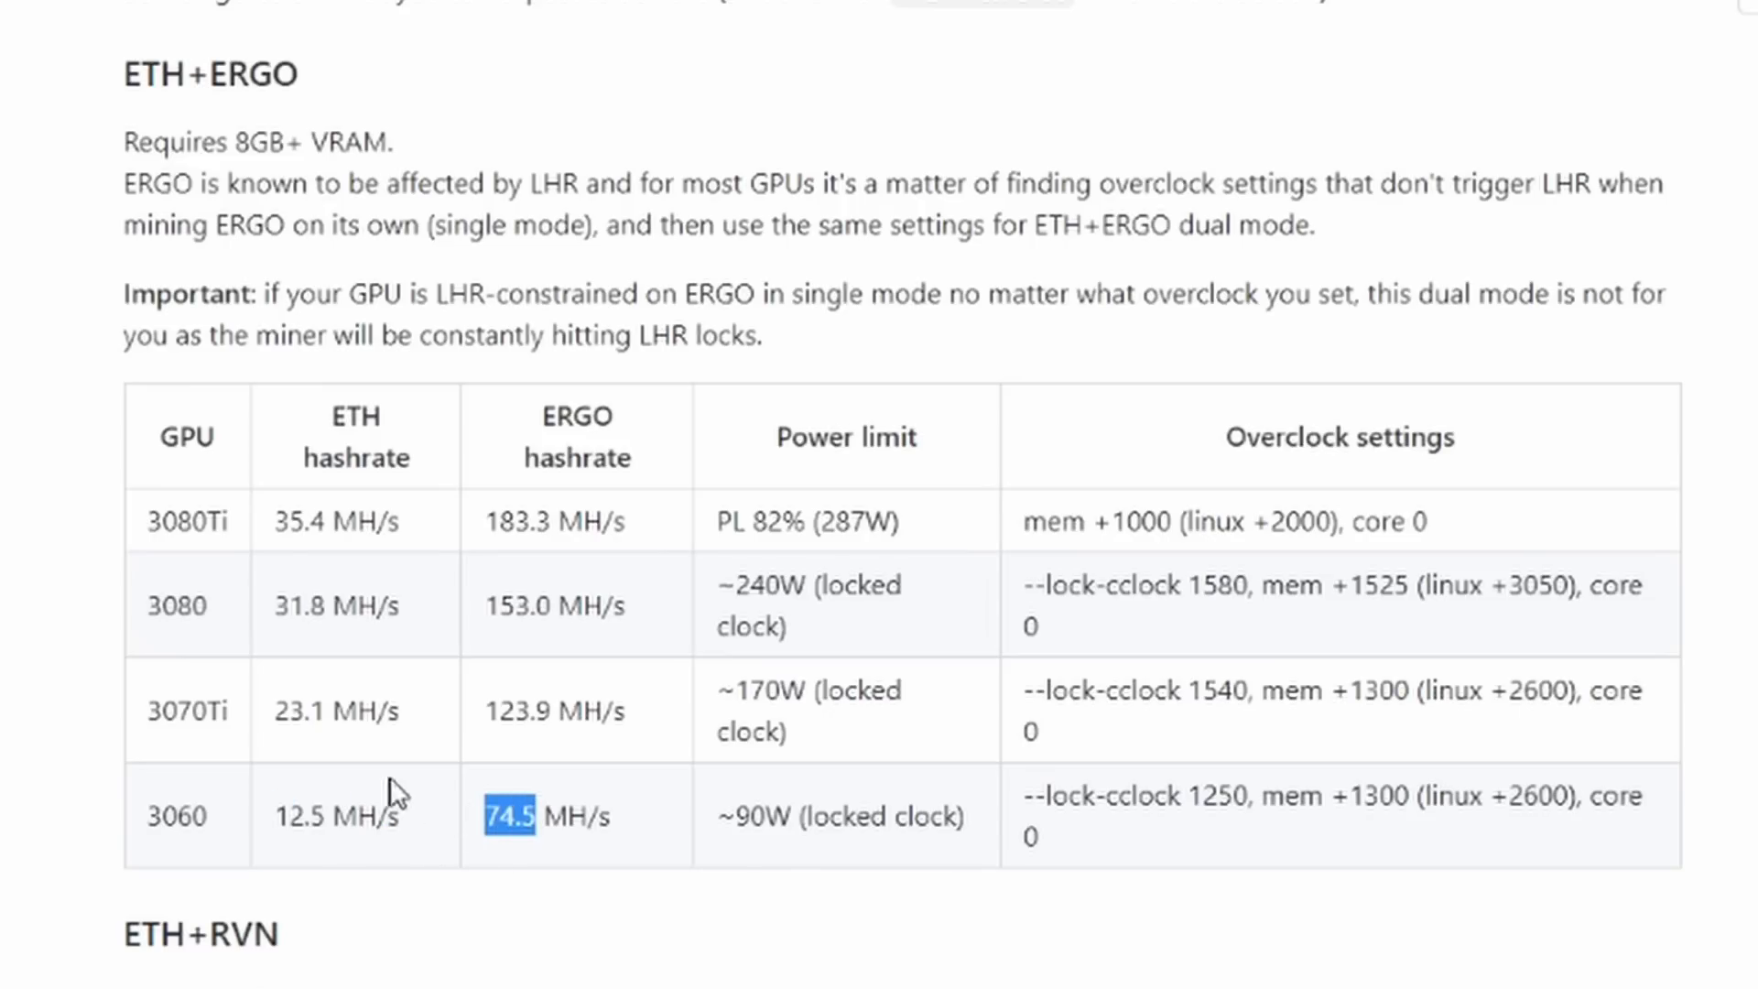
mouse_move(259, 752)
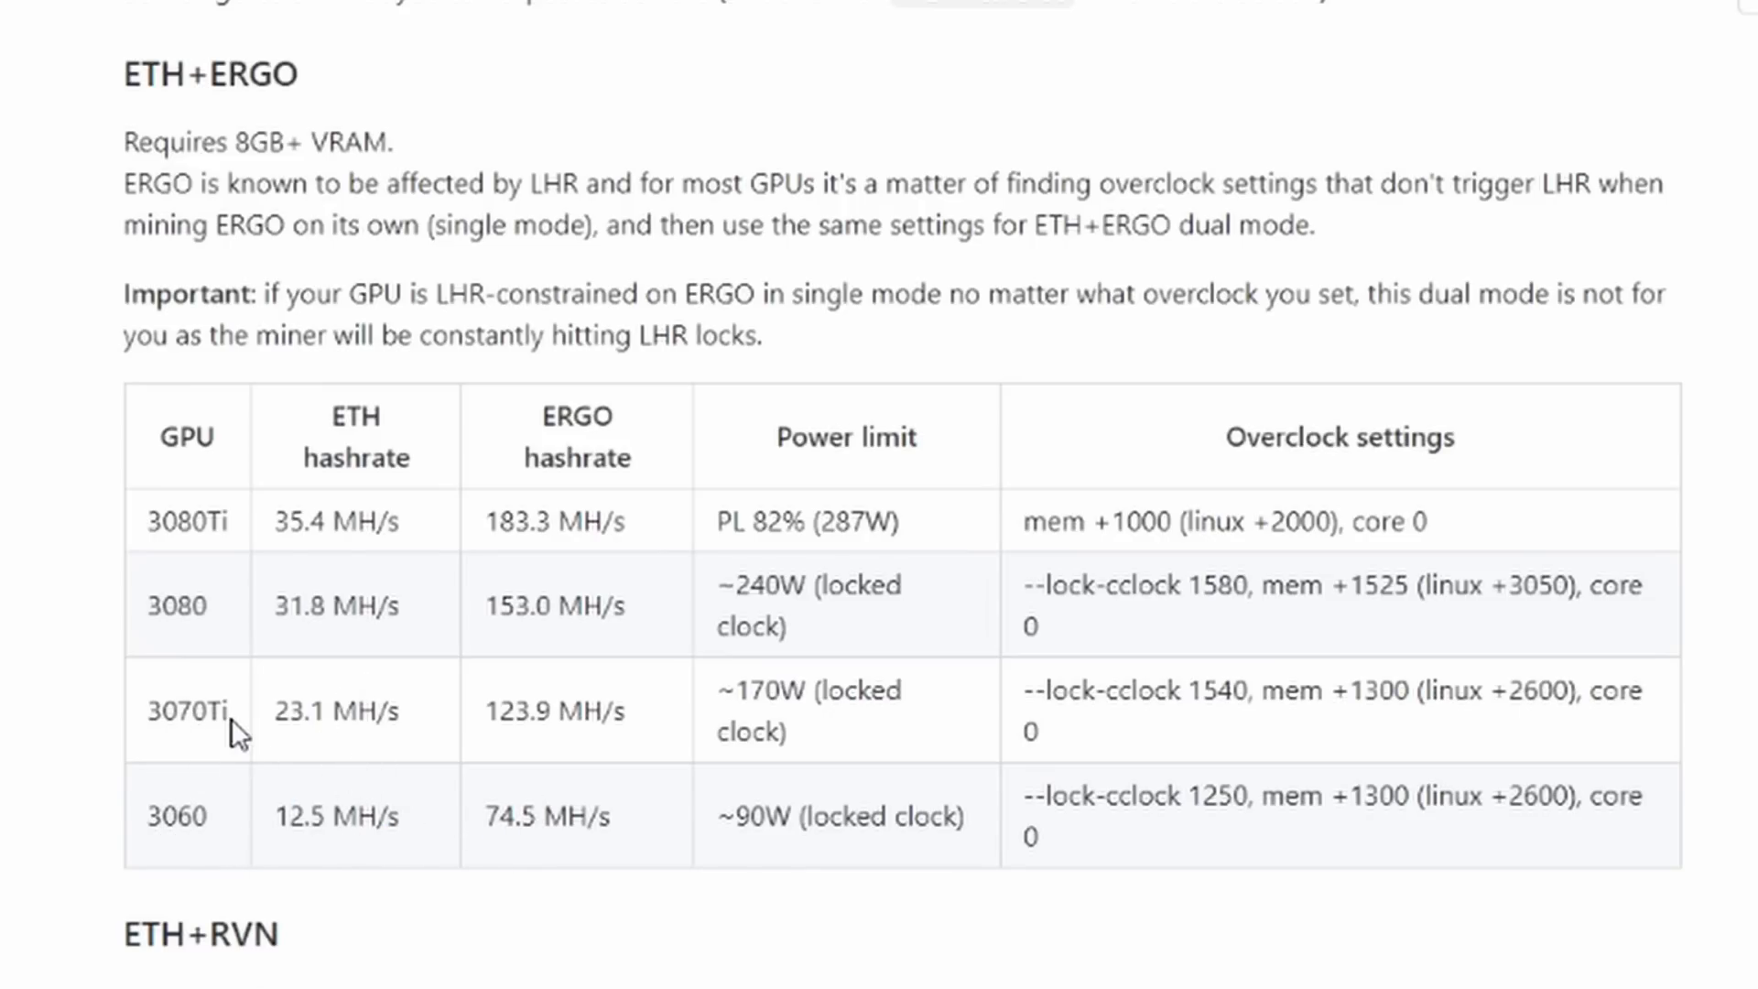
mouse_move(727, 873)
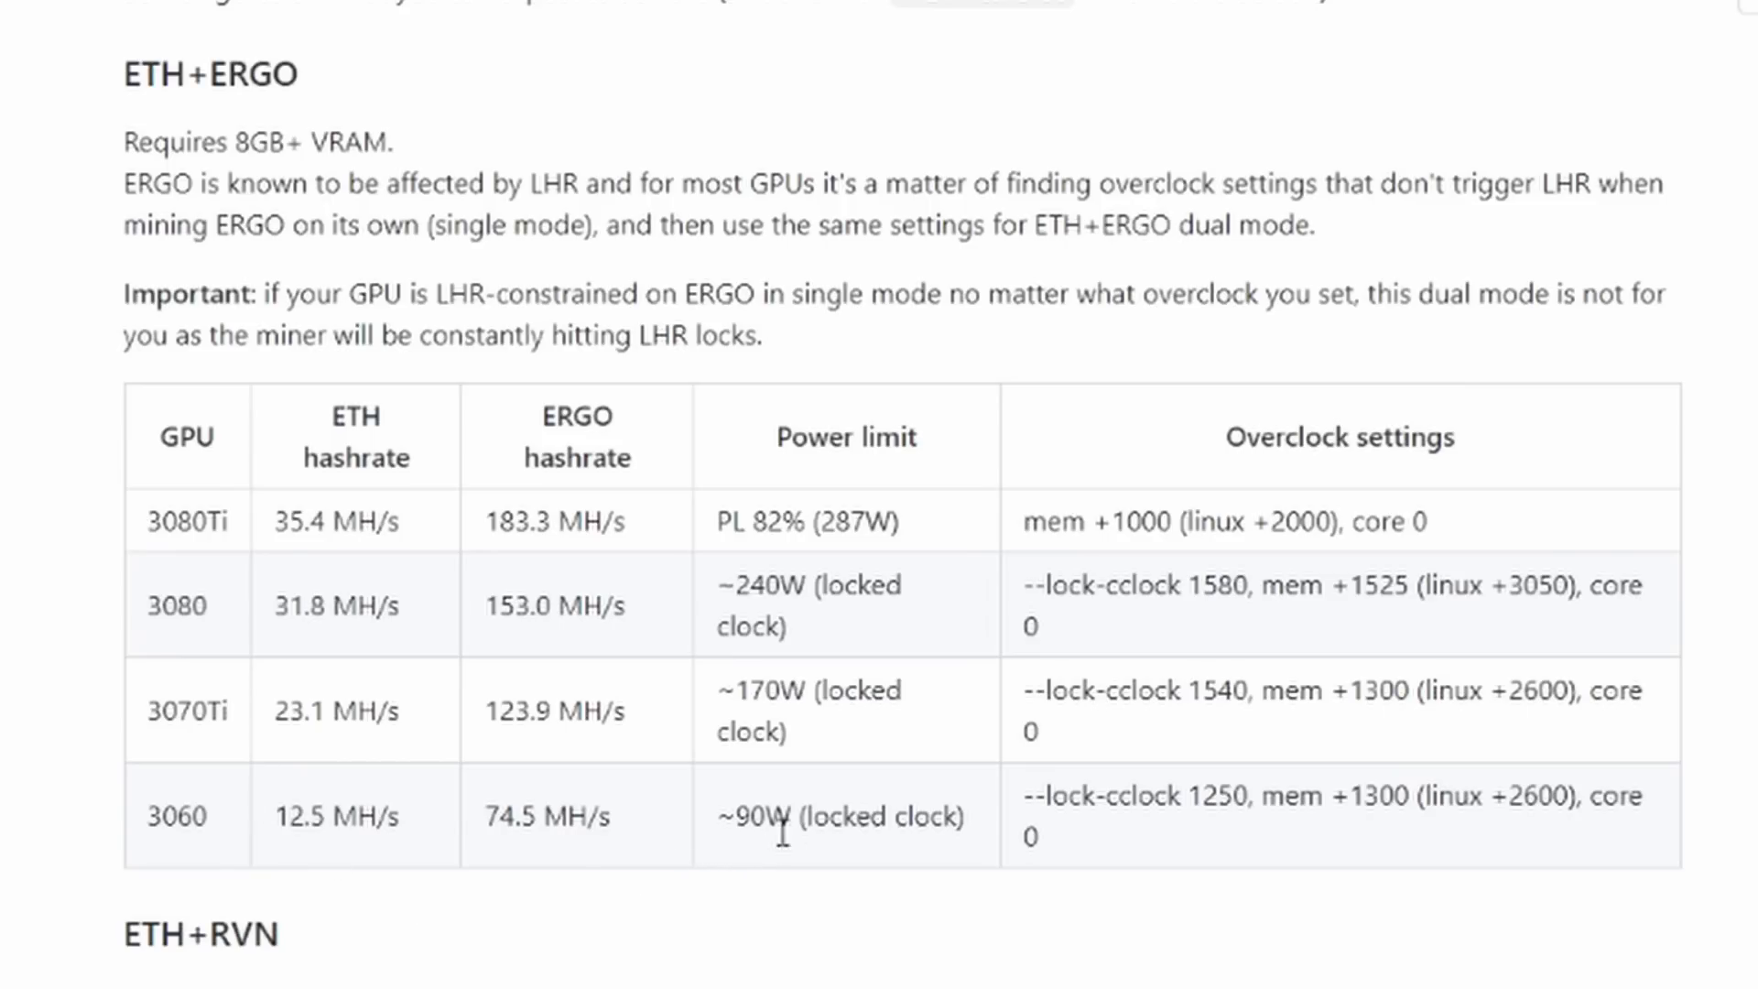
mouse_move(1630, 745)
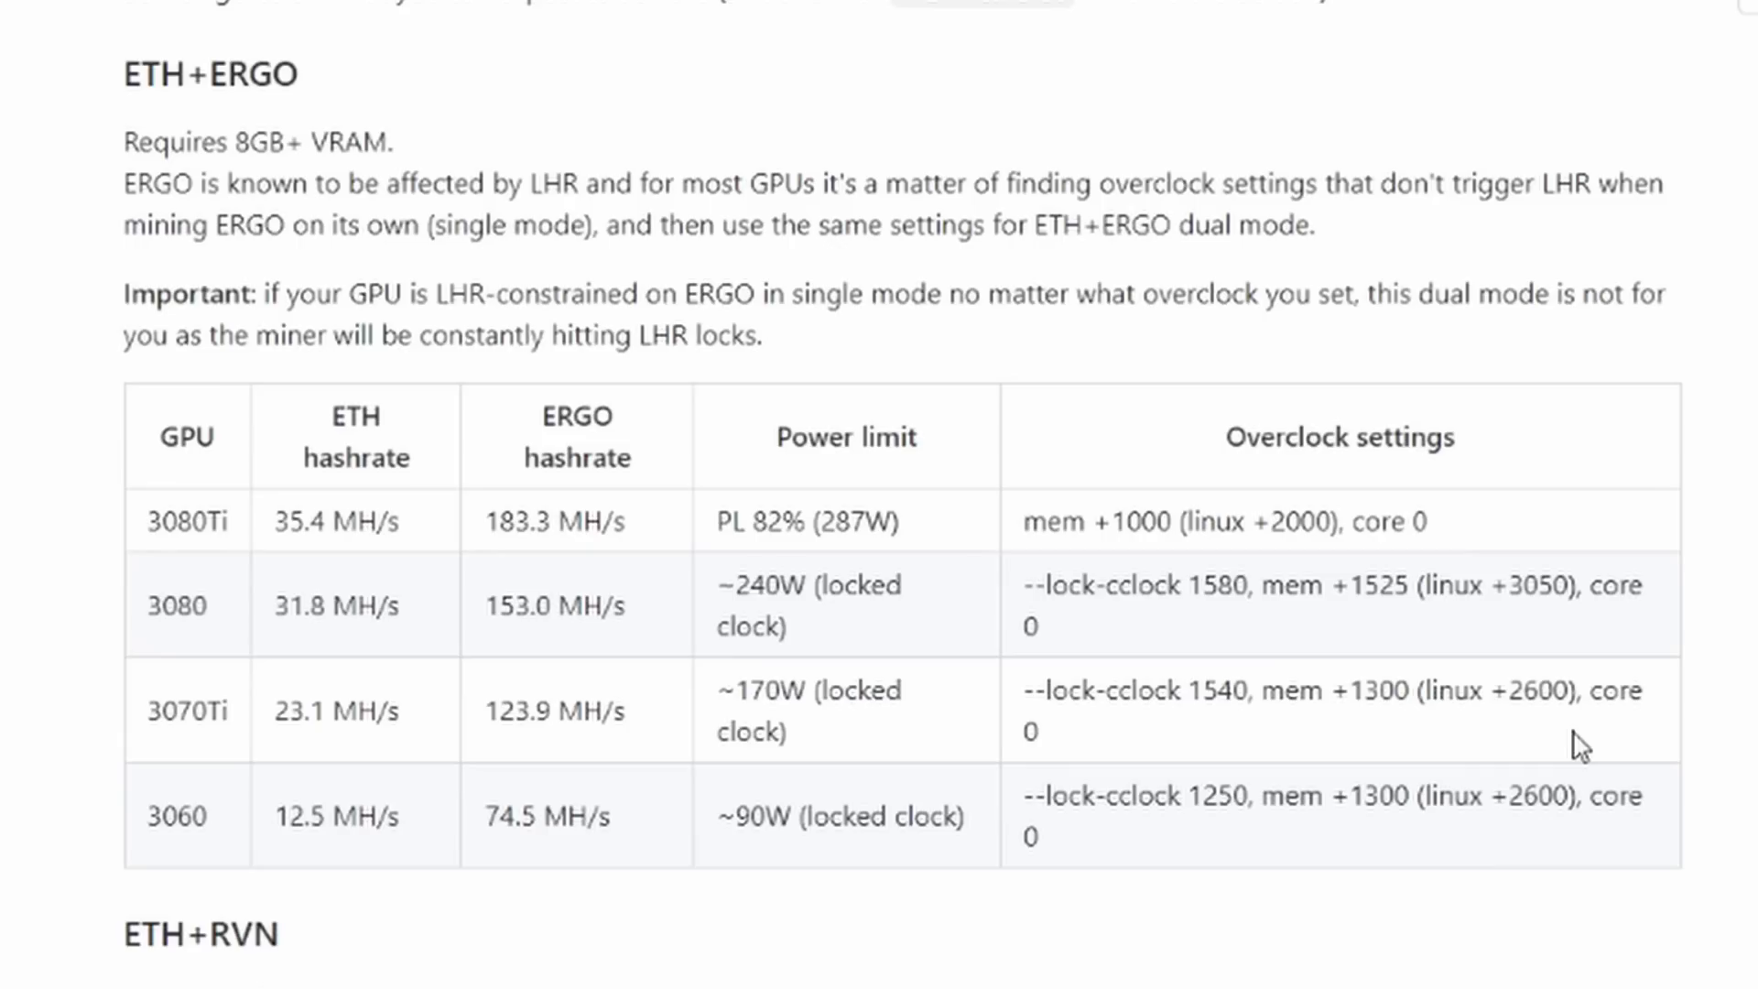
mouse_move(1346, 637)
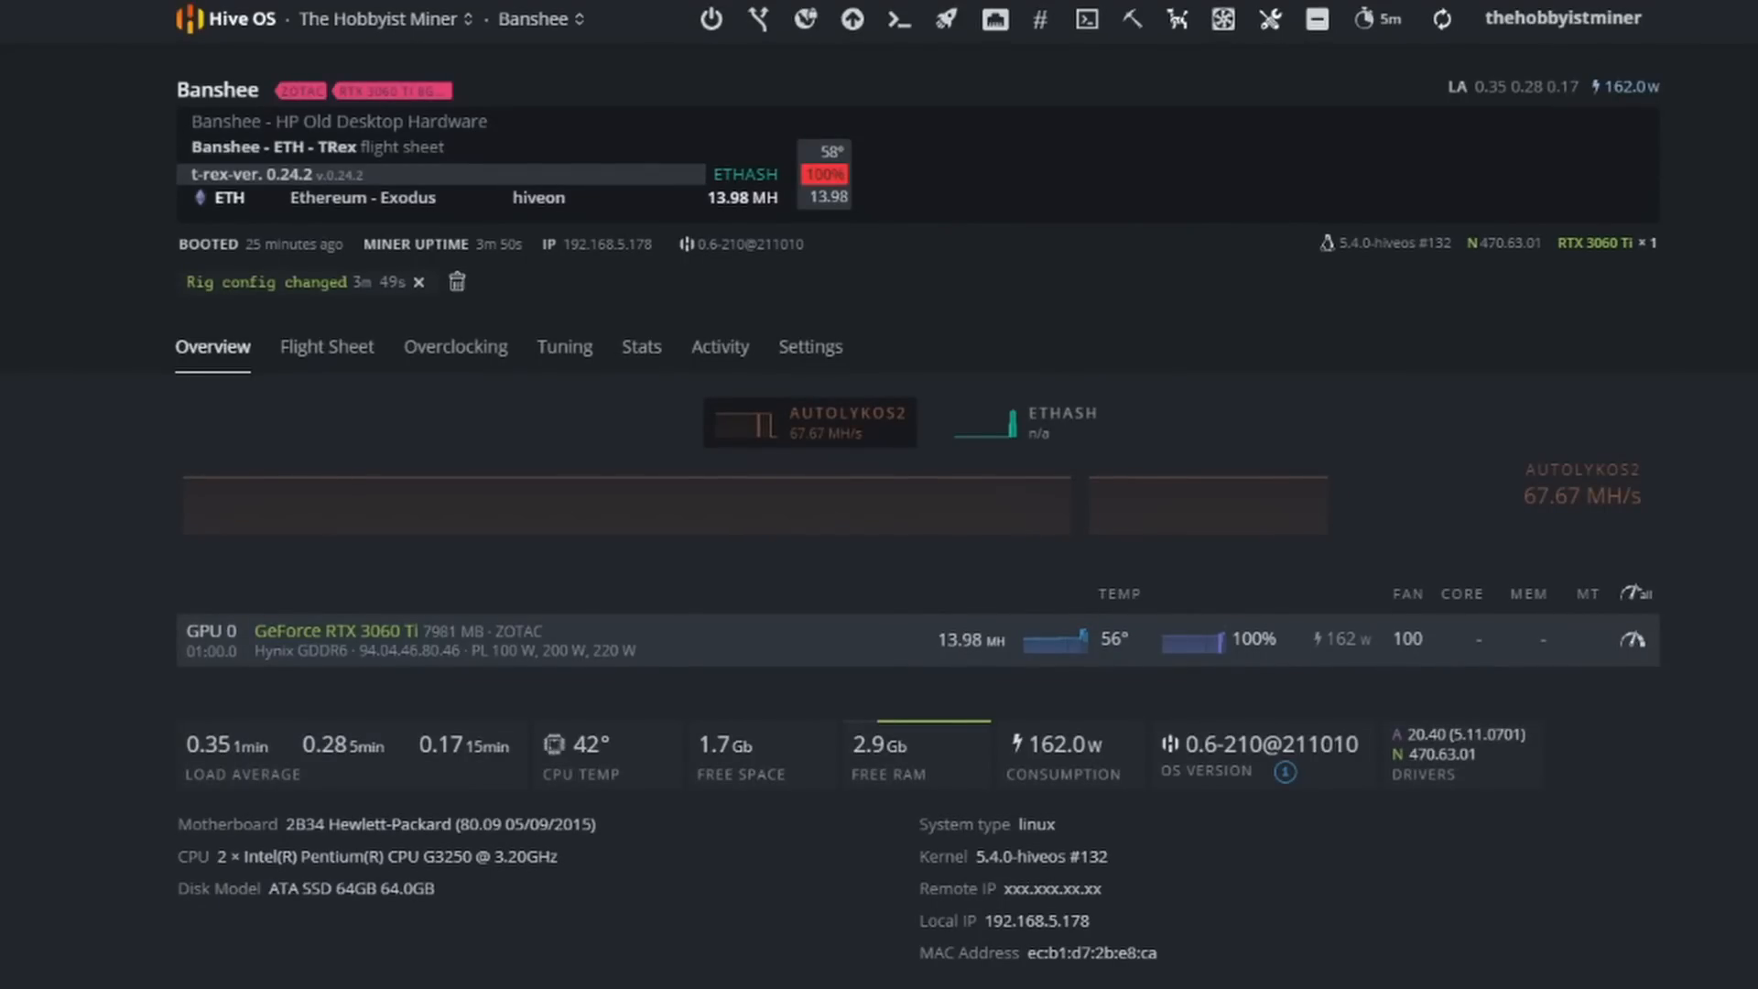
mouse_move(363, 380)
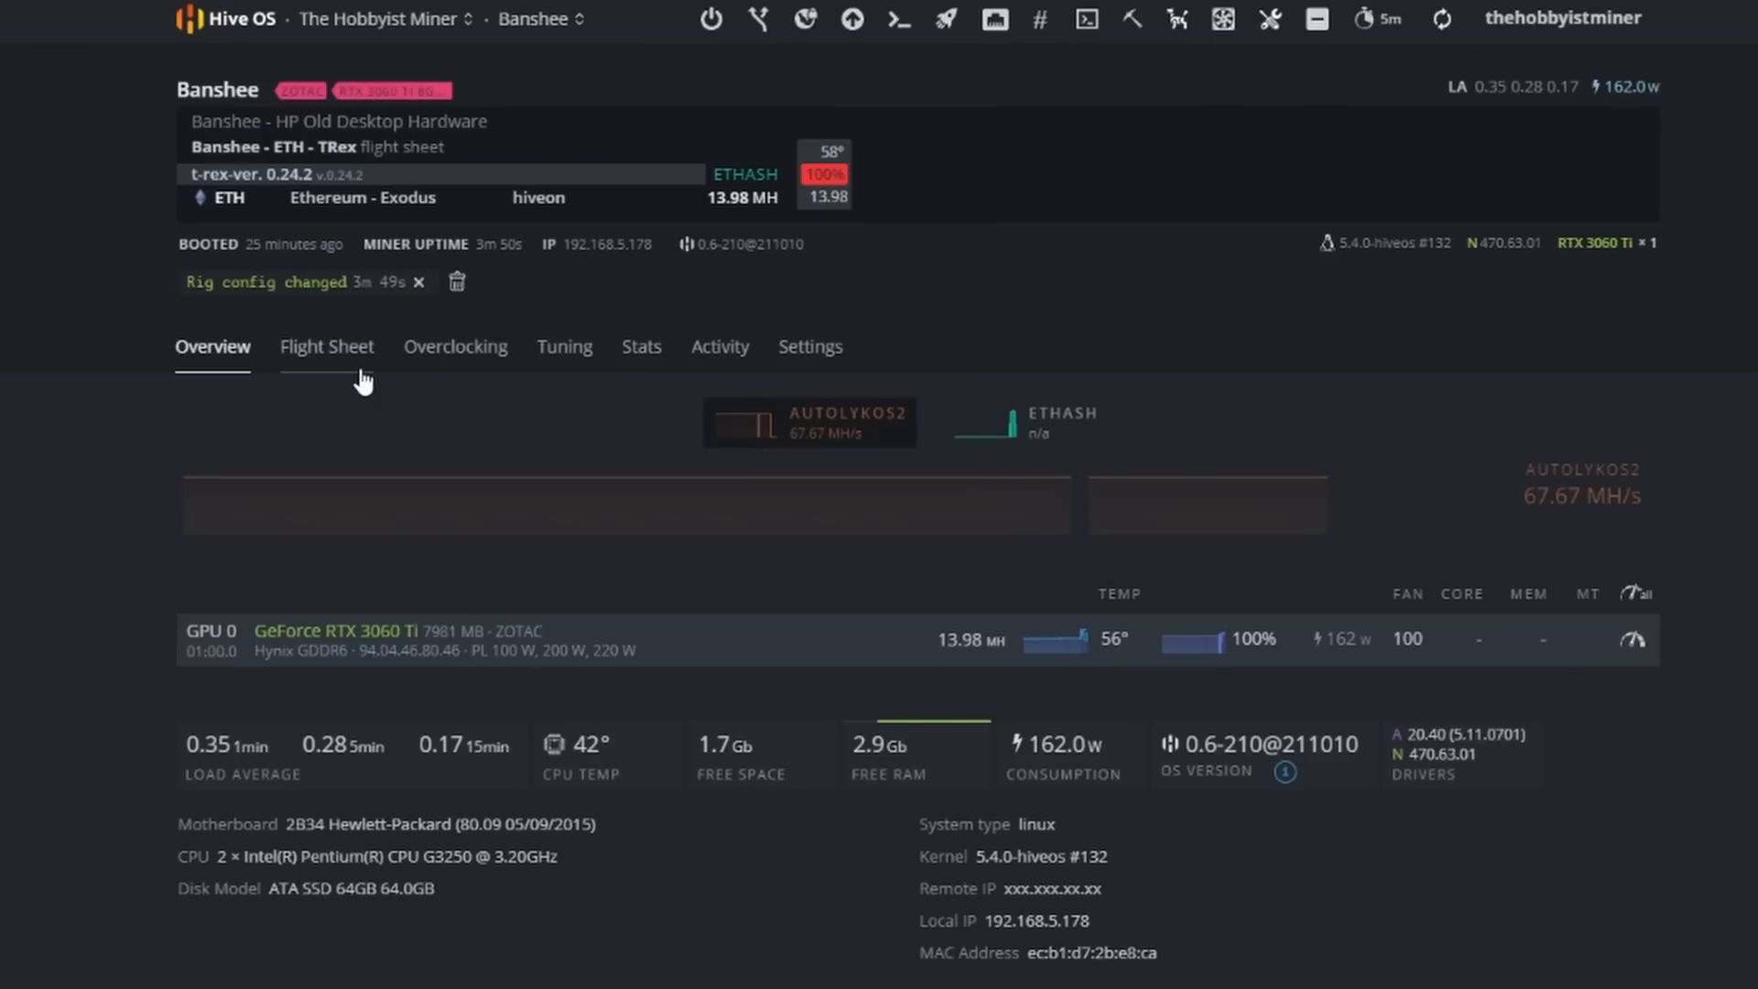
mouse_move(355, 369)
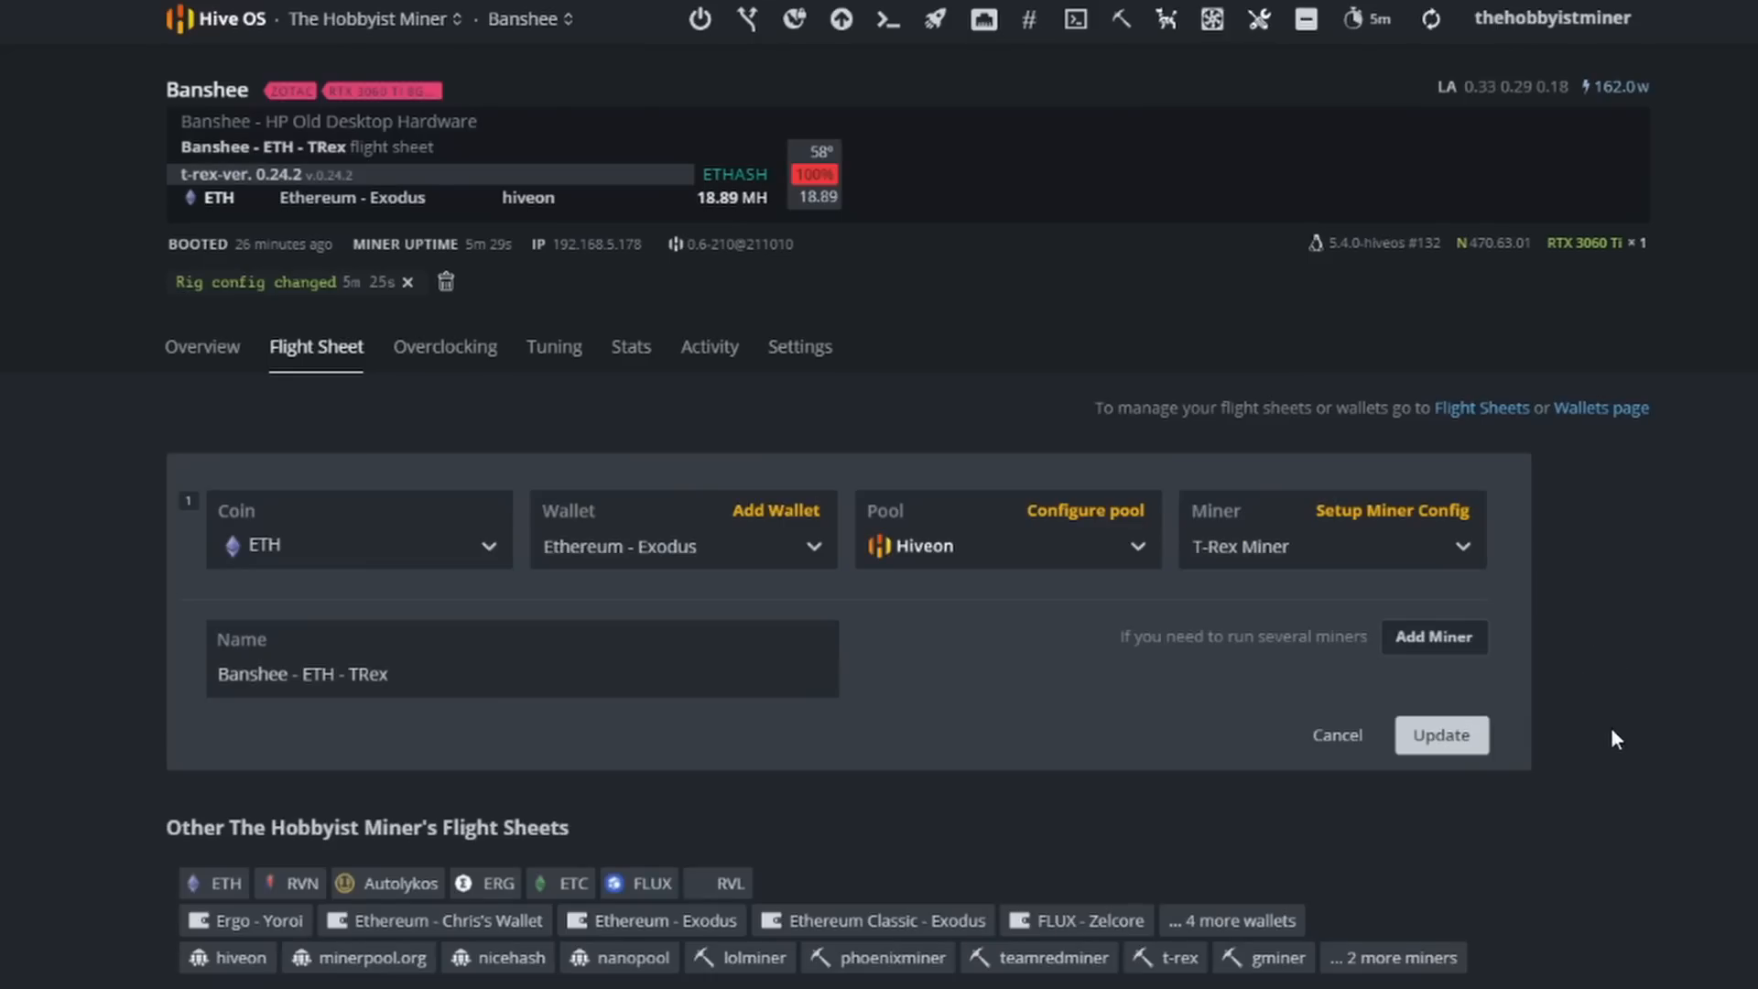
mouse_move(1410, 522)
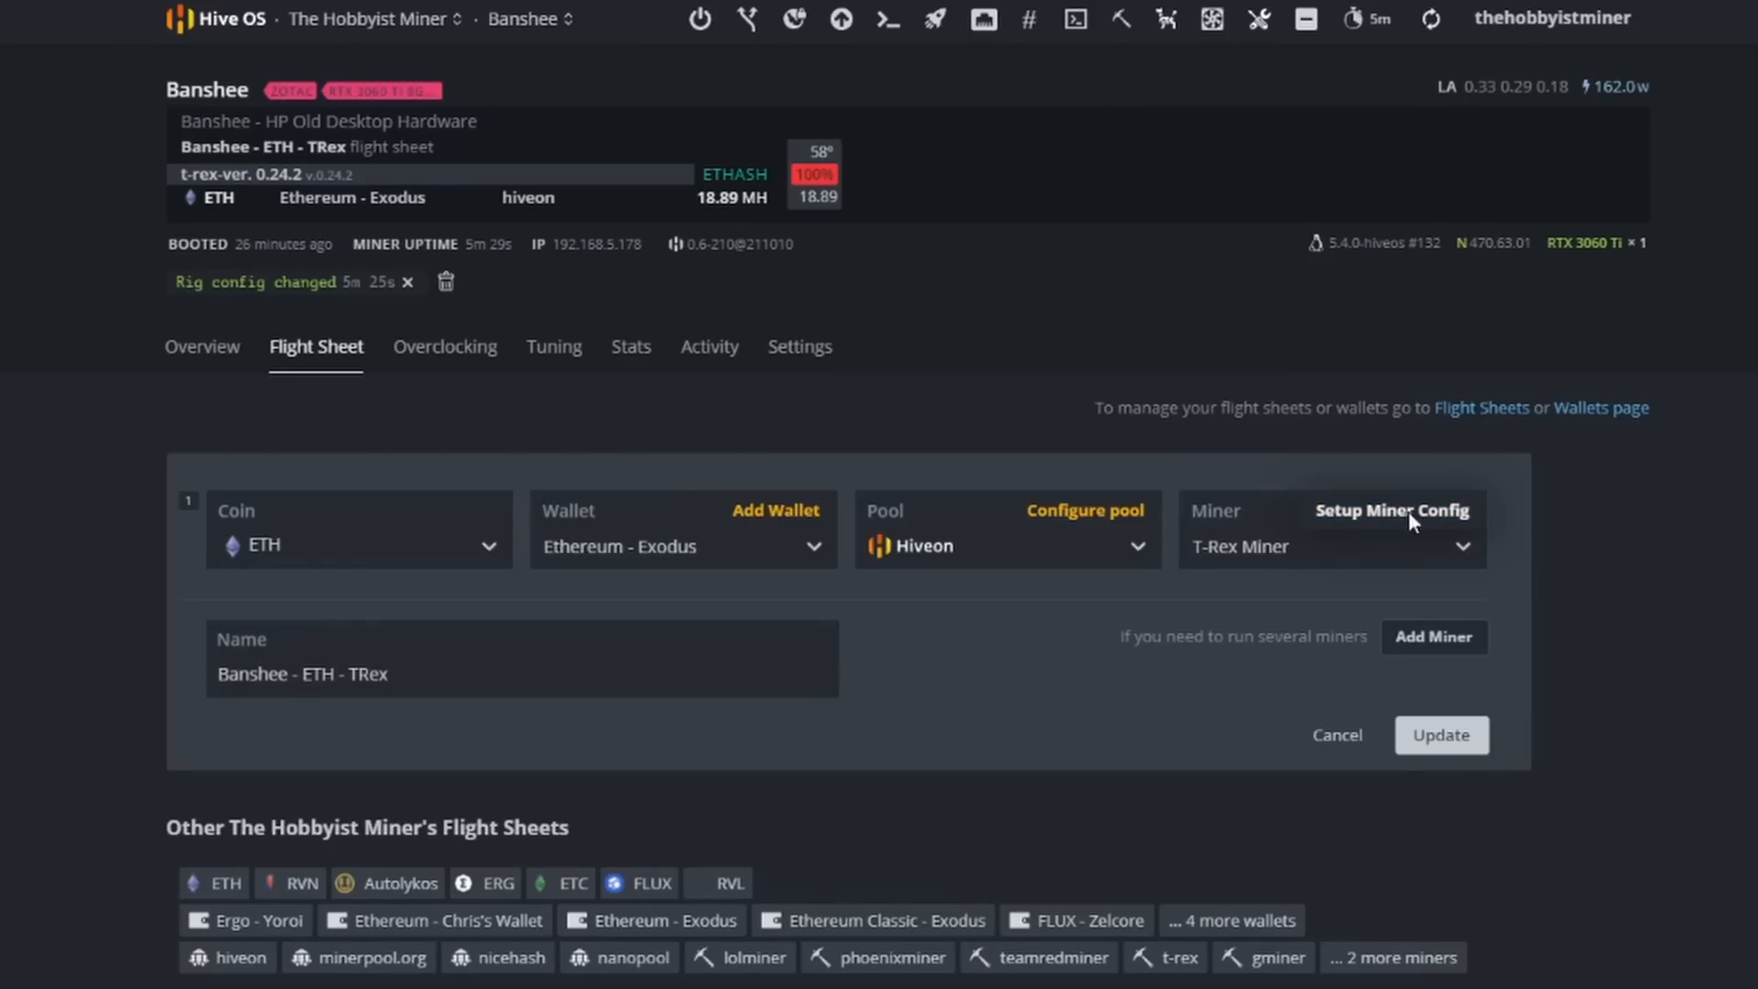
Open Setup Miner Config for Banshee's T-Rex ETH flight sheet.
click(1391, 510)
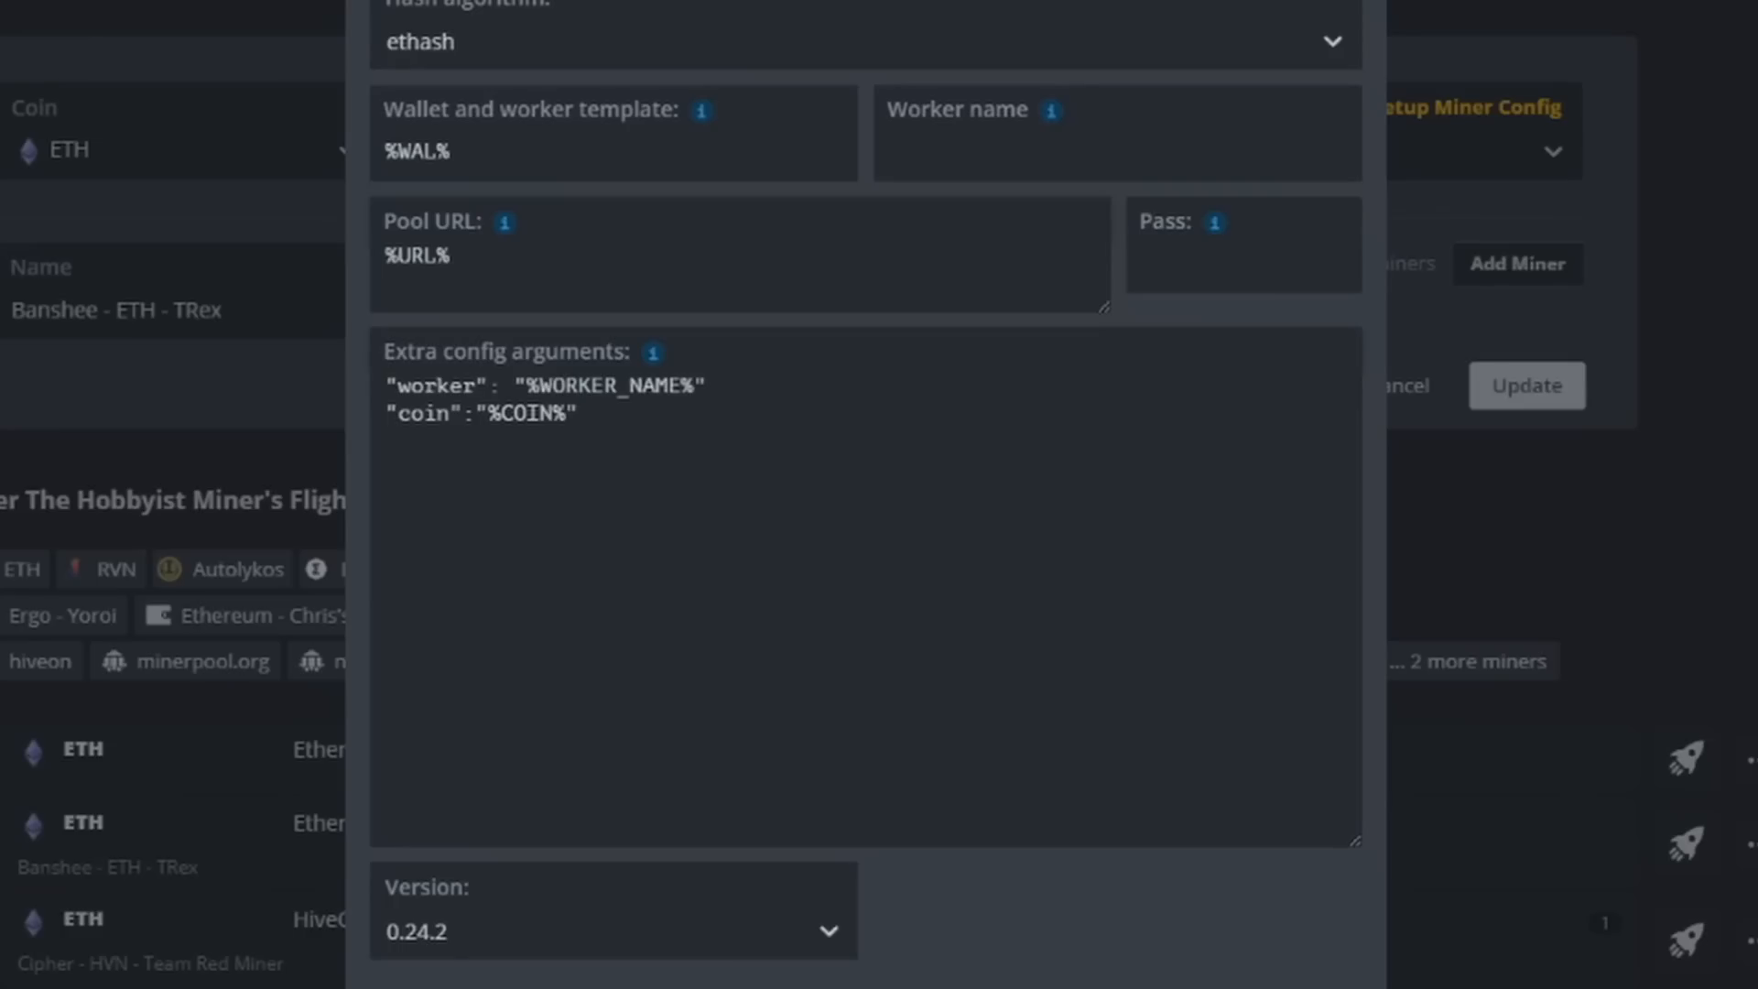
Add lhr-algo kawpow, url2 na.minerpool.org:16059, user2 wallet and pass2 x, then apply.
click(1255, 659)
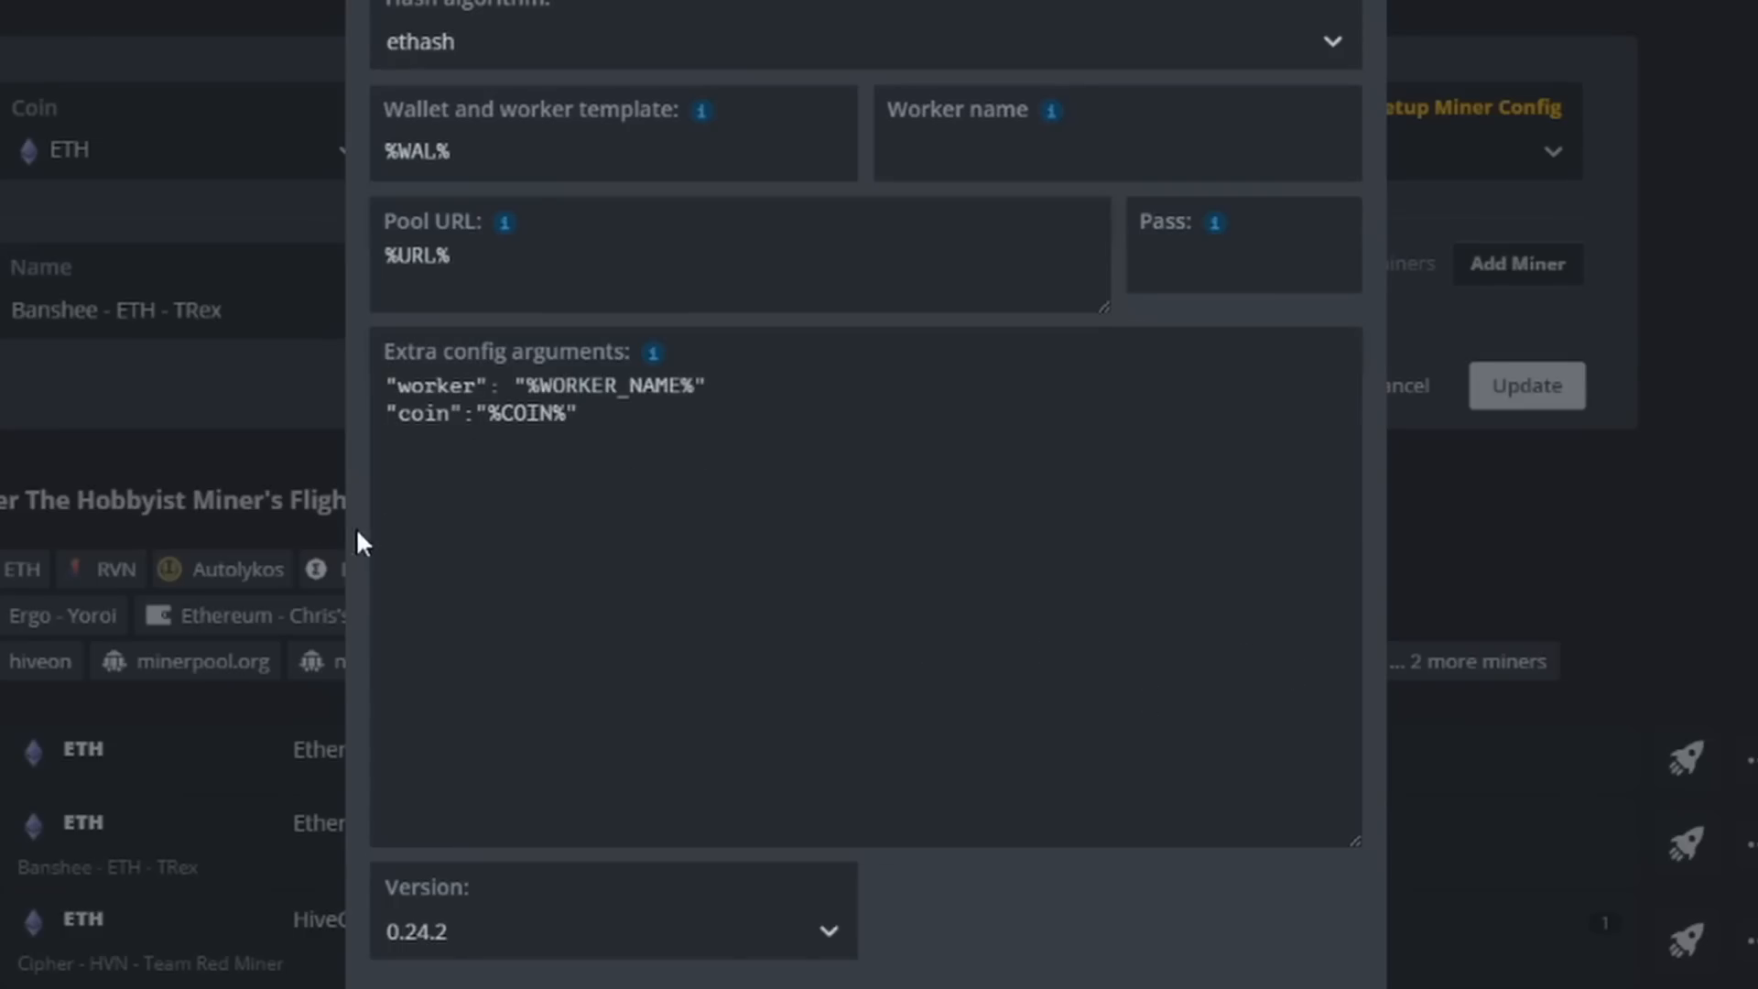
text("lhr-algo": "kawpow")
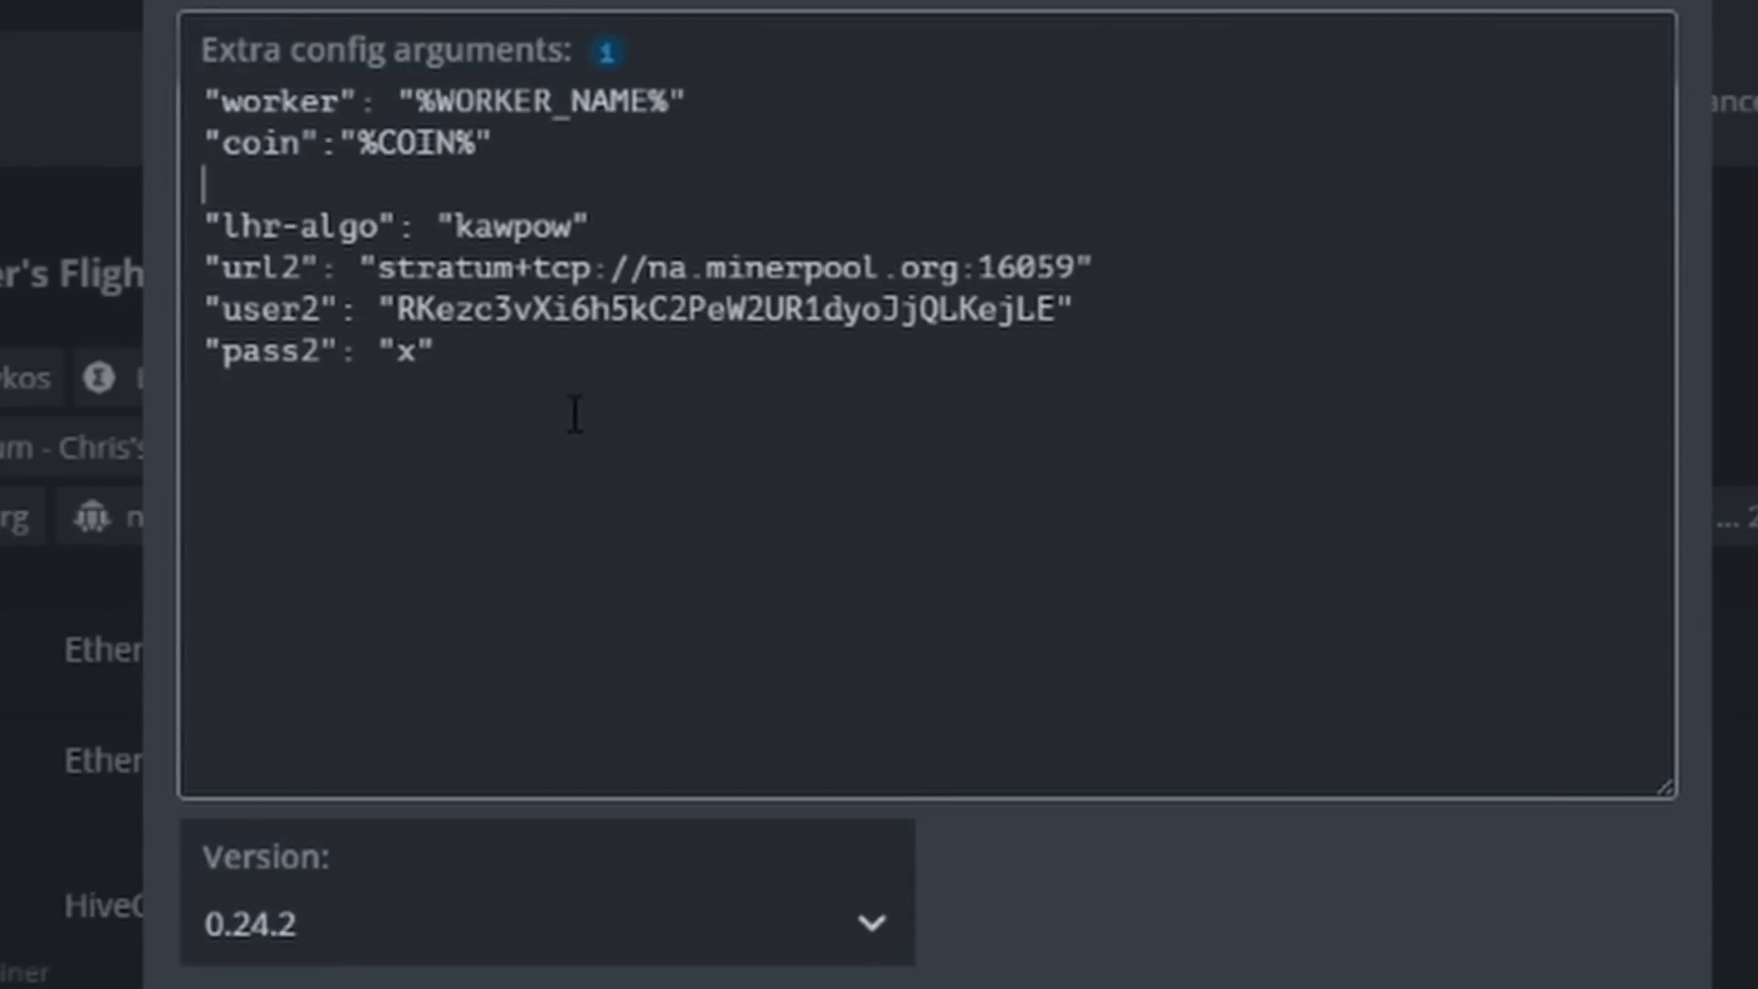
mouse_move(596, 352)
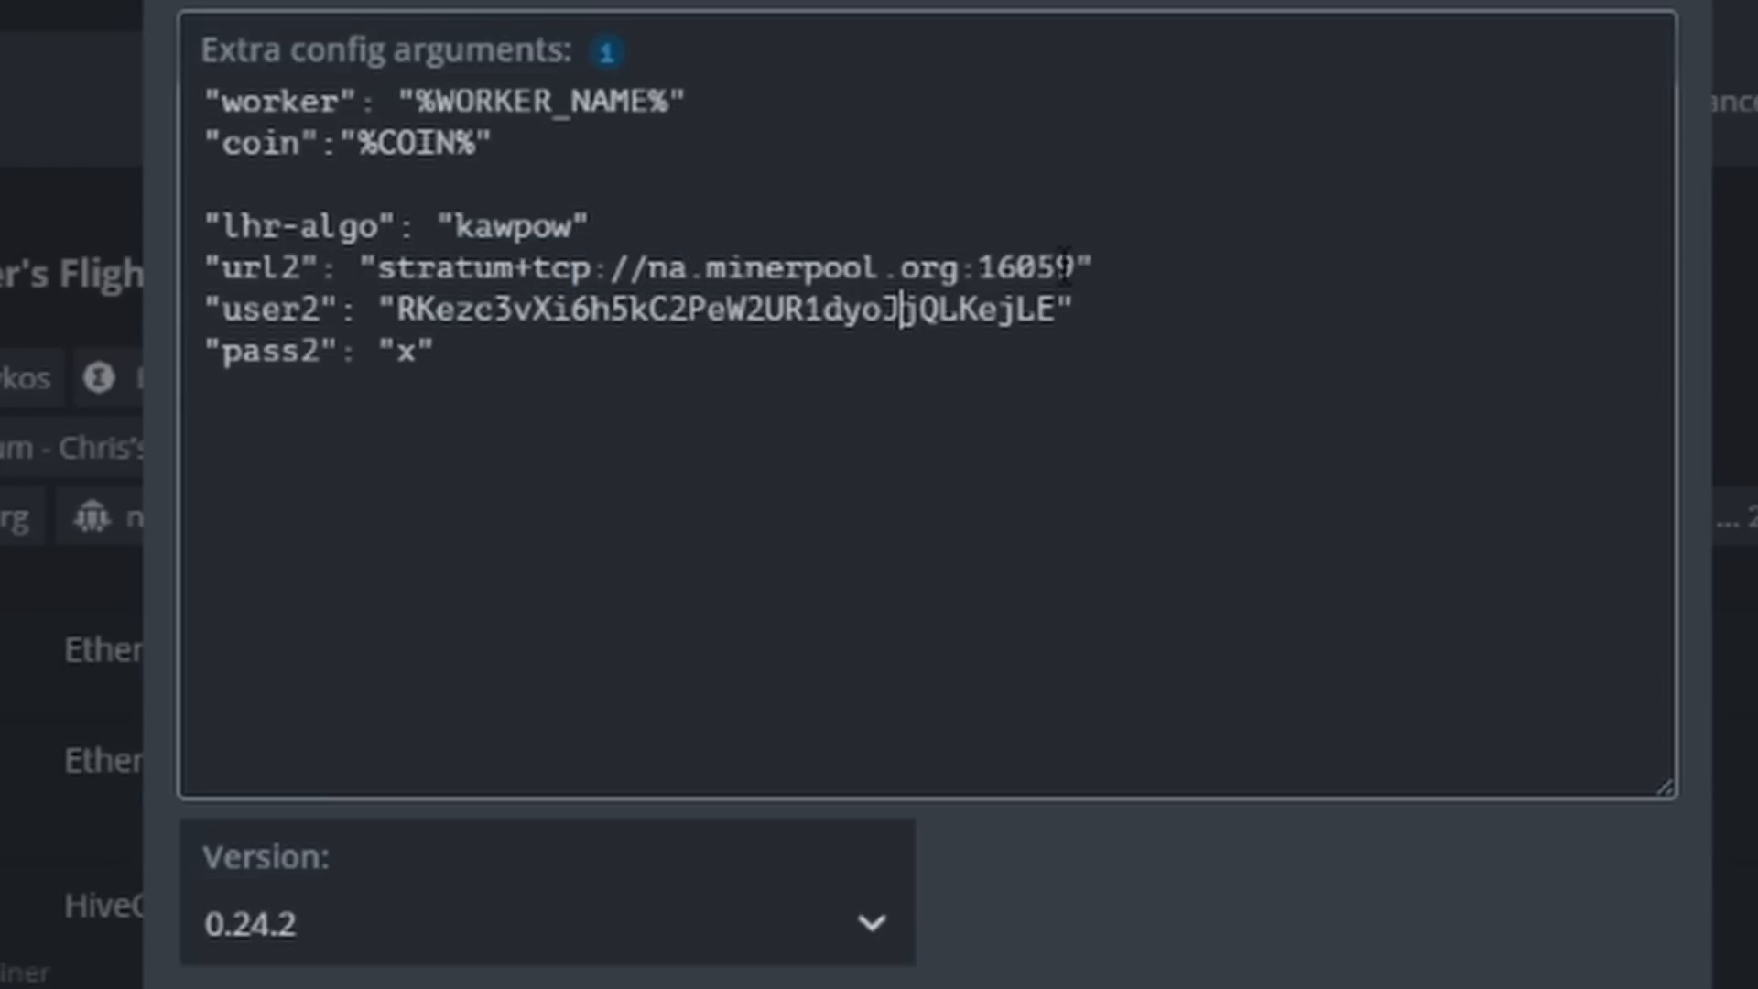
drag(399, 311, 908, 311)
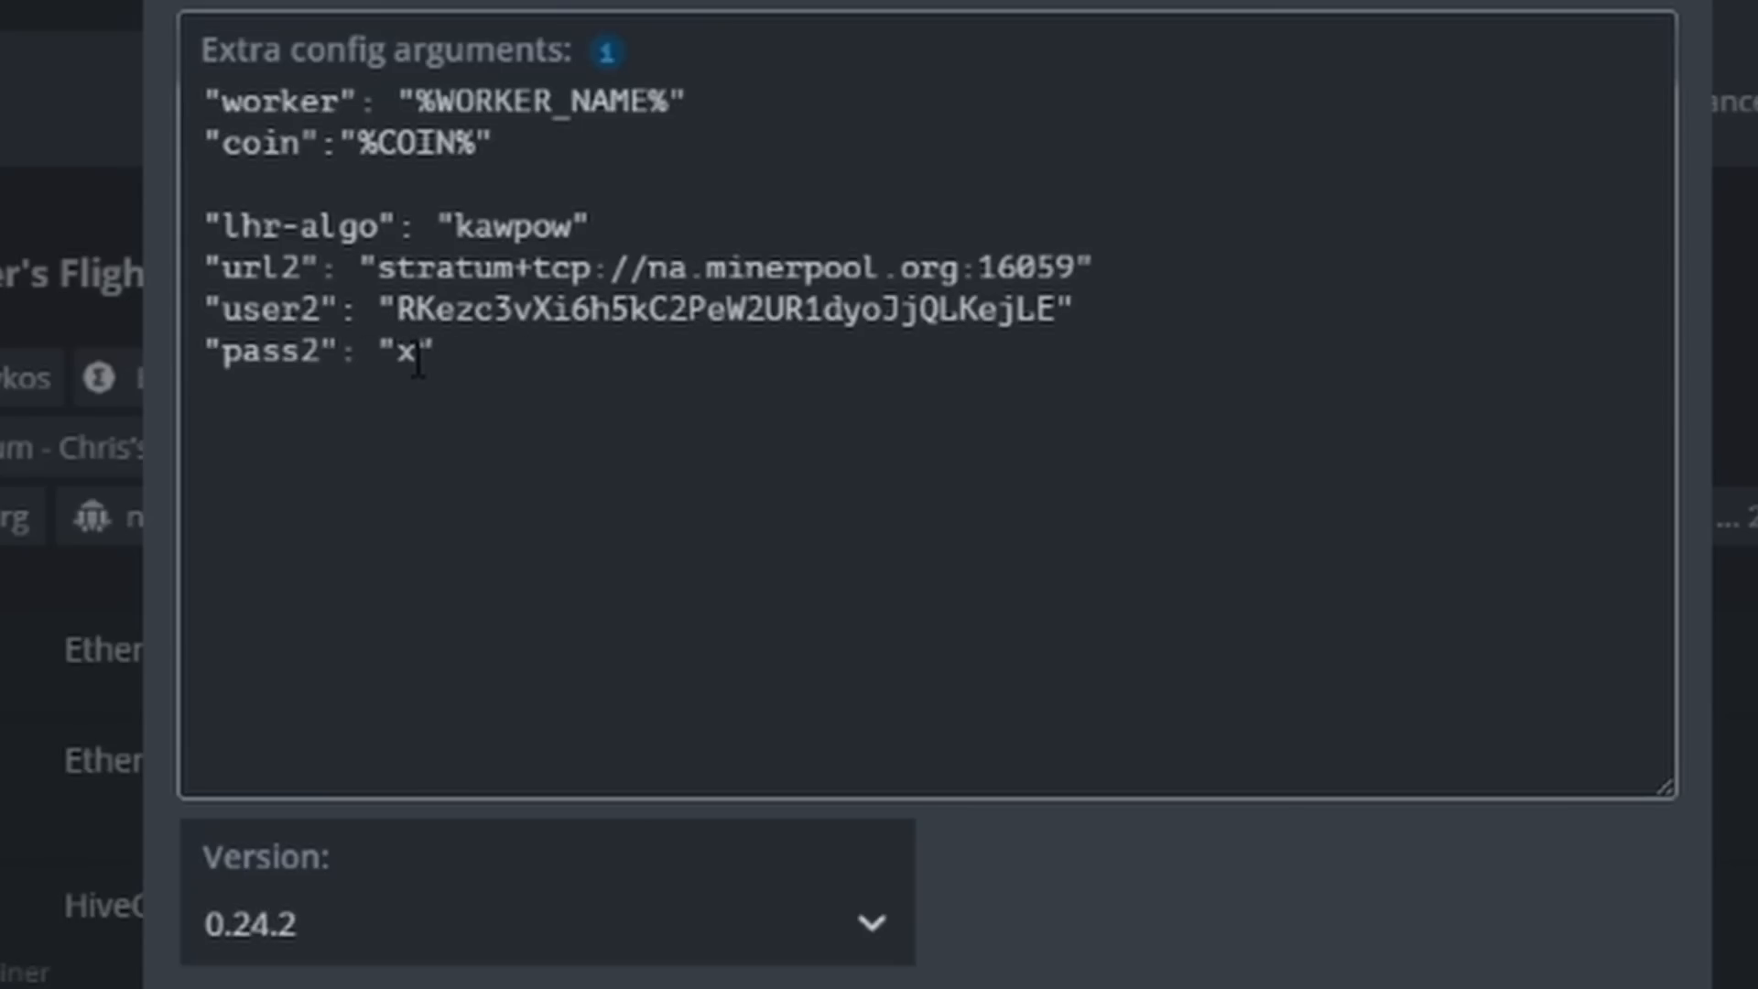
double_click(405, 354)
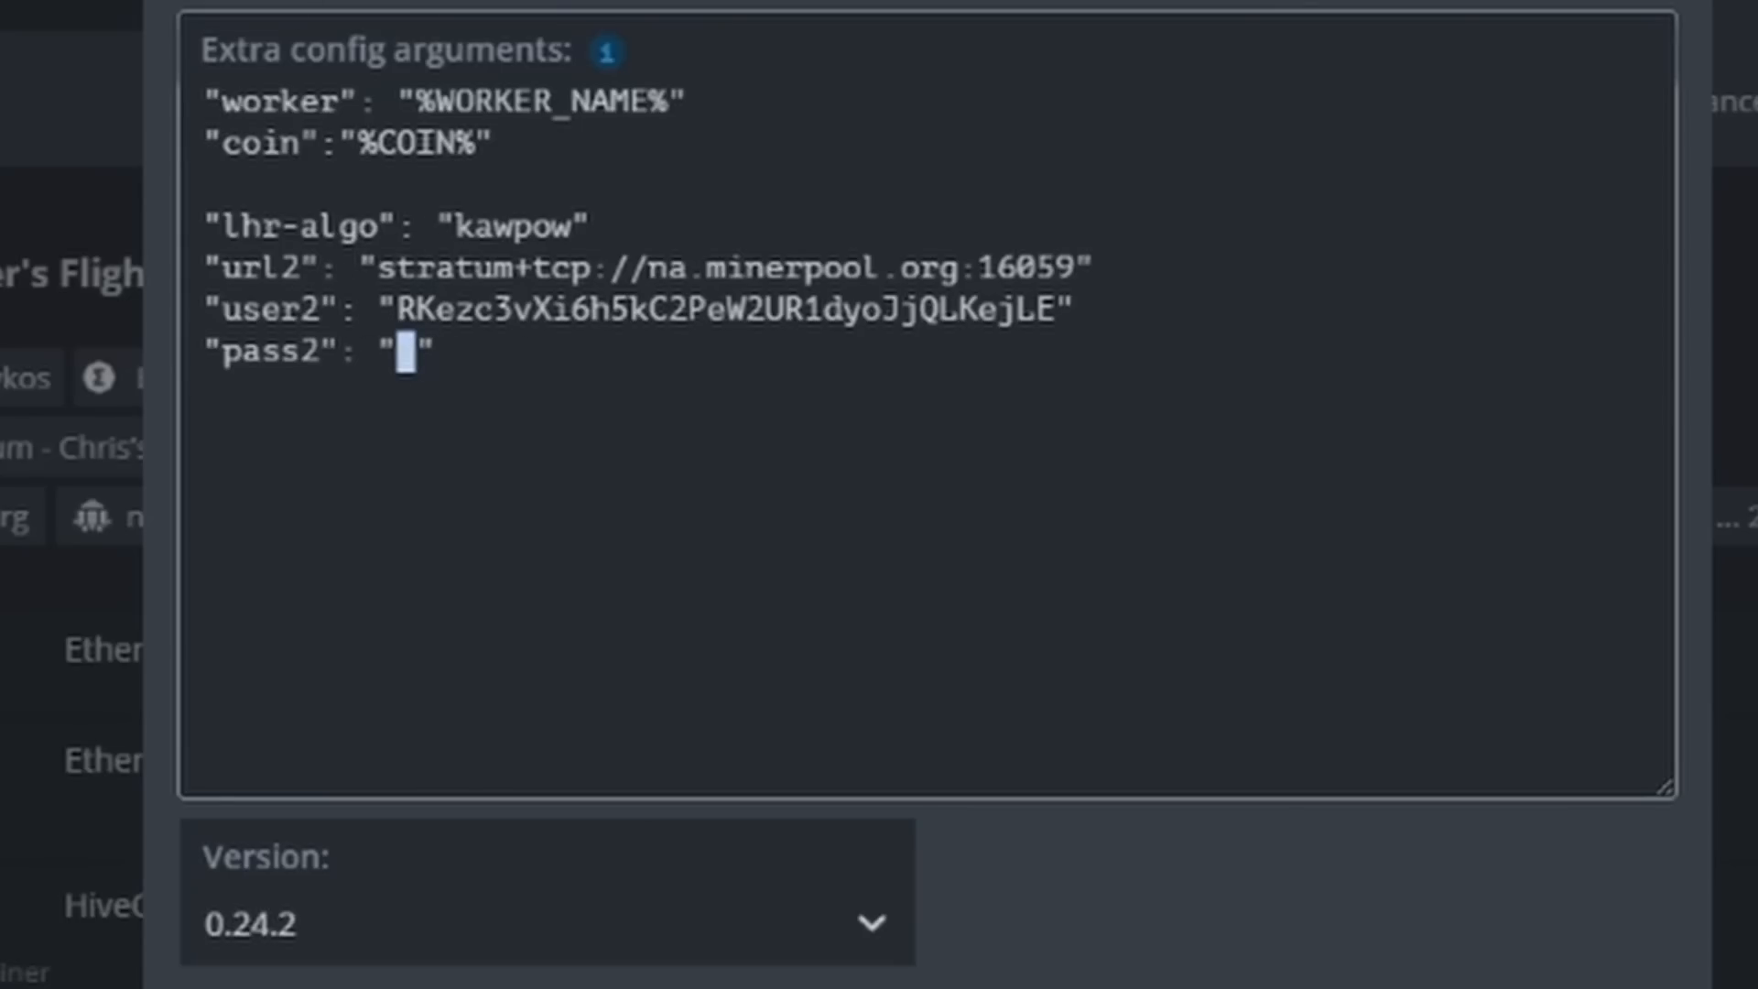
click(1466, 734)
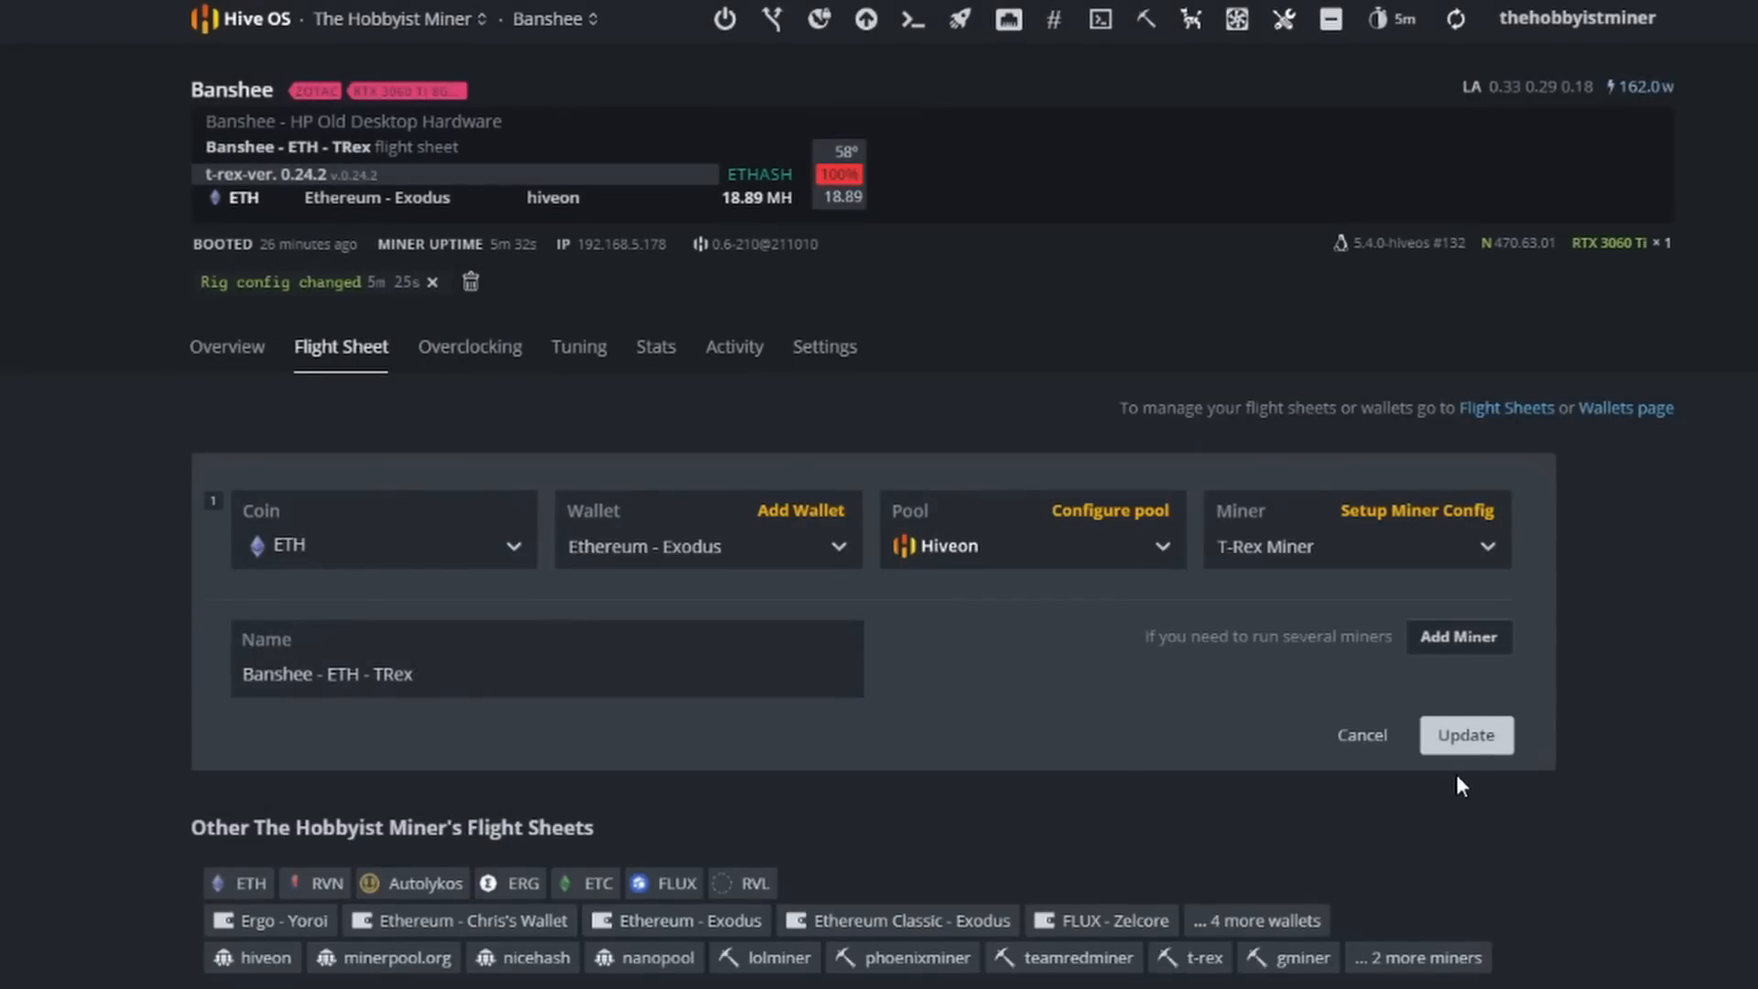
Save the kawpow flight sheet for all workers and return to Banshee's overview.
click(1466, 735)
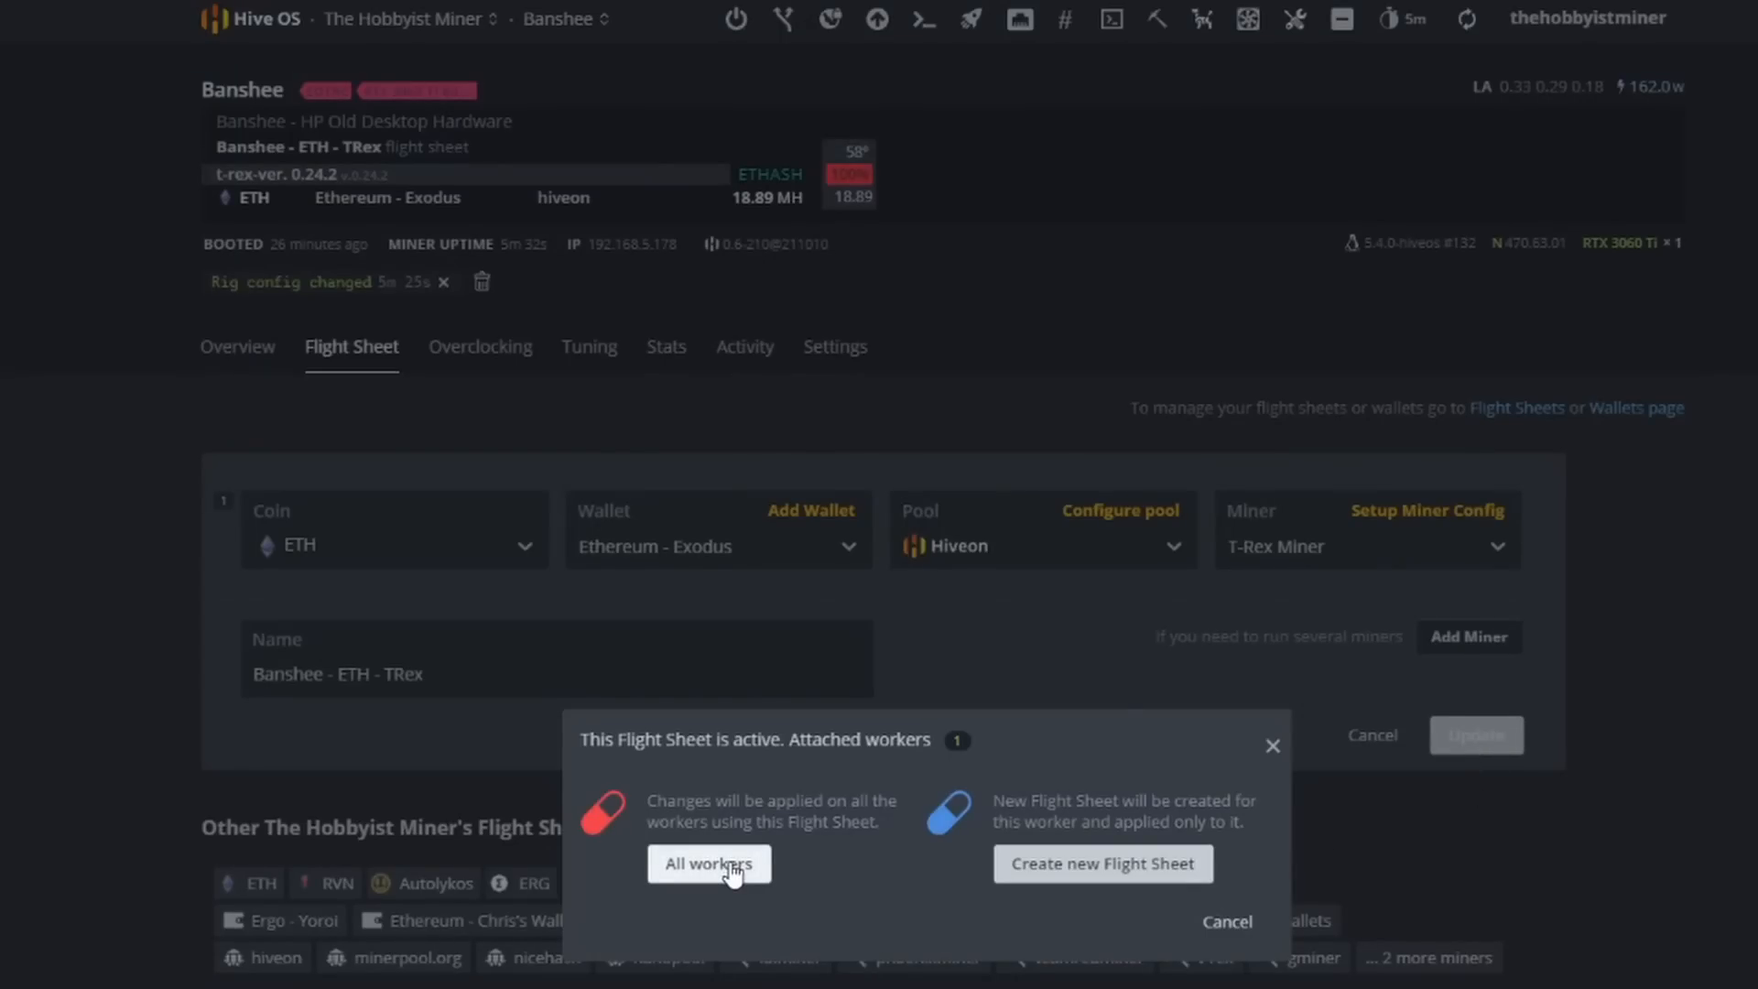
click(709, 864)
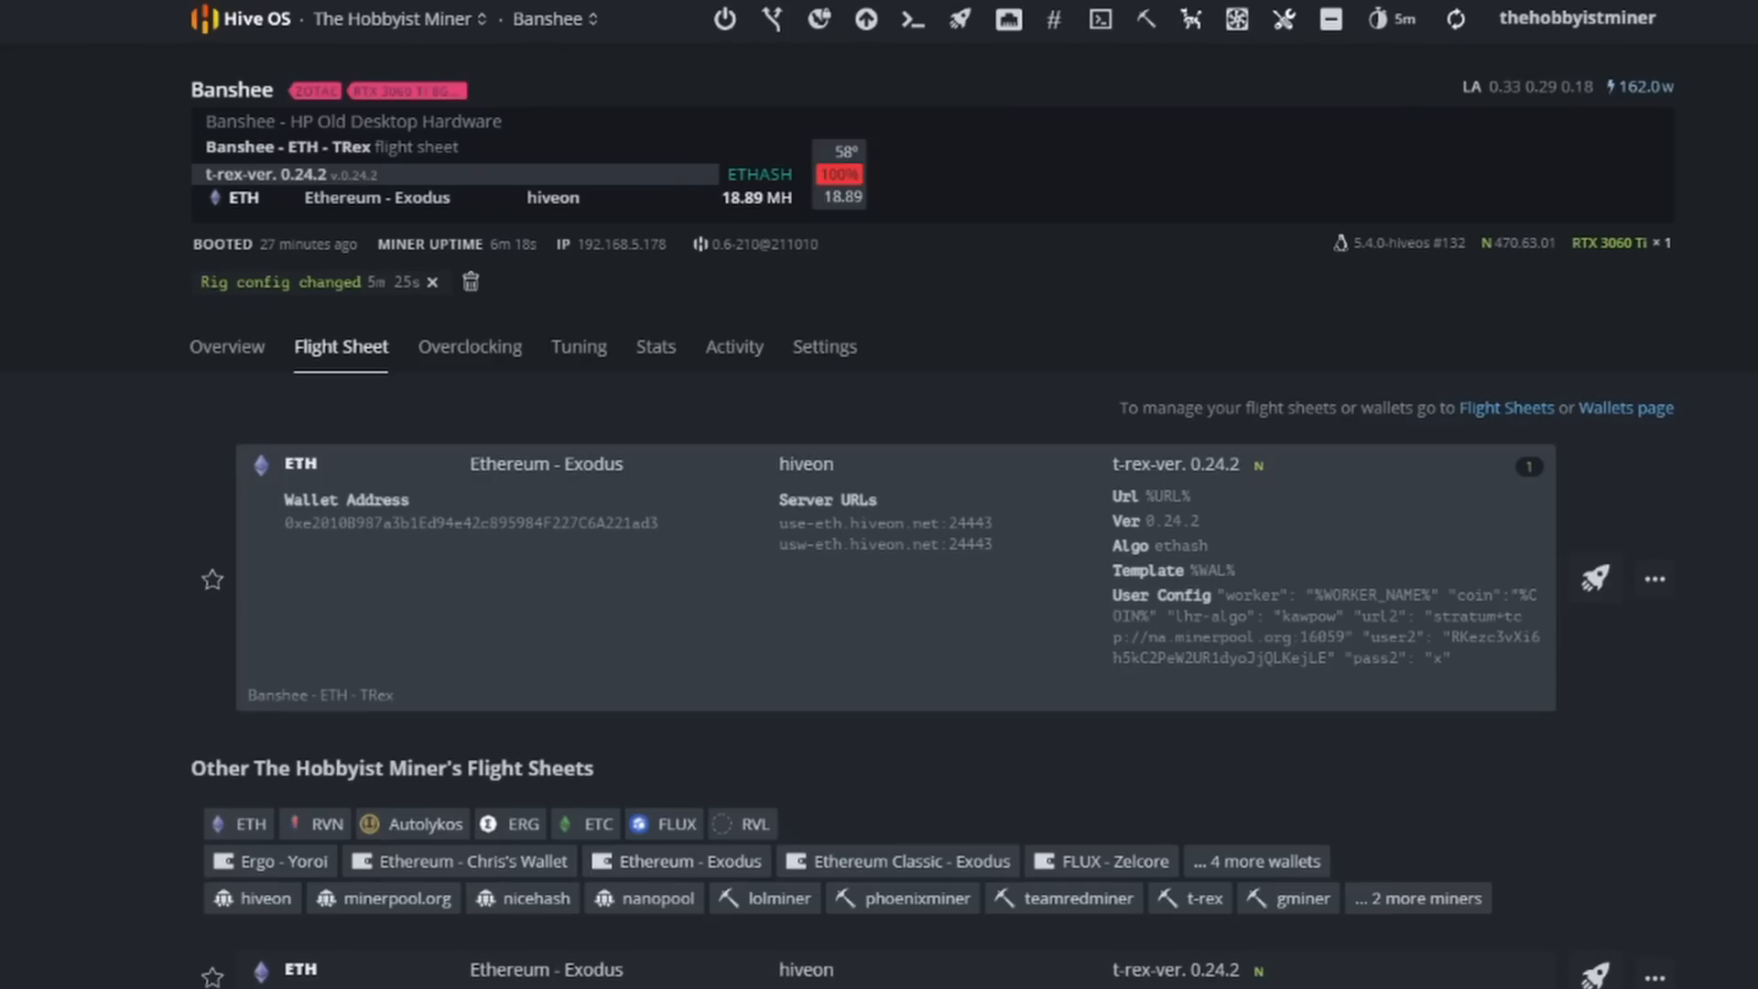
click(205, 348)
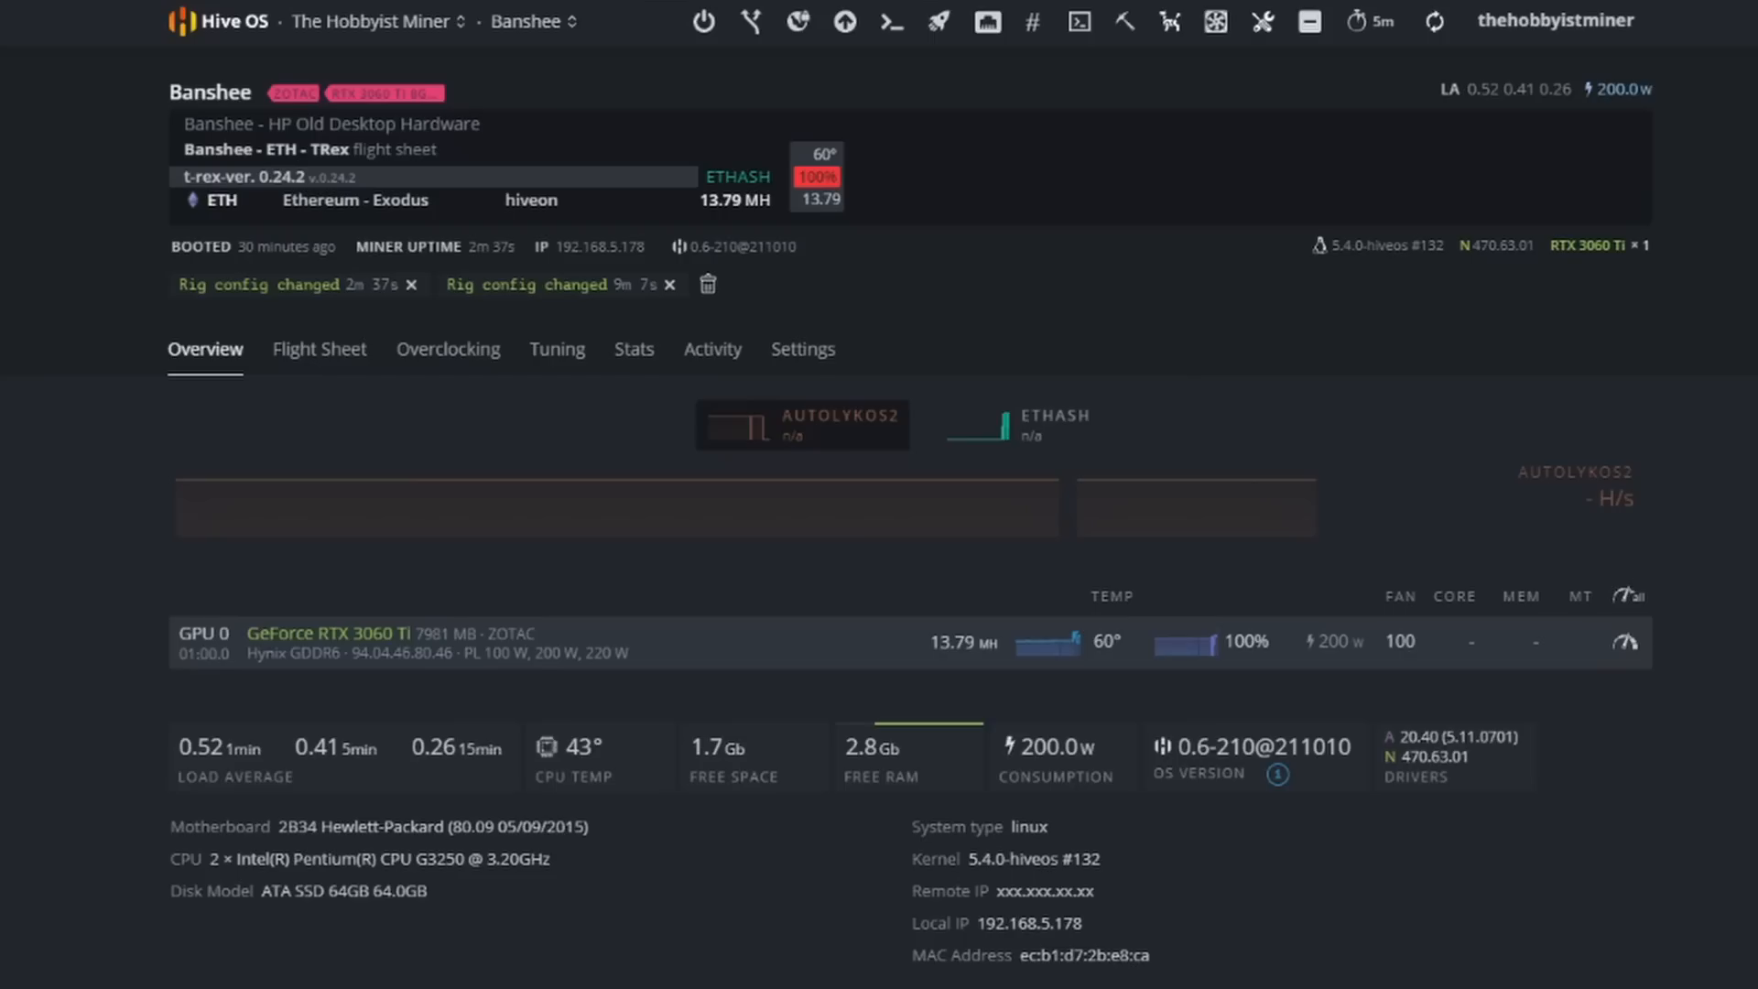
mouse_move(1448, 89)
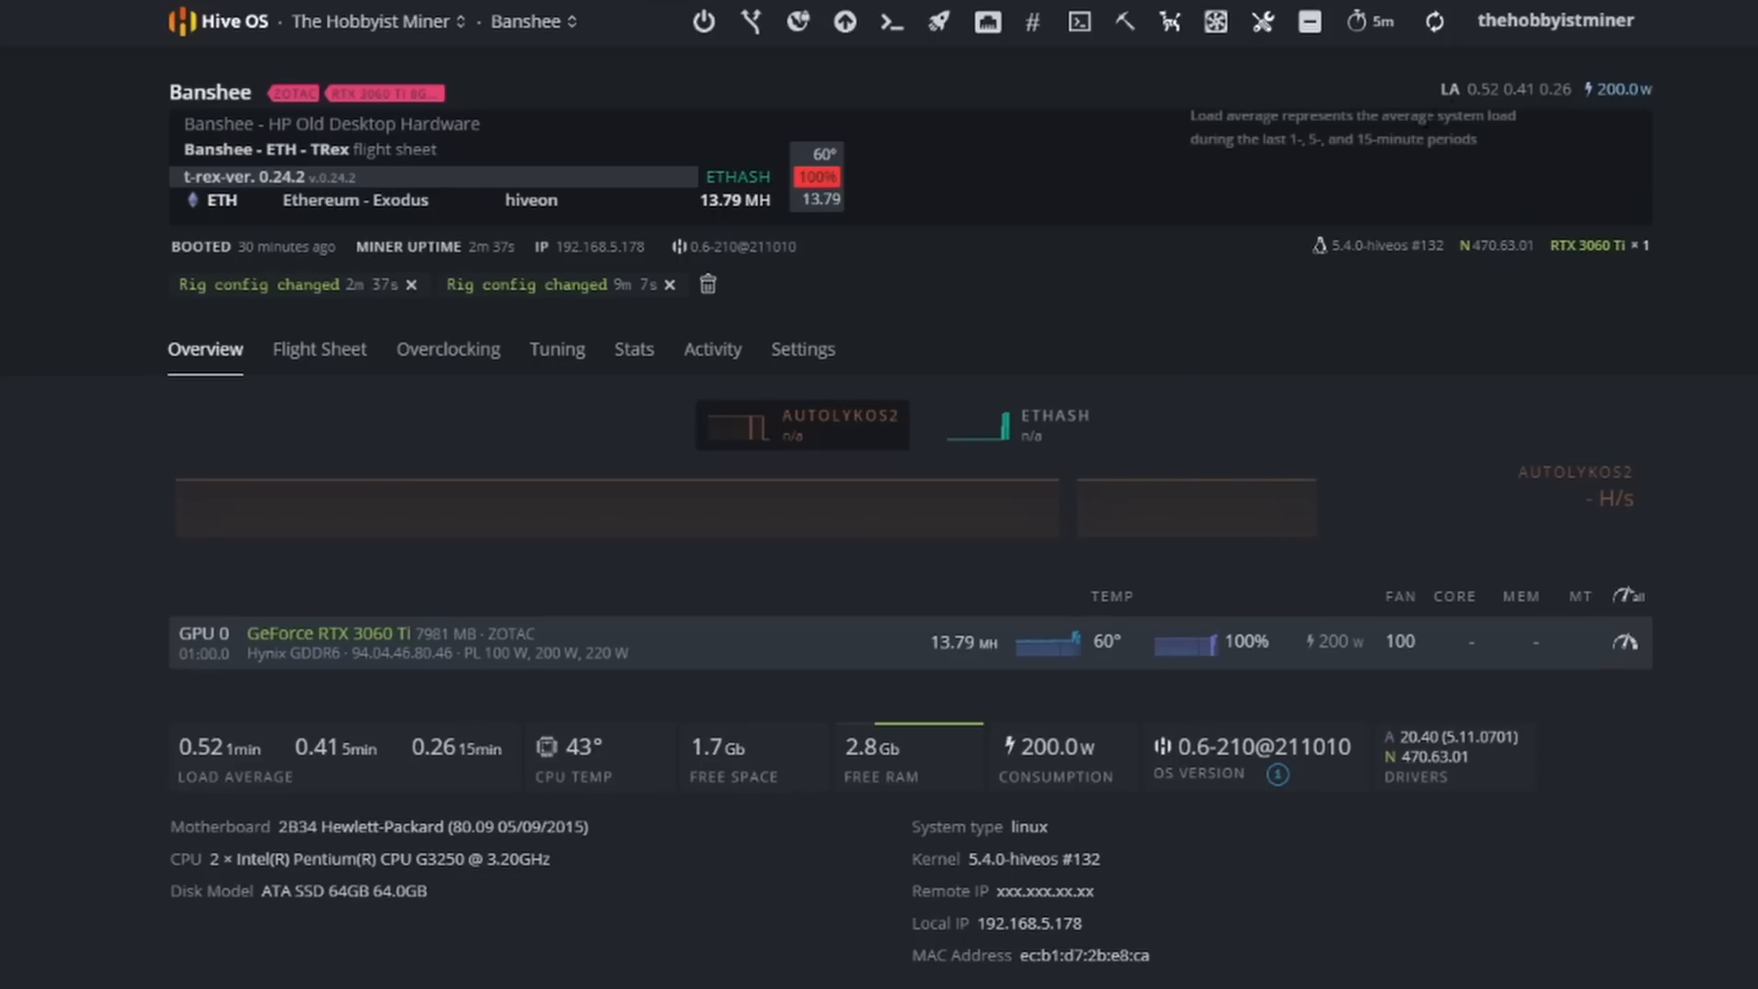
mouse_move(354, 374)
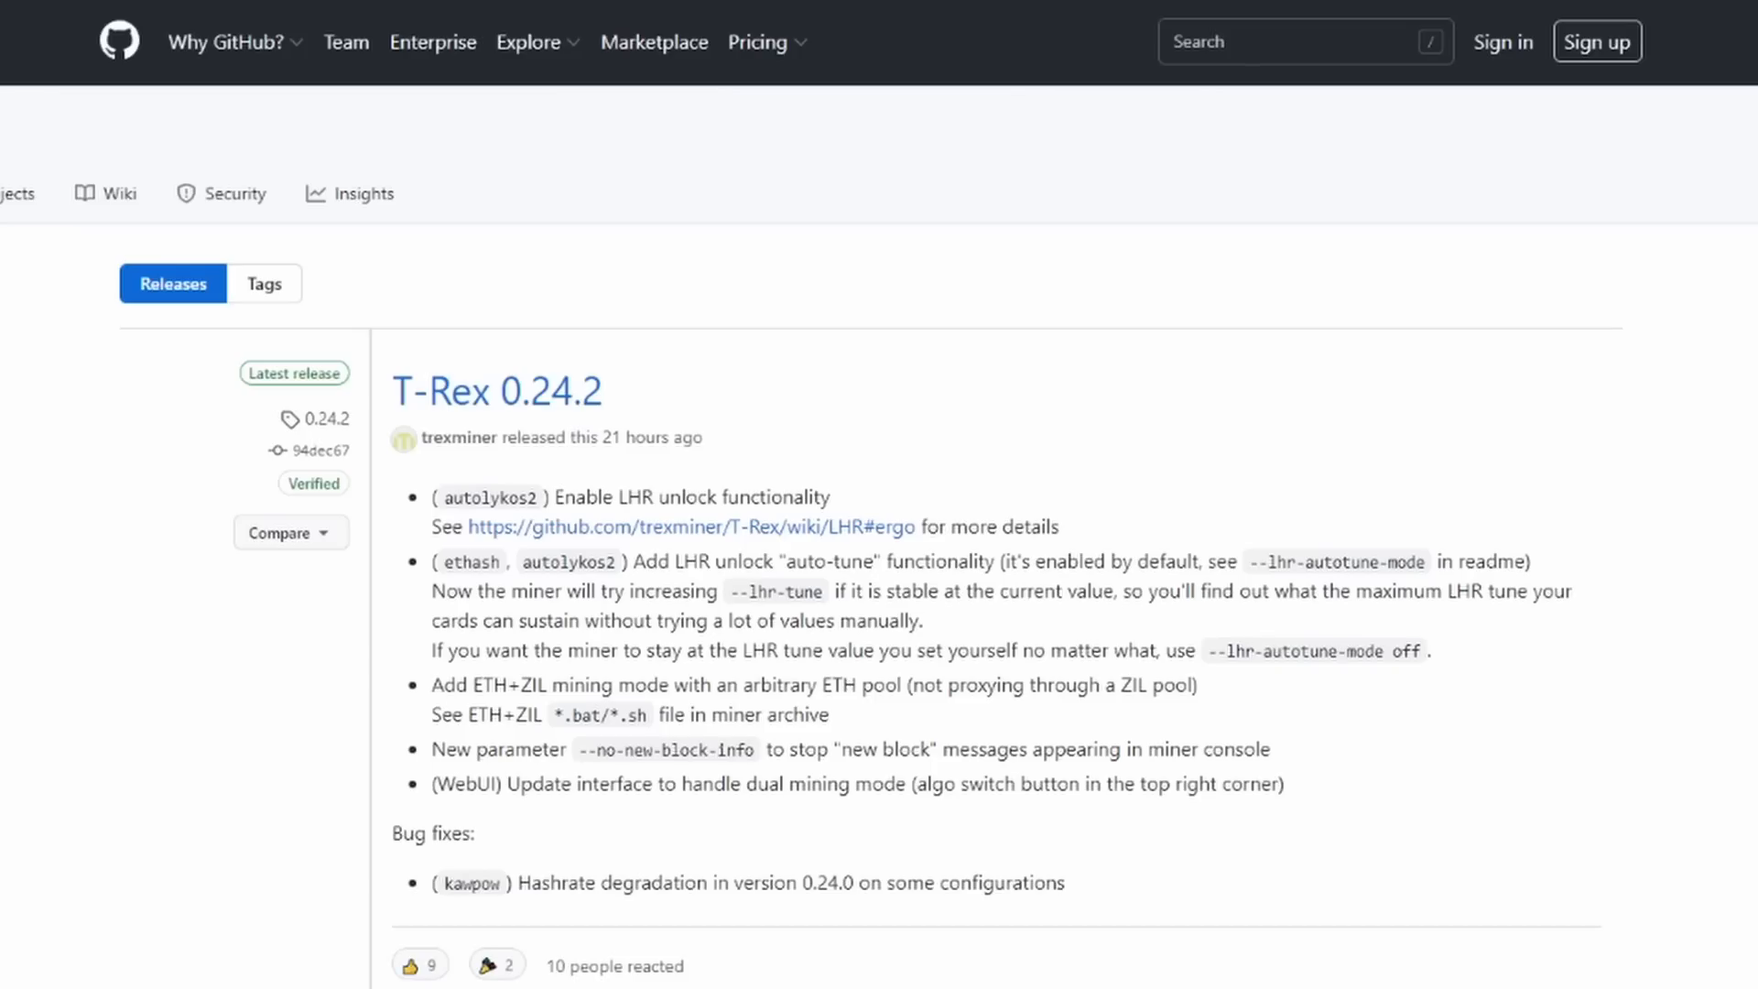
mouse_move(1268, 643)
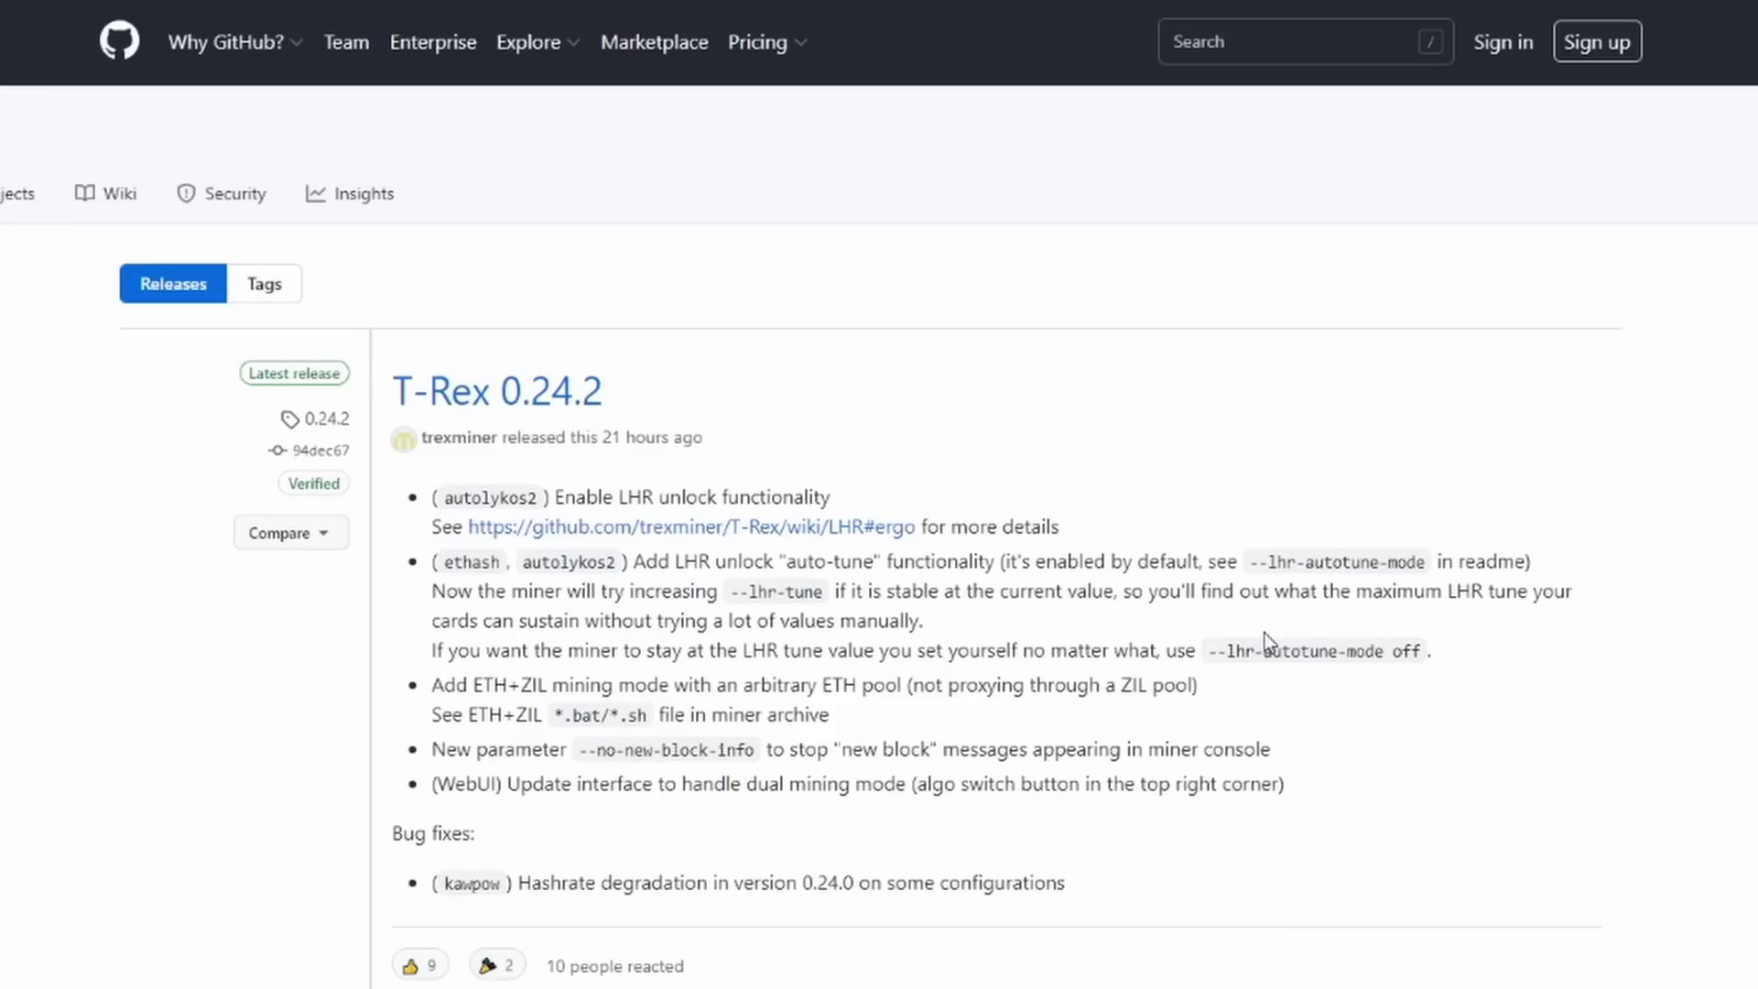
mouse_move(1435, 627)
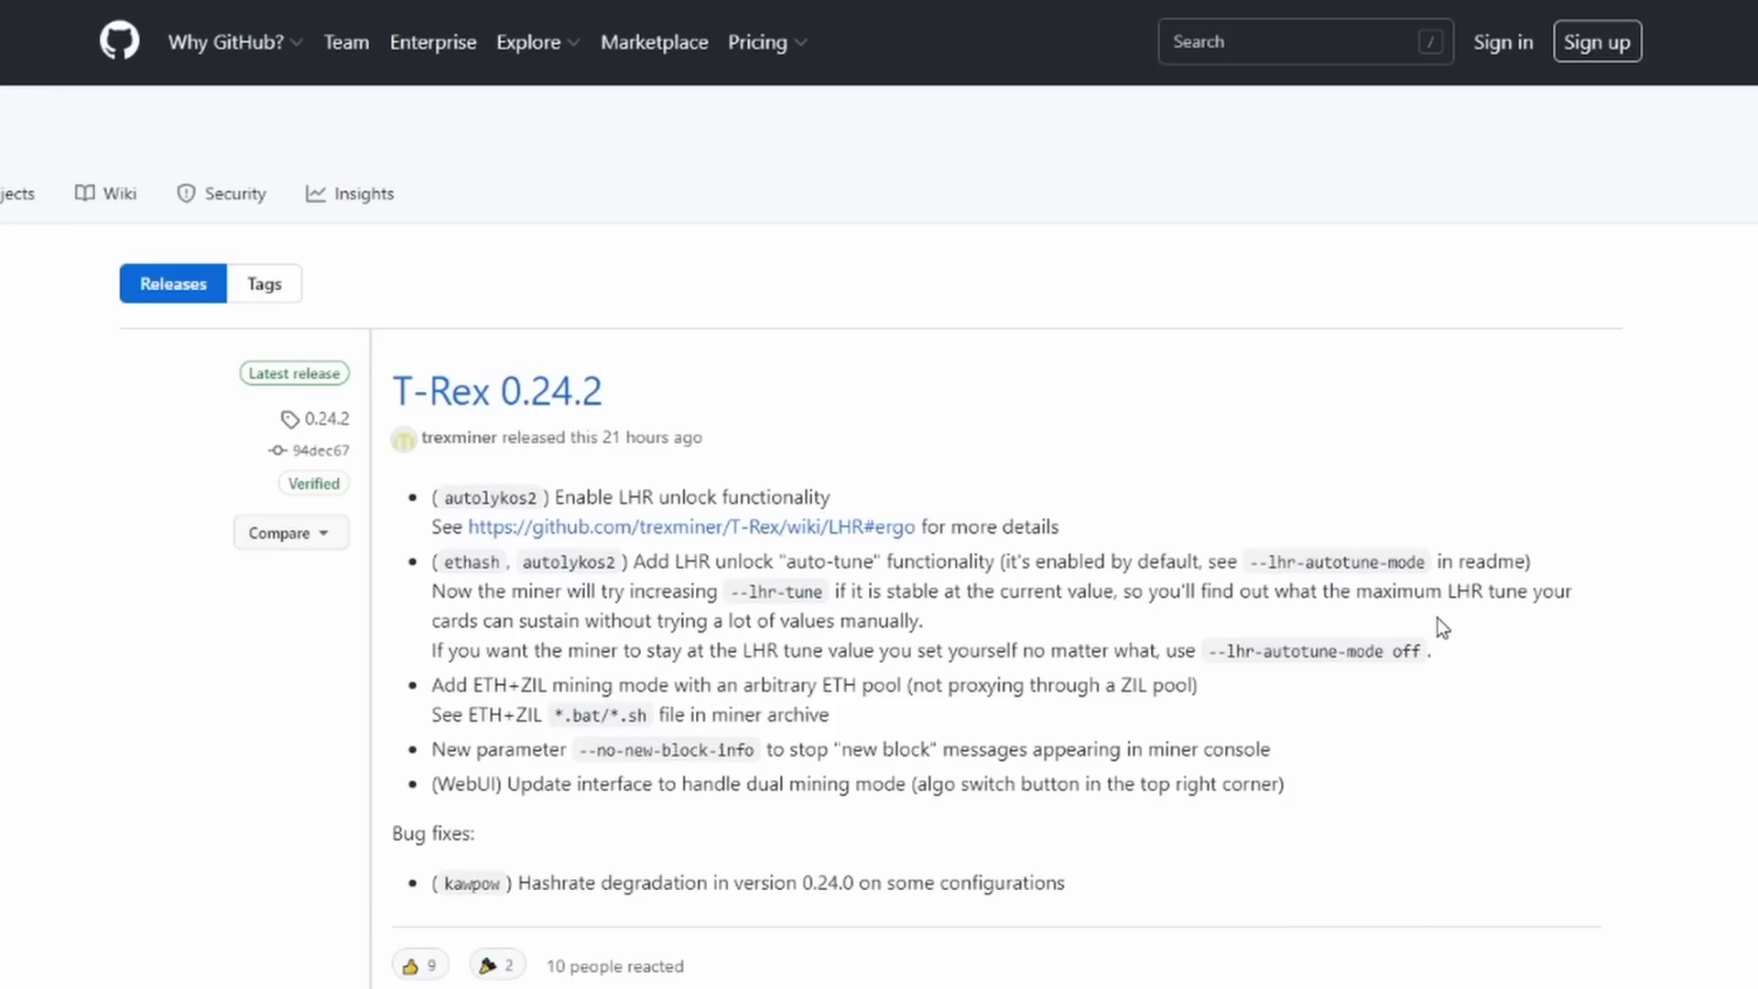
mouse_move(1477, 635)
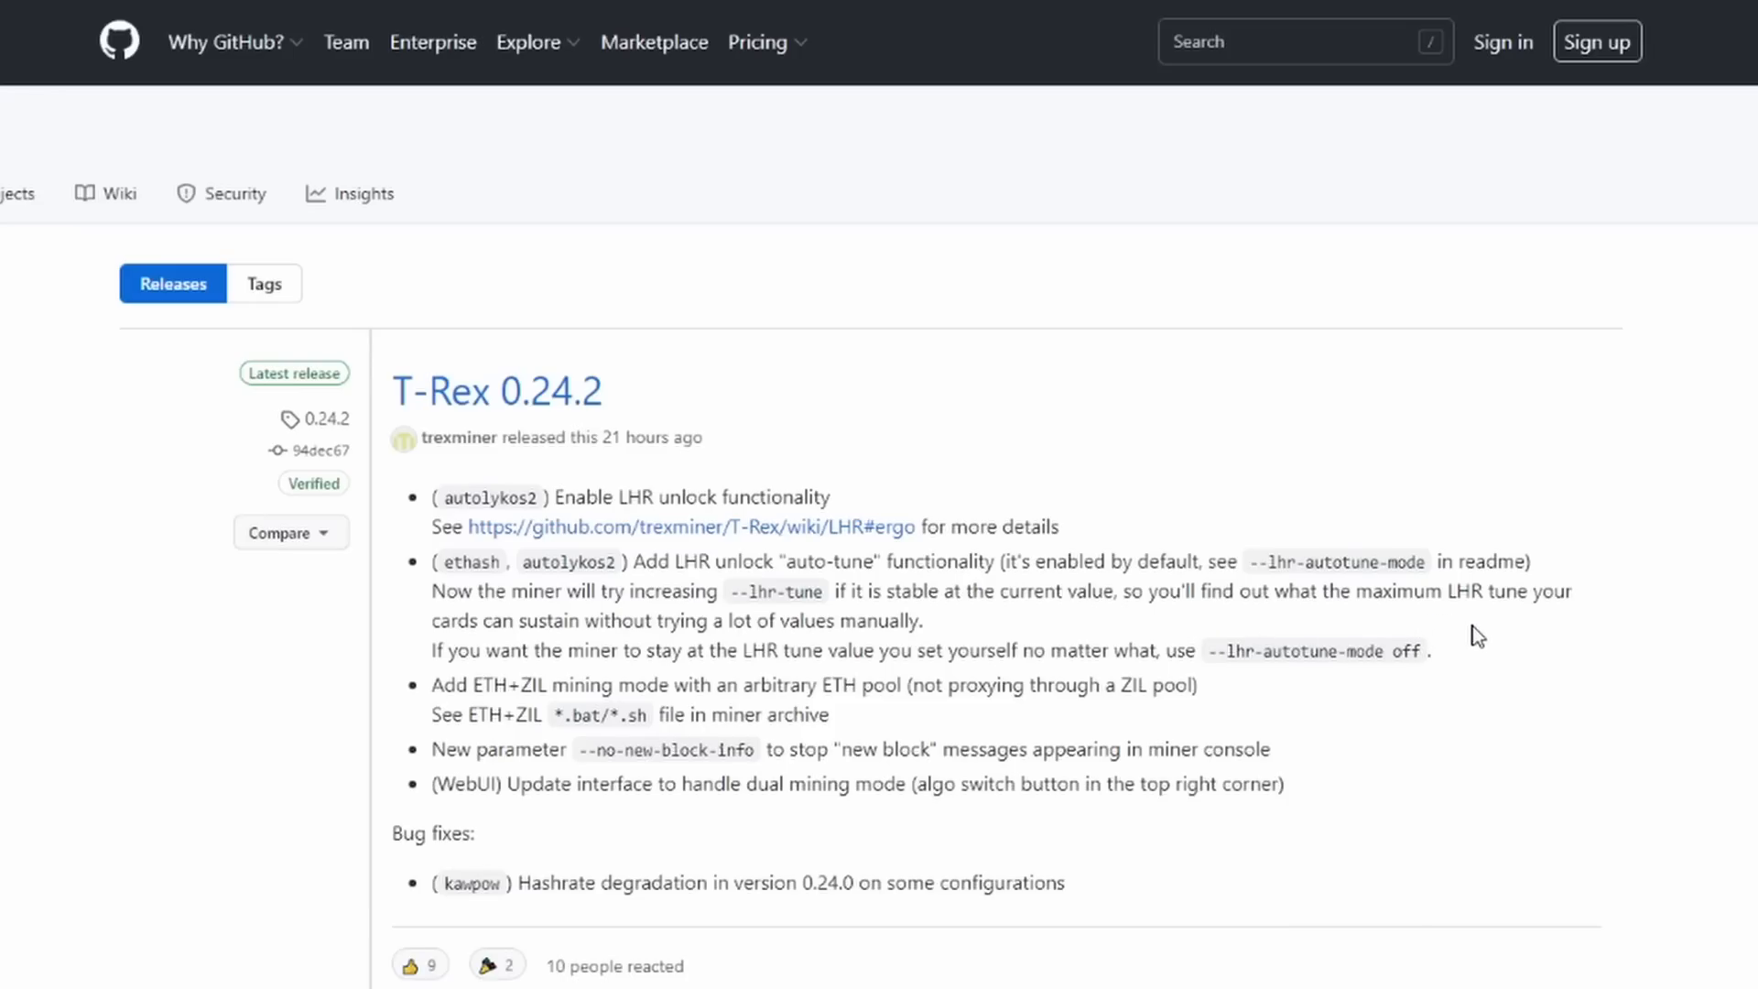
mouse_move(1272, 623)
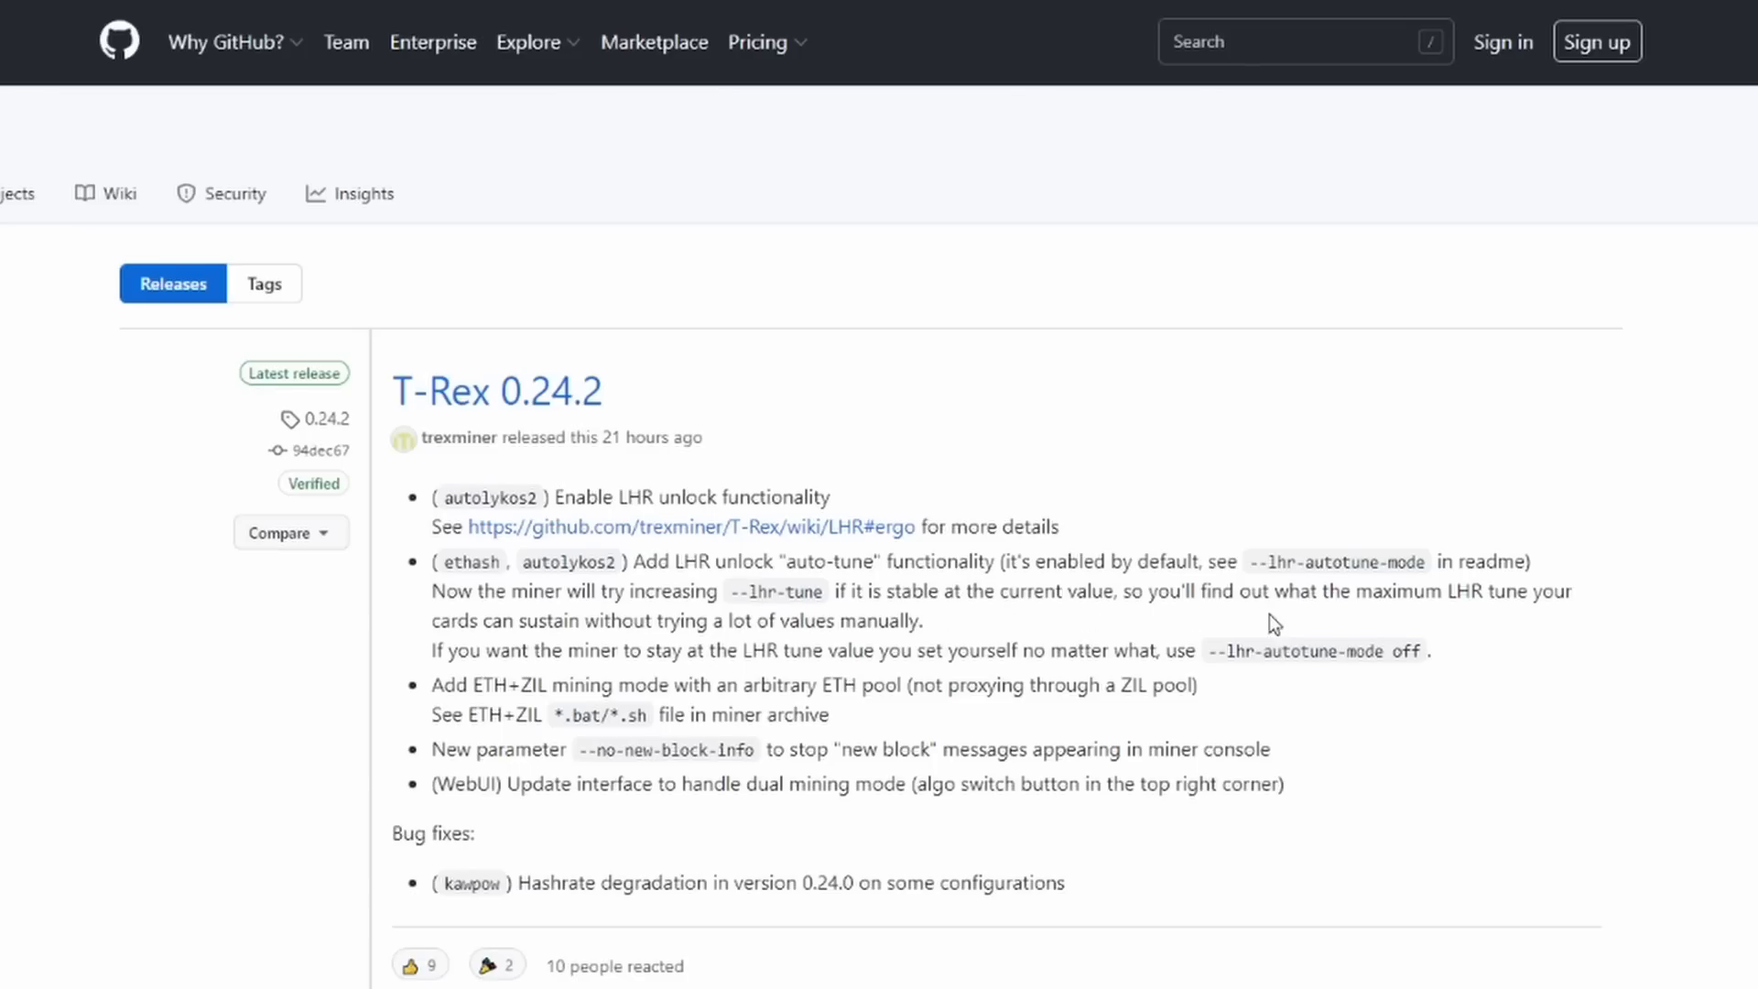
mouse_move(1391, 593)
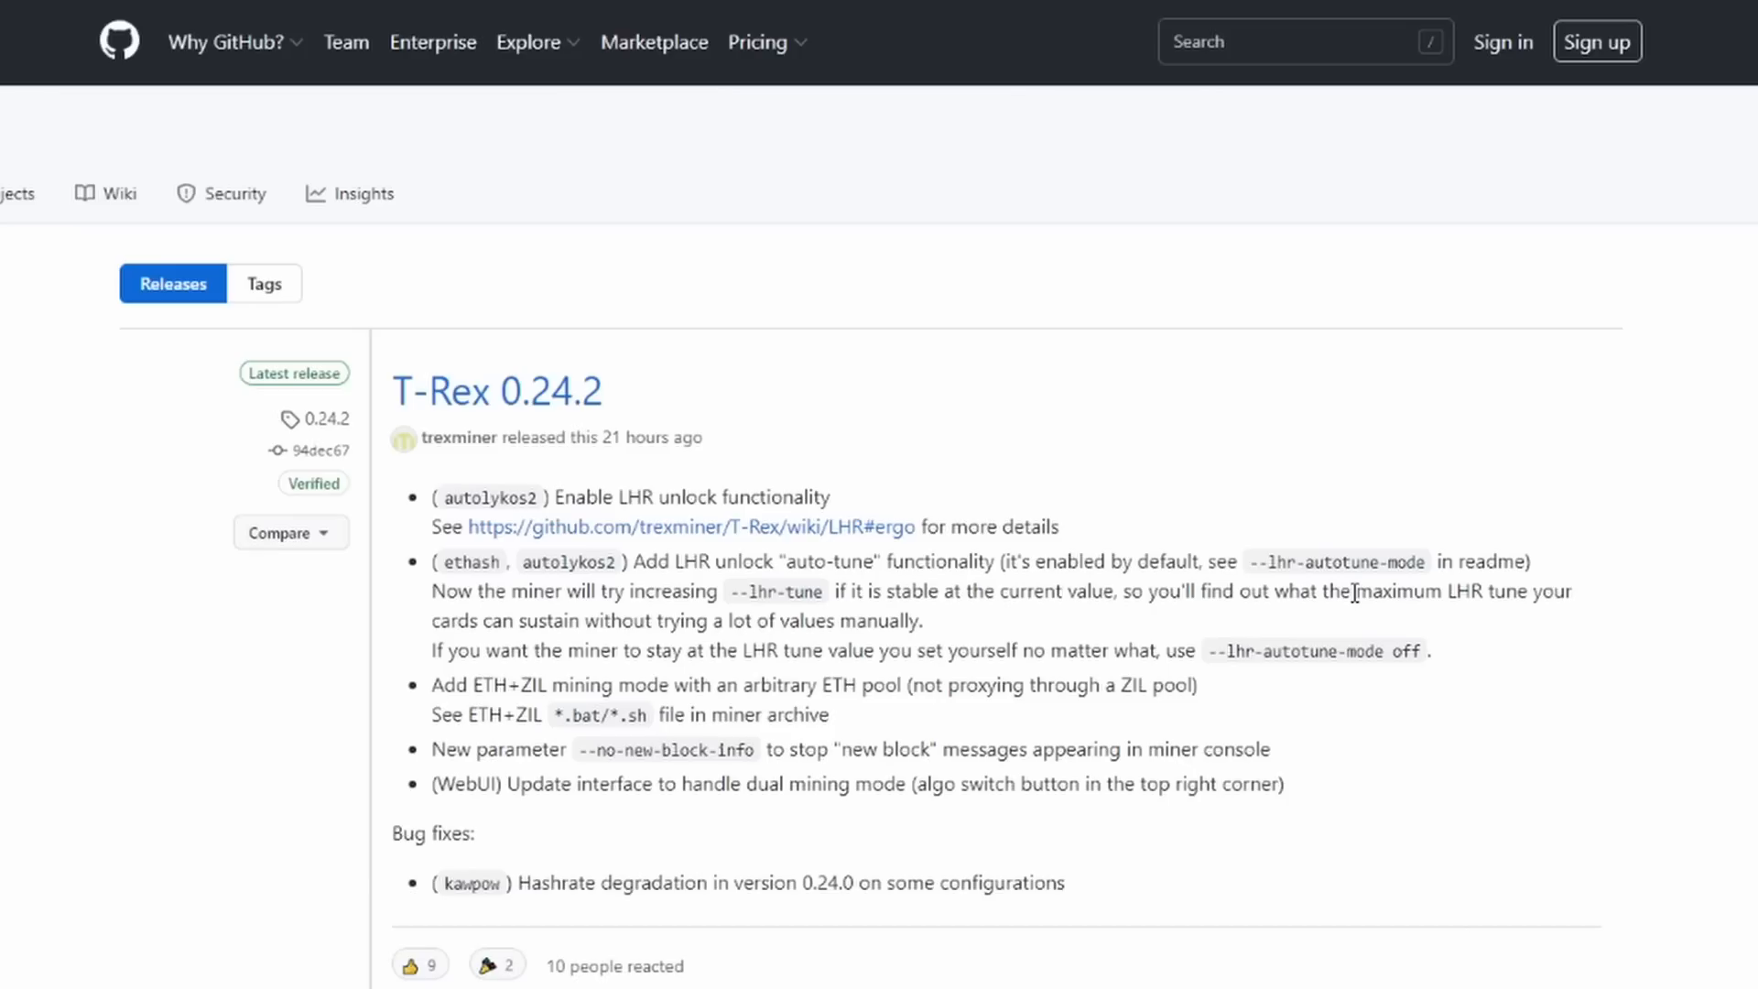
mouse_move(1314, 596)
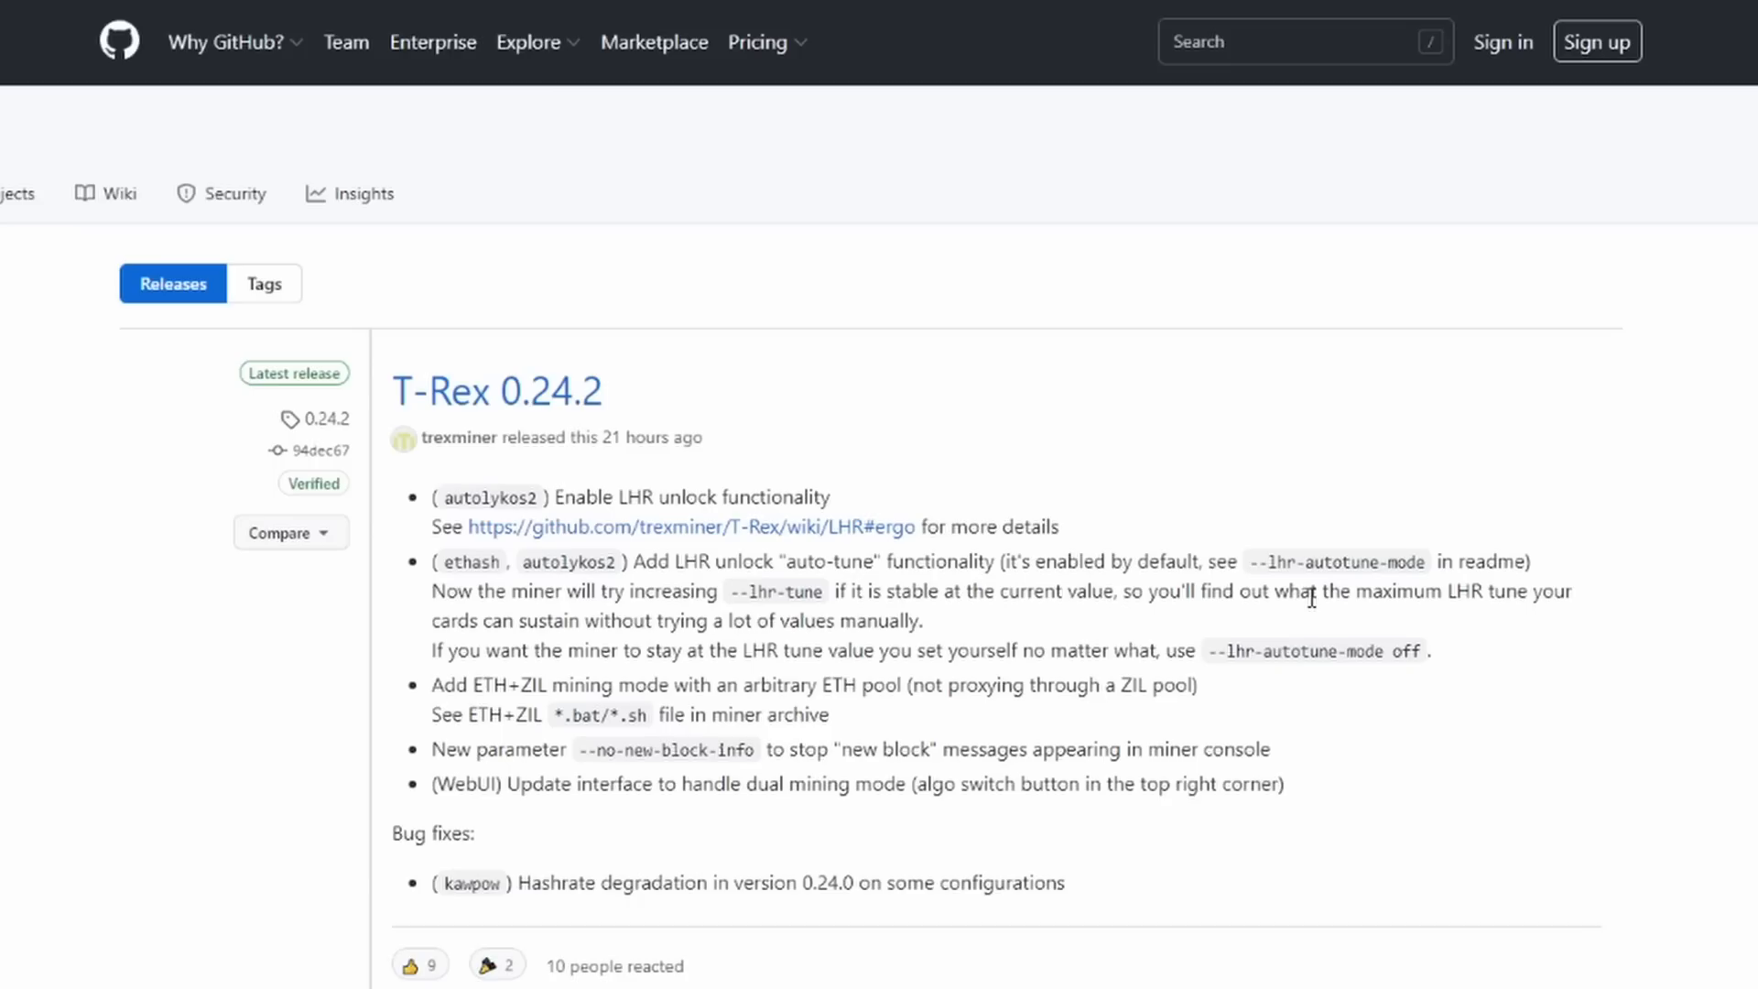
mouse_move(1310, 597)
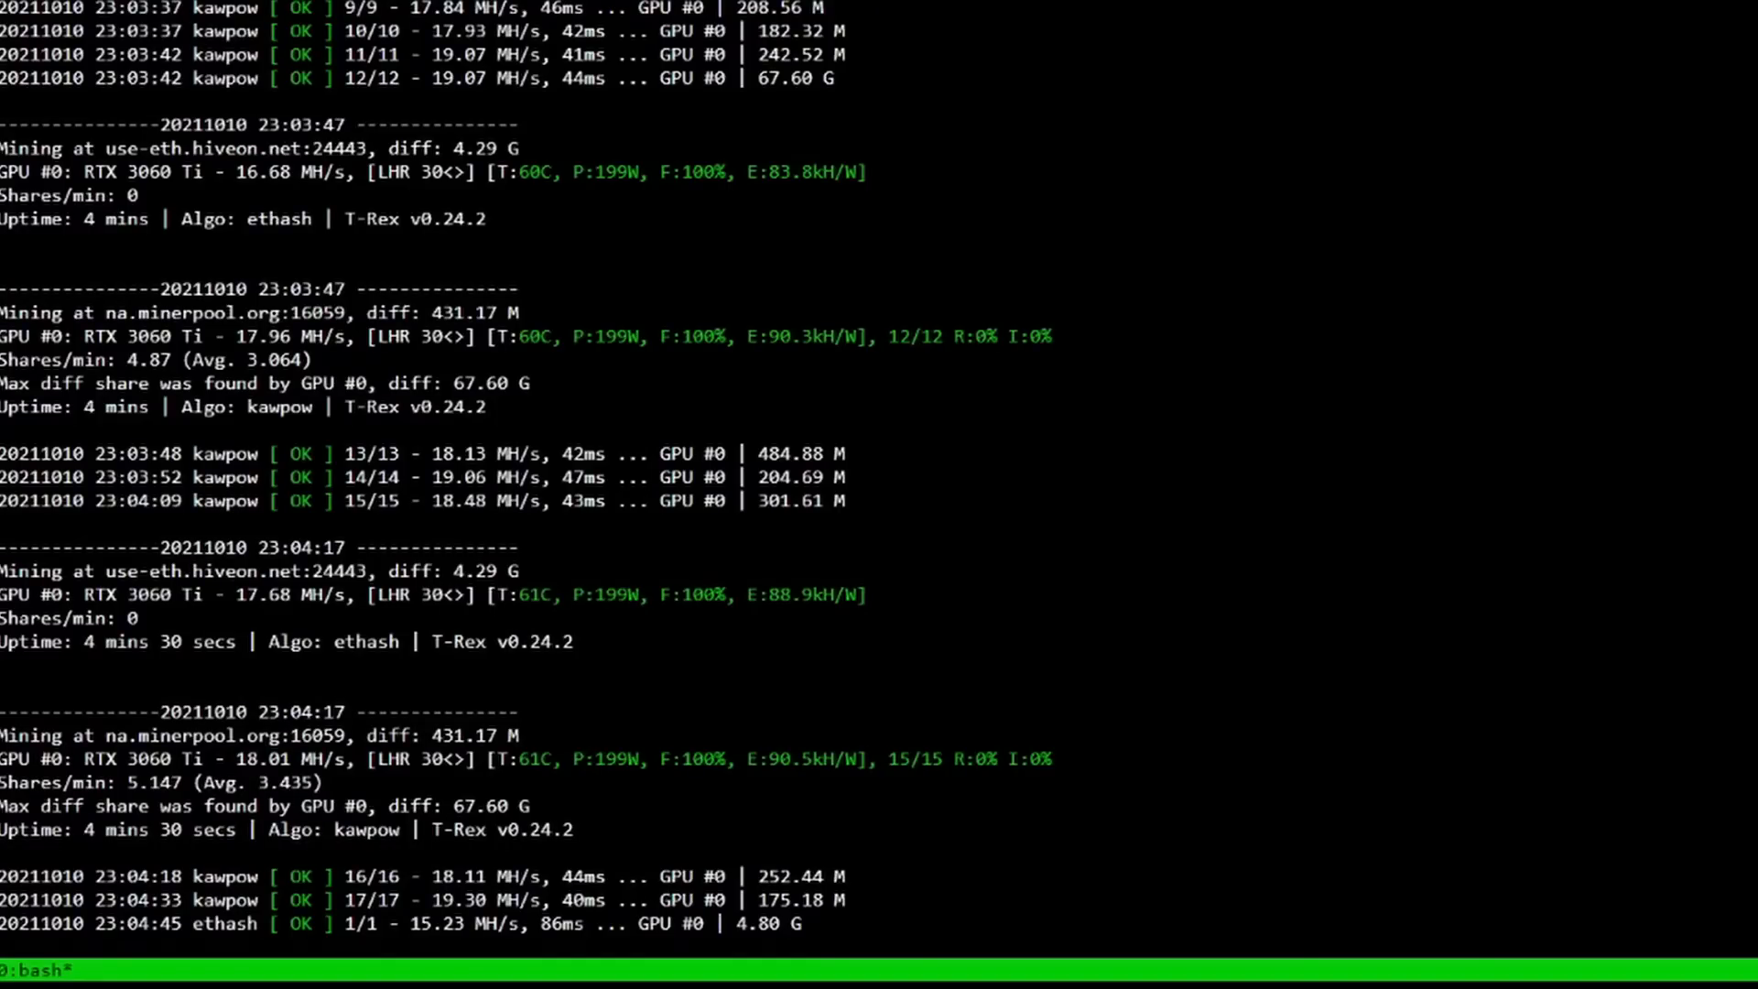
Scroll the T-Rex log to the latest accepted ethash and kawpow shares.
scroll(down, 3)
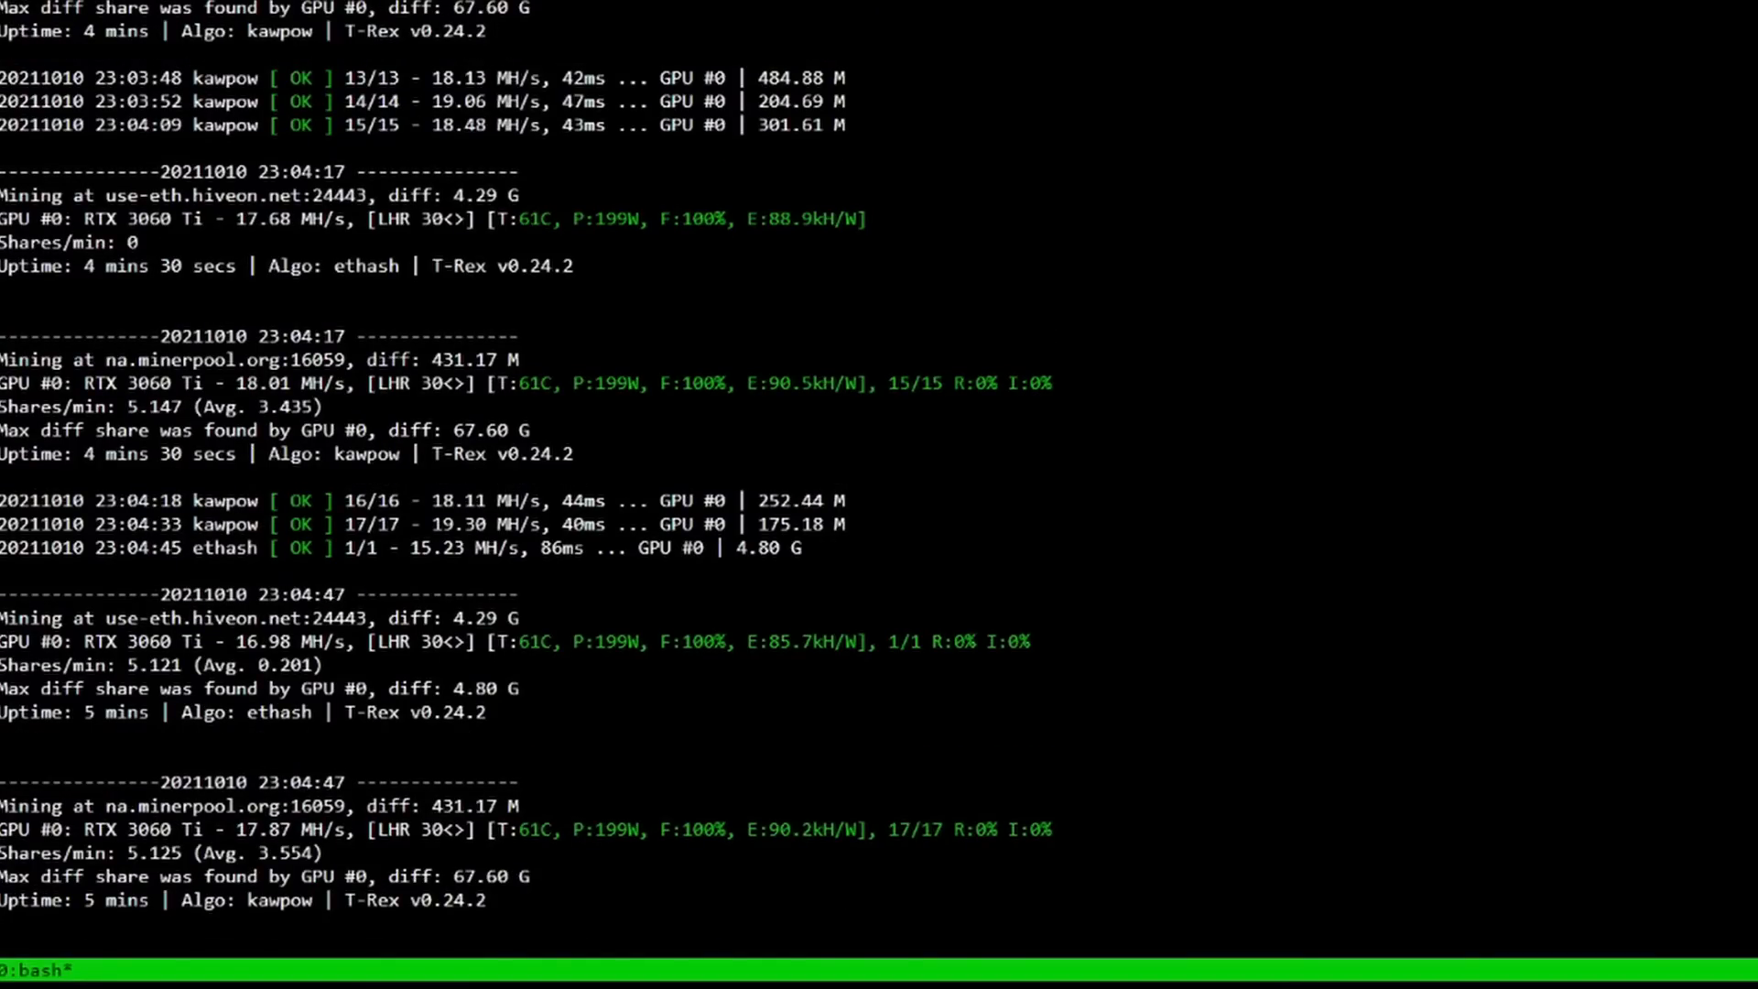